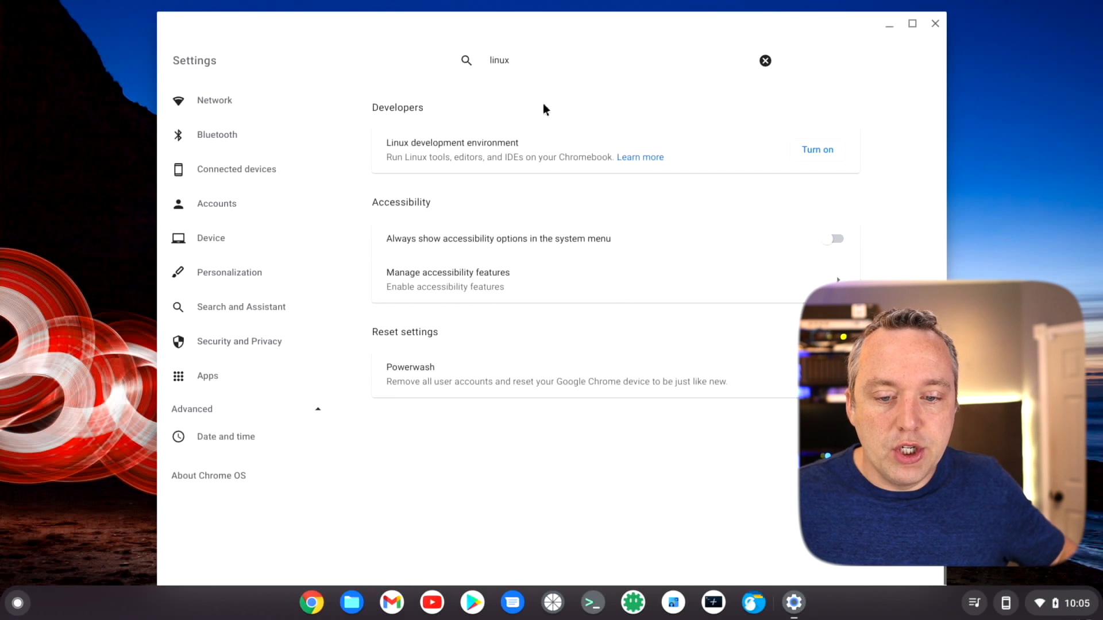
# Step: Turn on the Linux development environment and install it with the recommended 10 GB disk
pyautogui.click(816, 150)
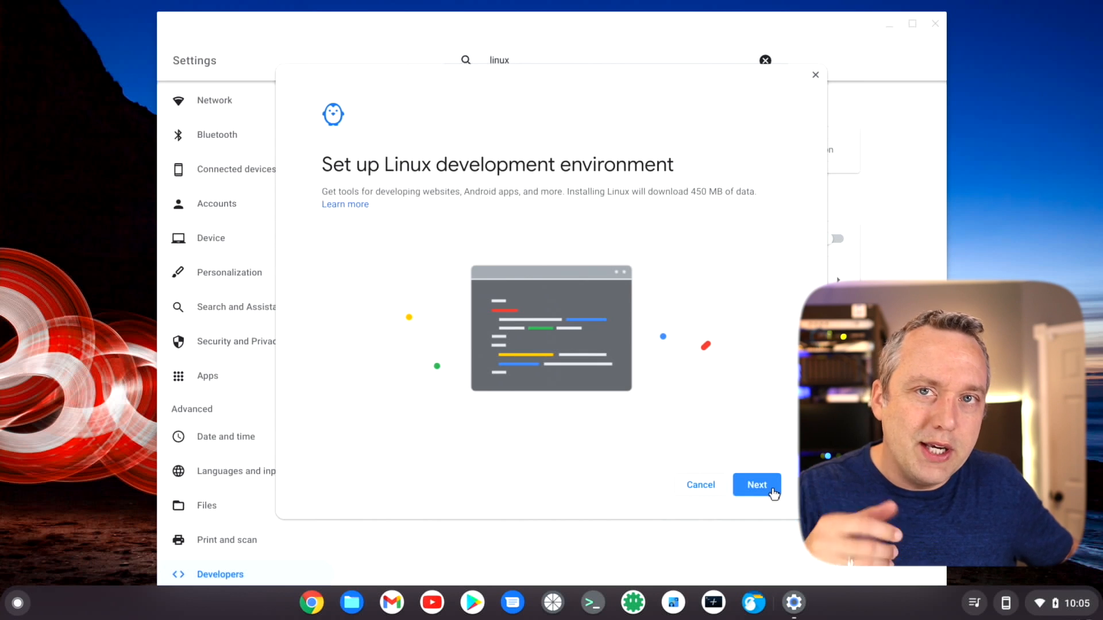
pyautogui.click(756, 485)
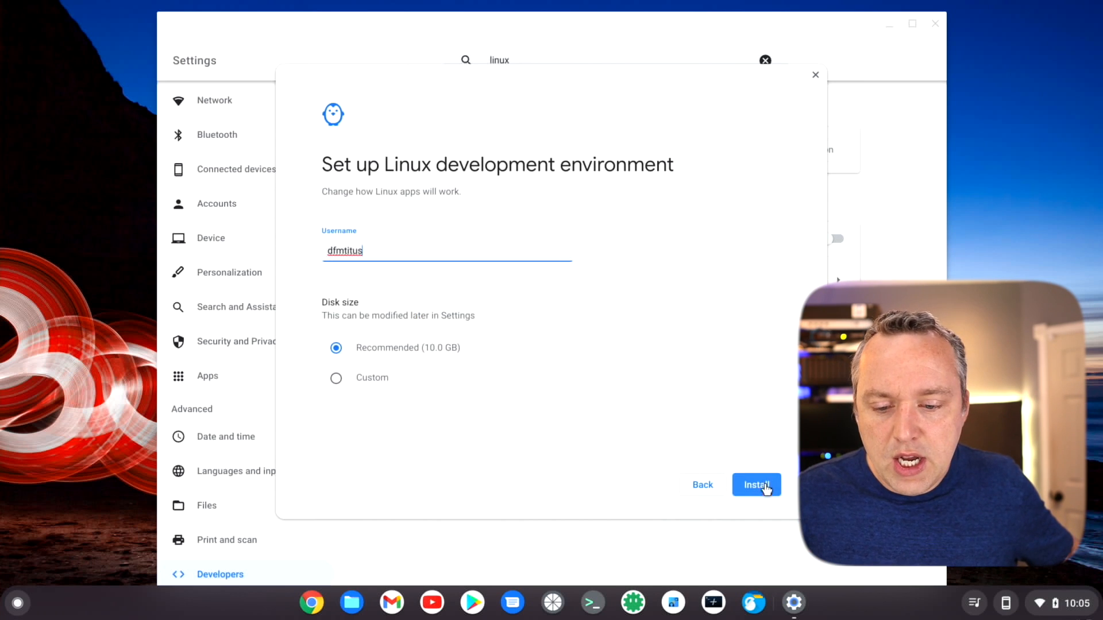
pyautogui.click(755, 485)
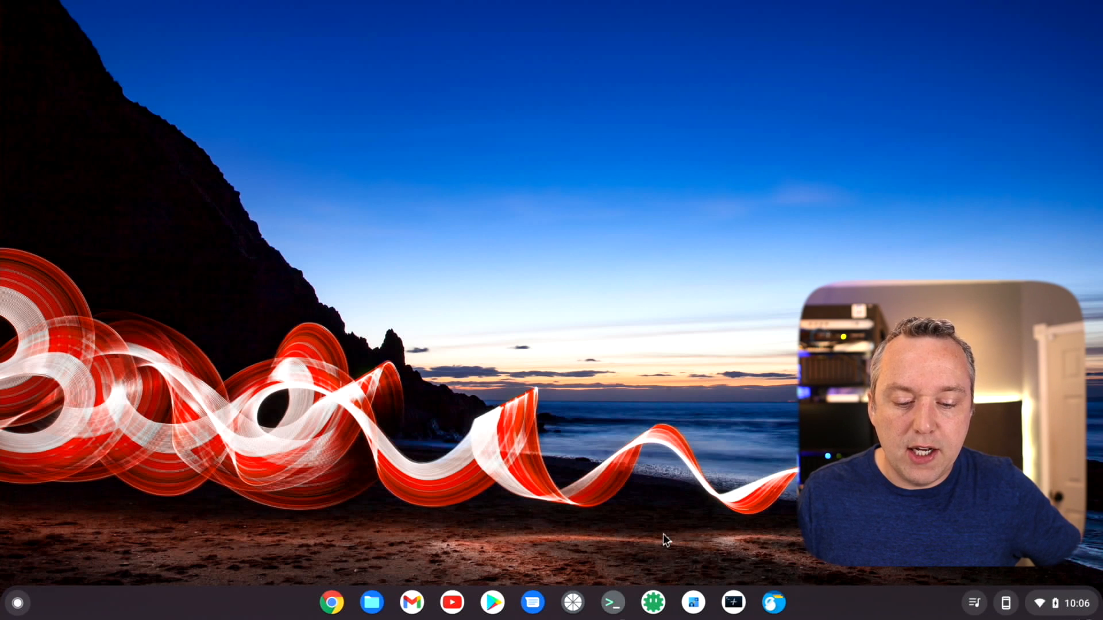
# Step: In crosh, list the VMs with vmc list and destroy the termina VM
pyautogui.click(331, 601)
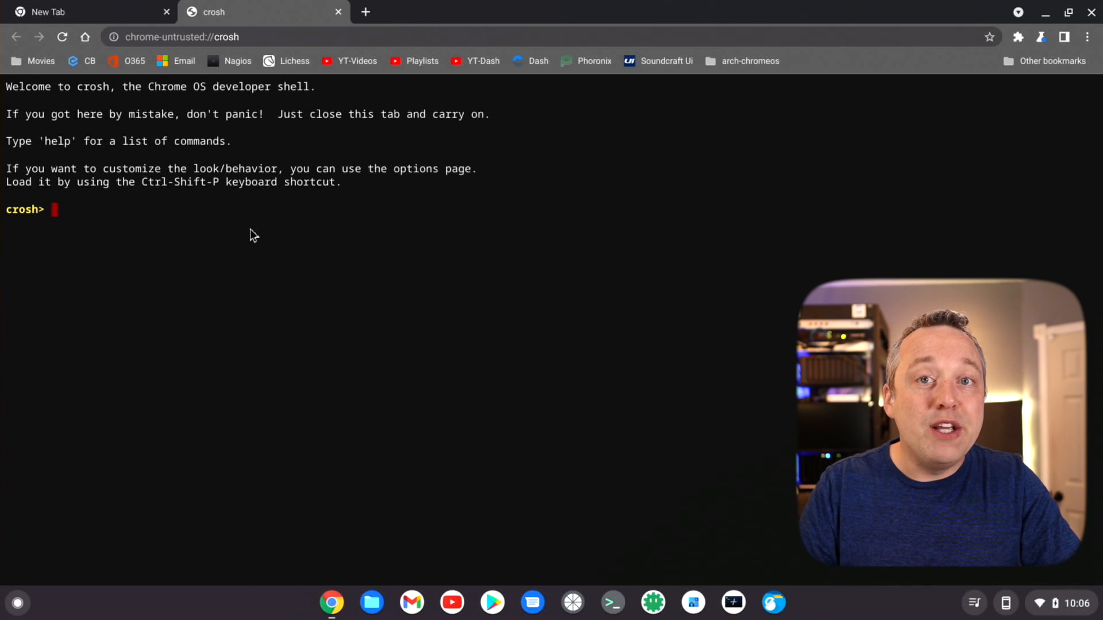
pyautogui.write('vmc list')
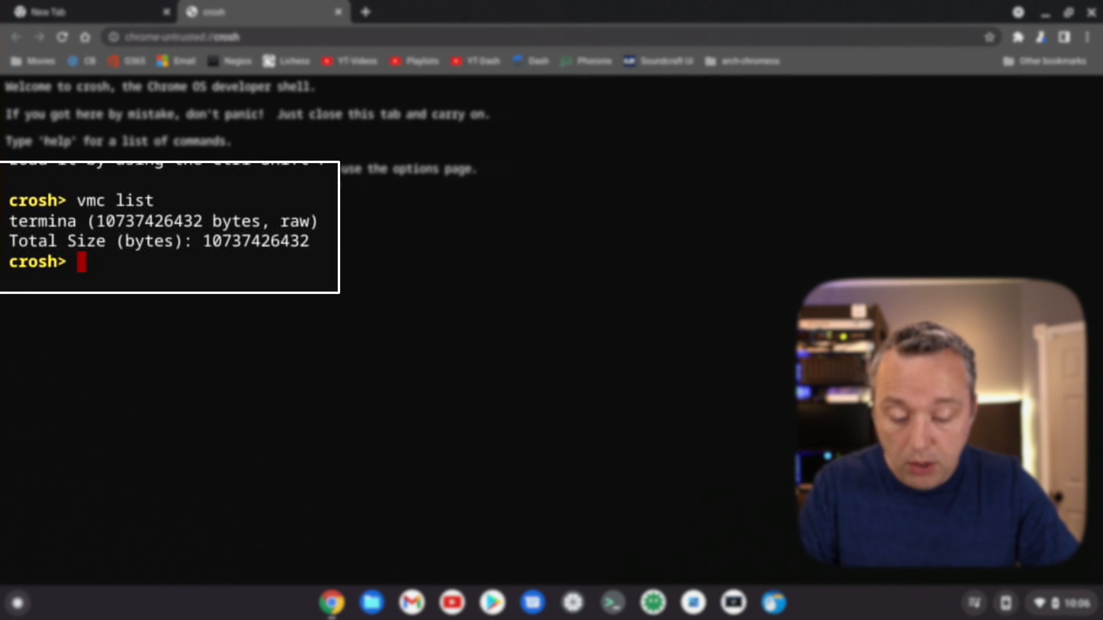
pyautogui.write('vmc')
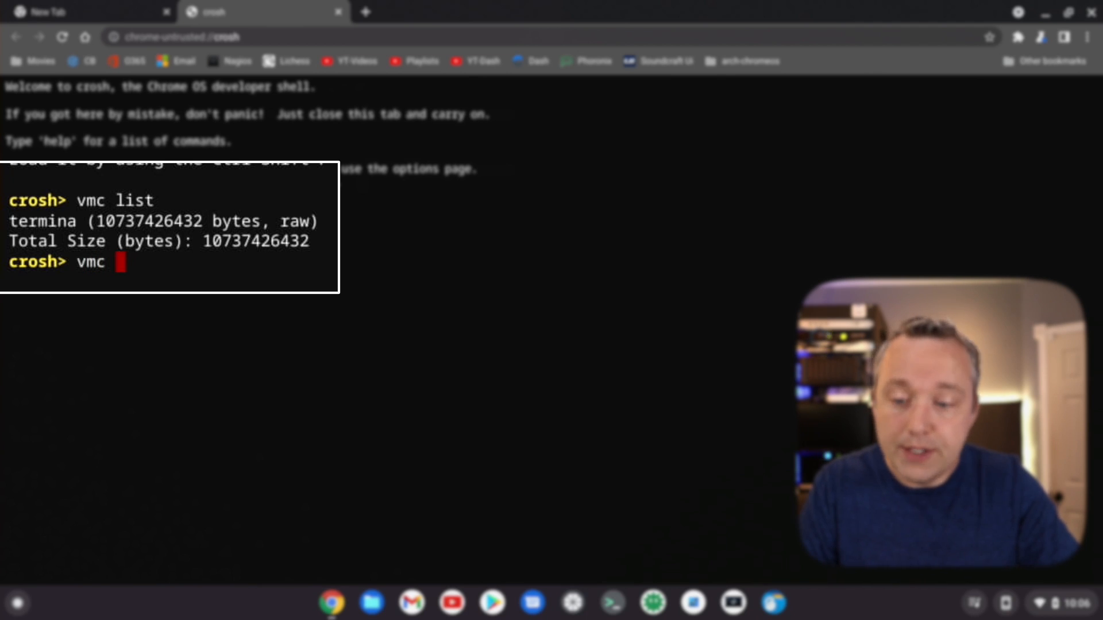
pyautogui.write('destroy')
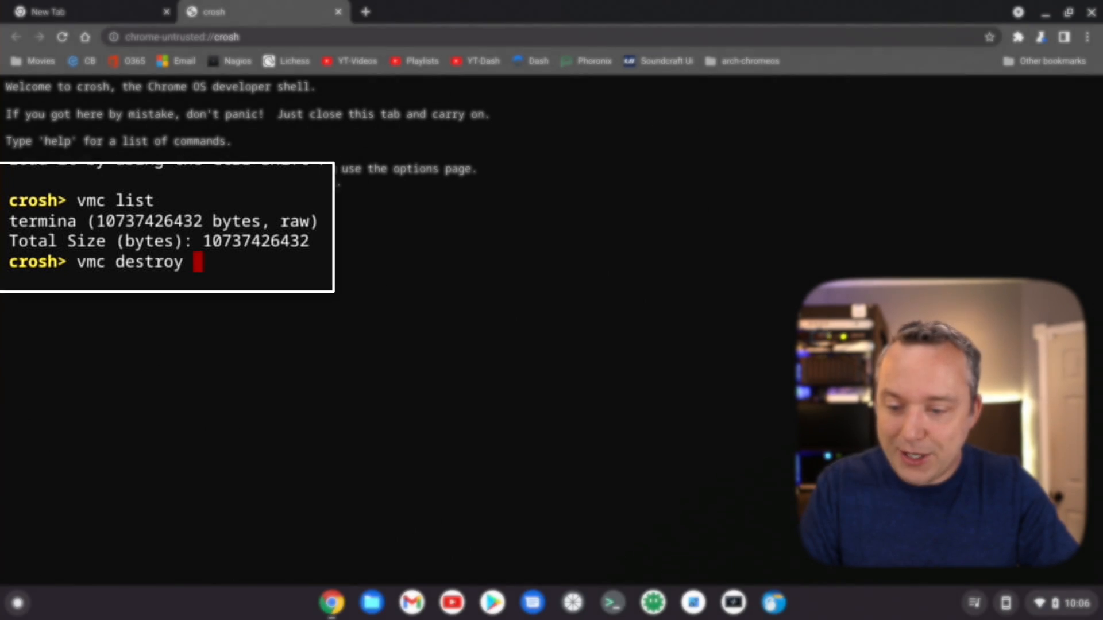
pyautogui.write('termina')
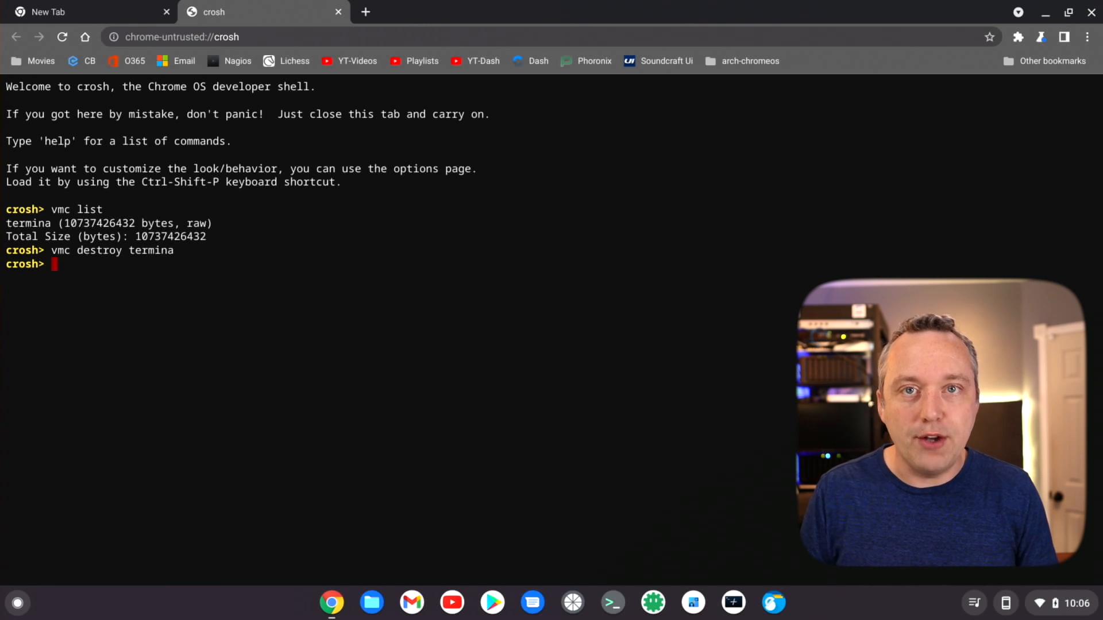
# Step: Start the termina VM again with vmc start termina
pyautogui.write('vmc')
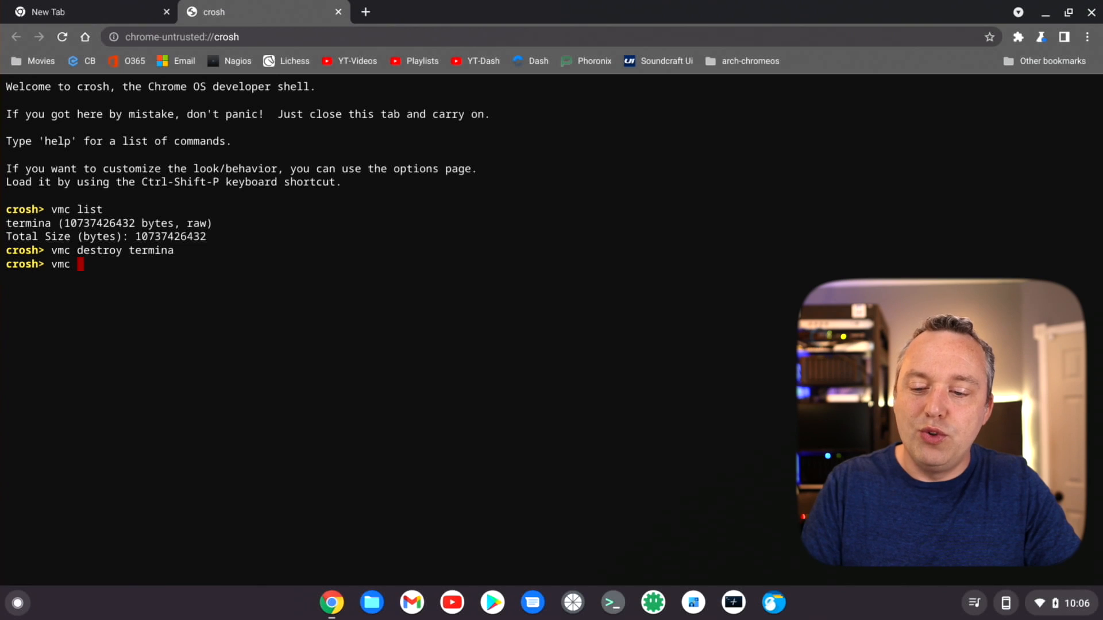
pyautogui.write('start ter')
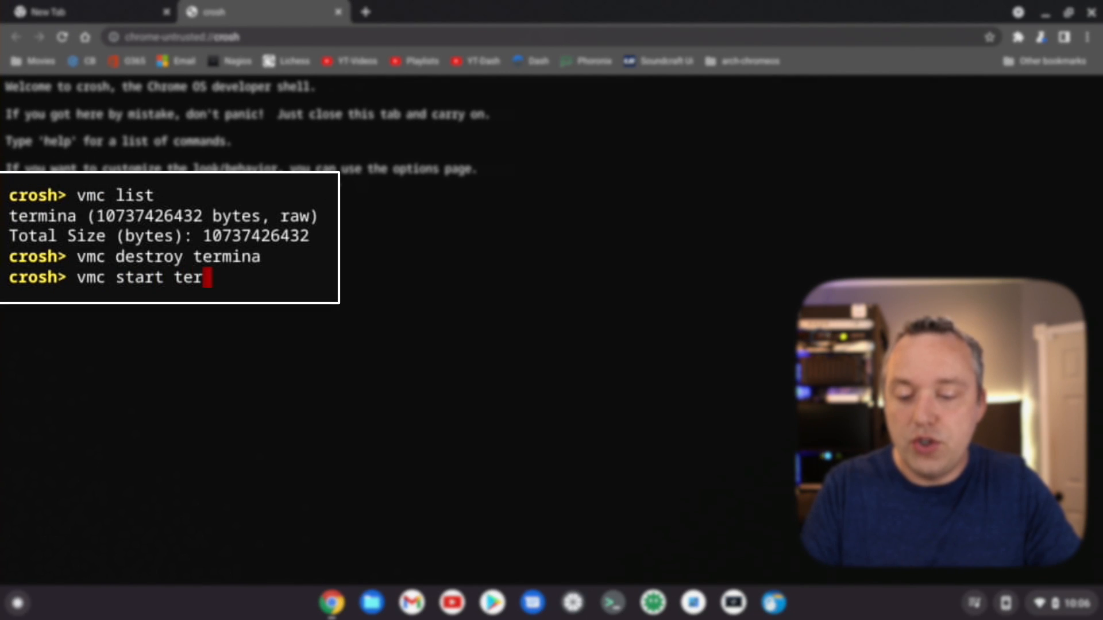
pyautogui.press('Enter')
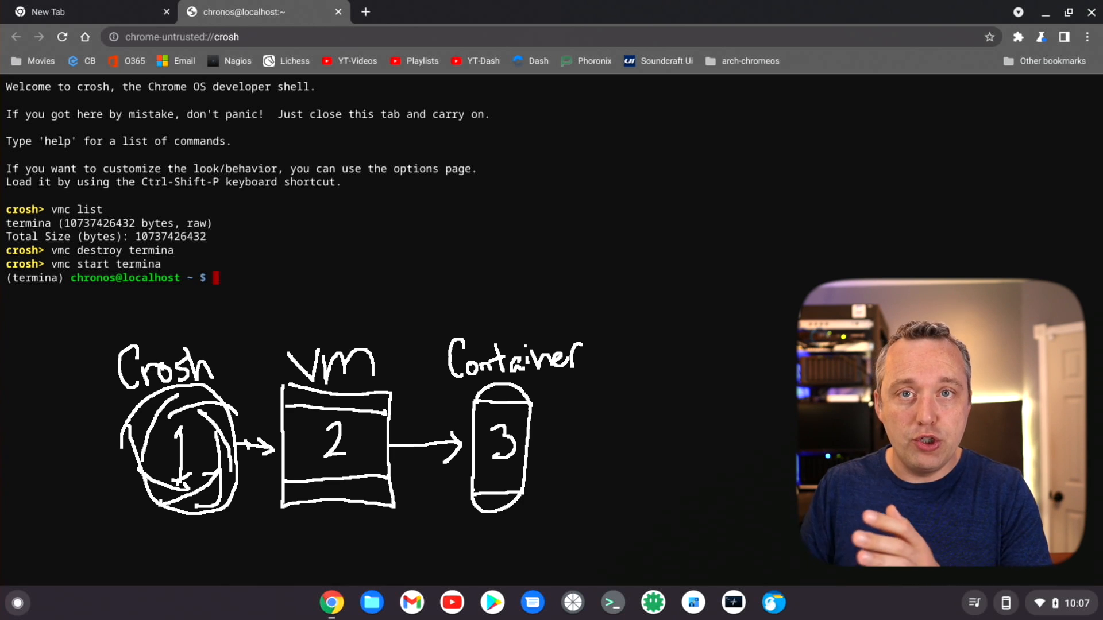
# Step: Check lxc list, try vmc container termina arch with the archlinux image, then exit
pyautogui.write('lxc list')
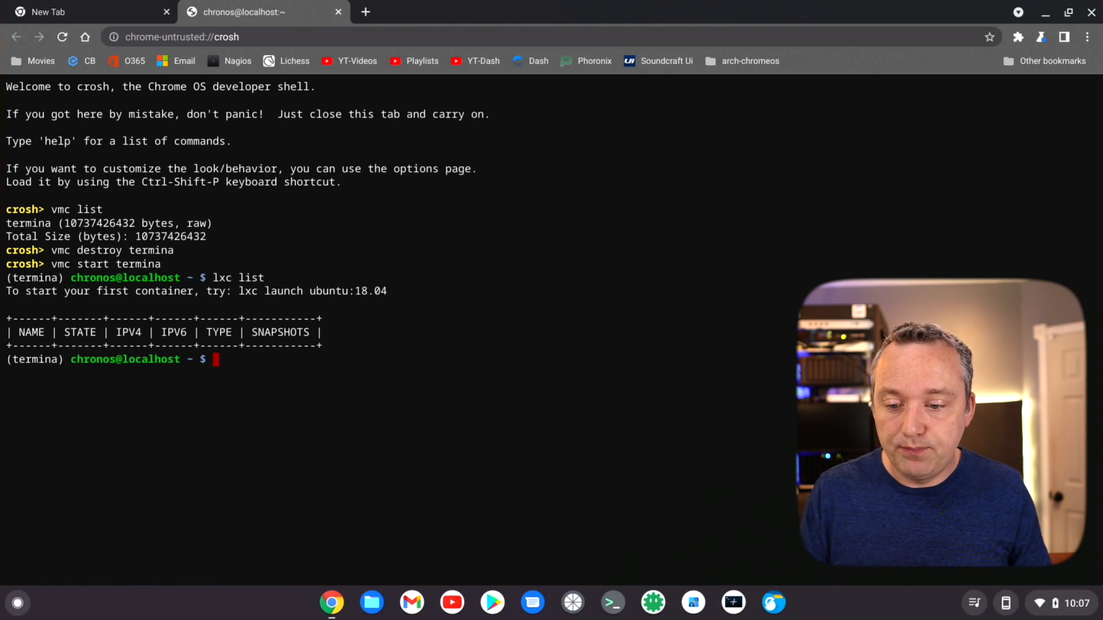
pyautogui.write('vmc contra')
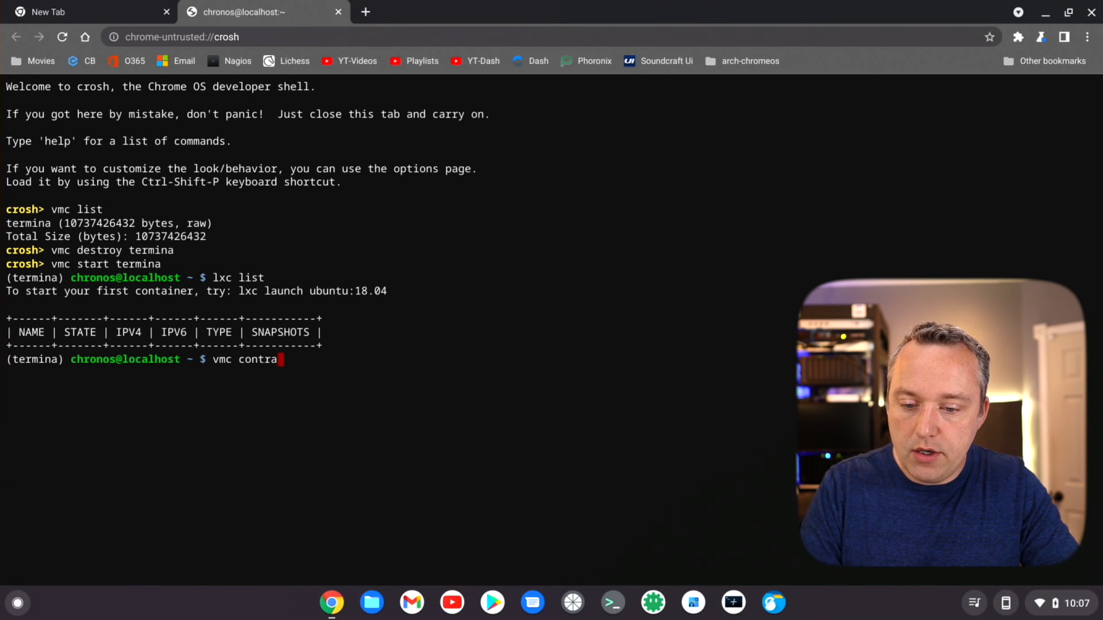
pyautogui.write('iner termina')
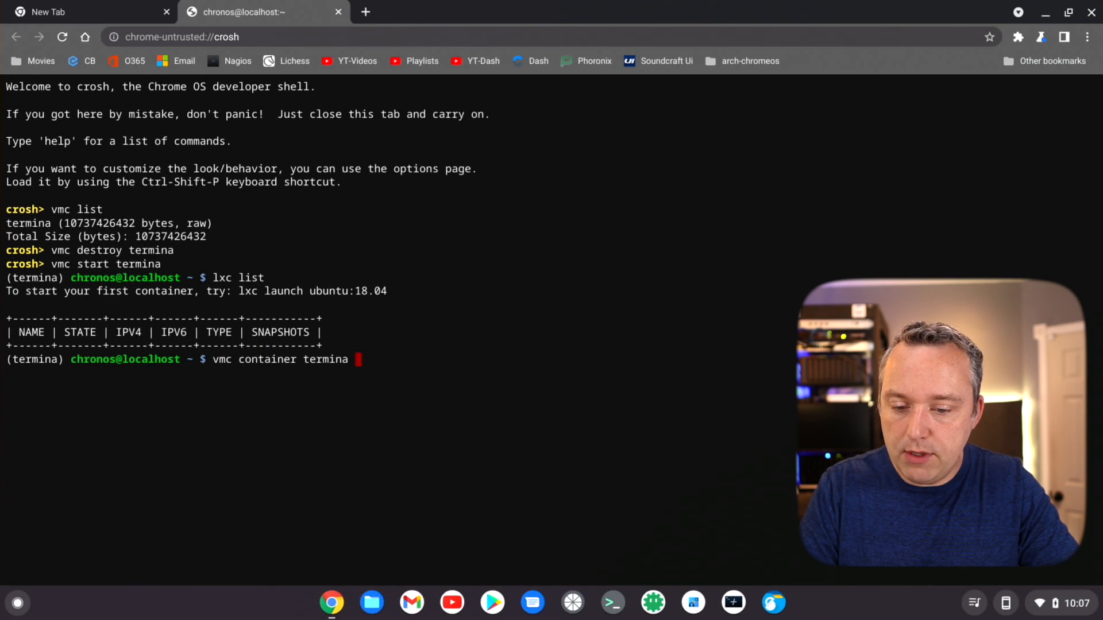
pyautogui.write('arch')
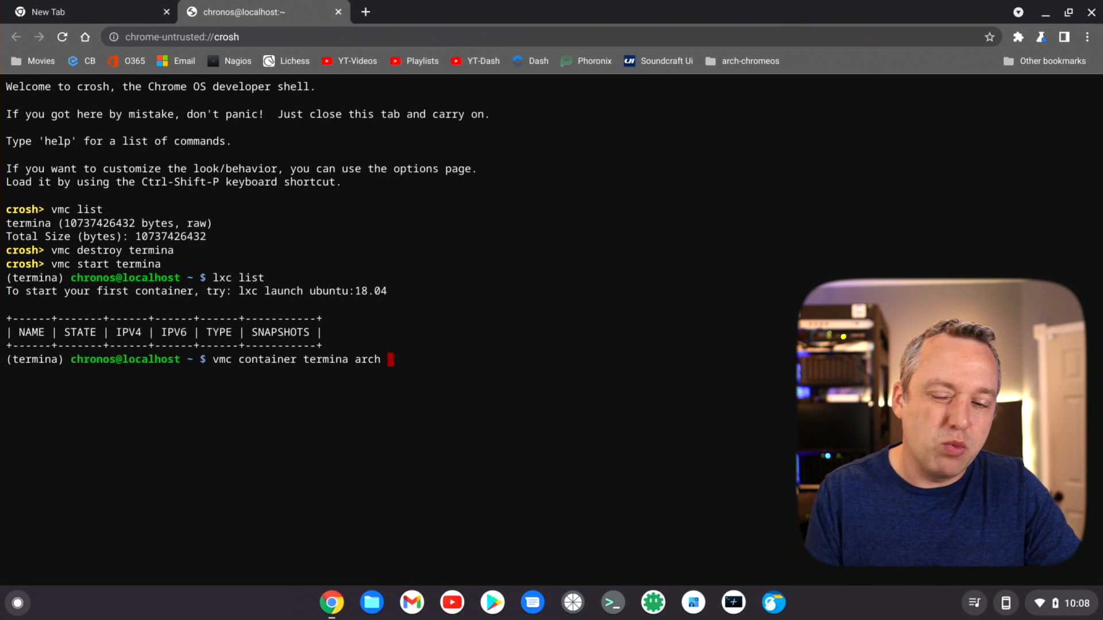
pyautogui.write('https://us.images.linuxcontainers.org archlinux/current')
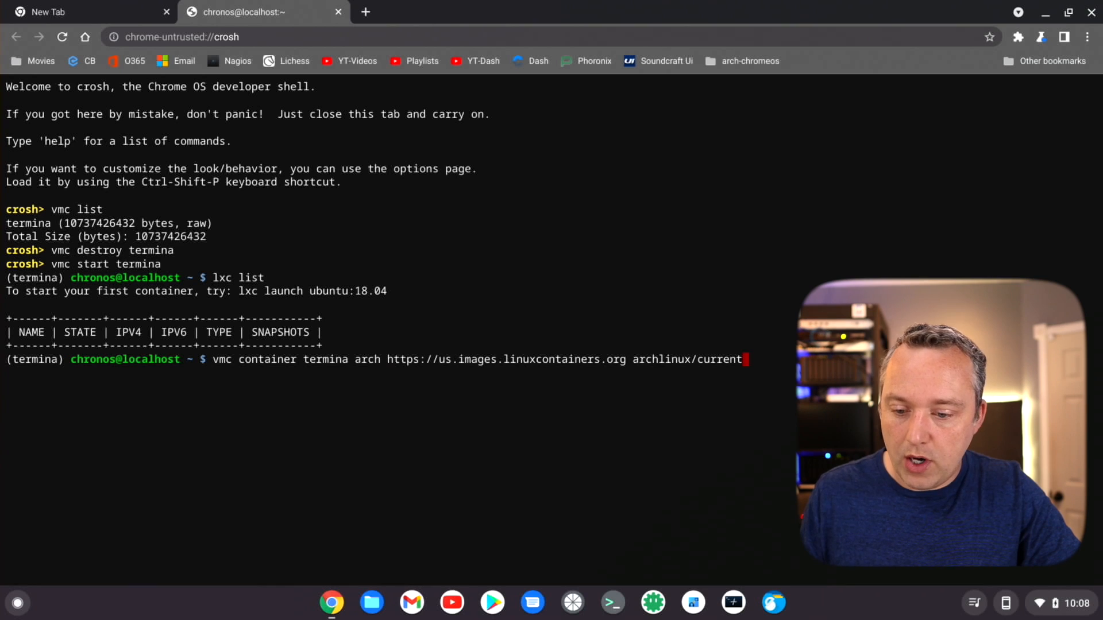
pyautogui.write('exit')
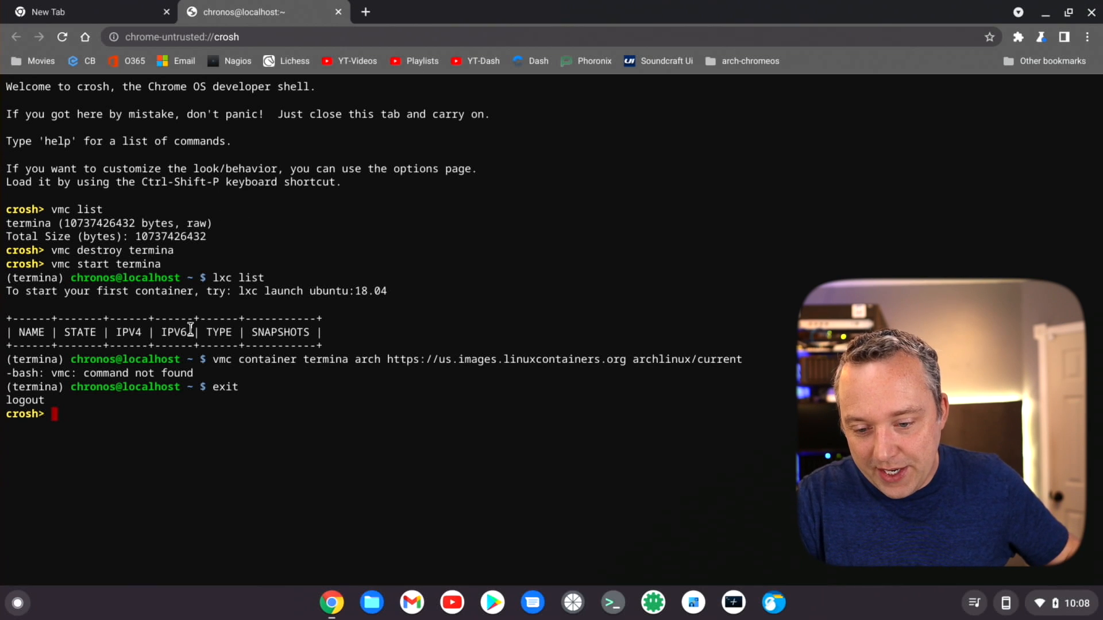
# Step: Rerun vmc container termina arch, then check lxc list inside vsh termina
pyautogui.moveTo(214, 358); pyautogui.dragTo(742, 358)
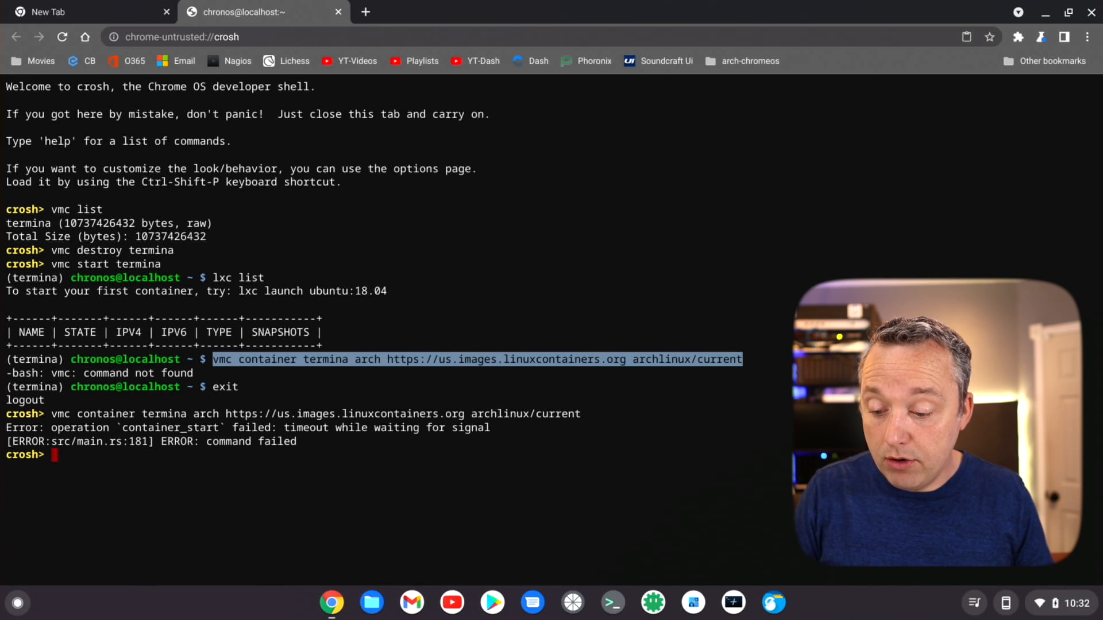
pyautogui.write('vsh')
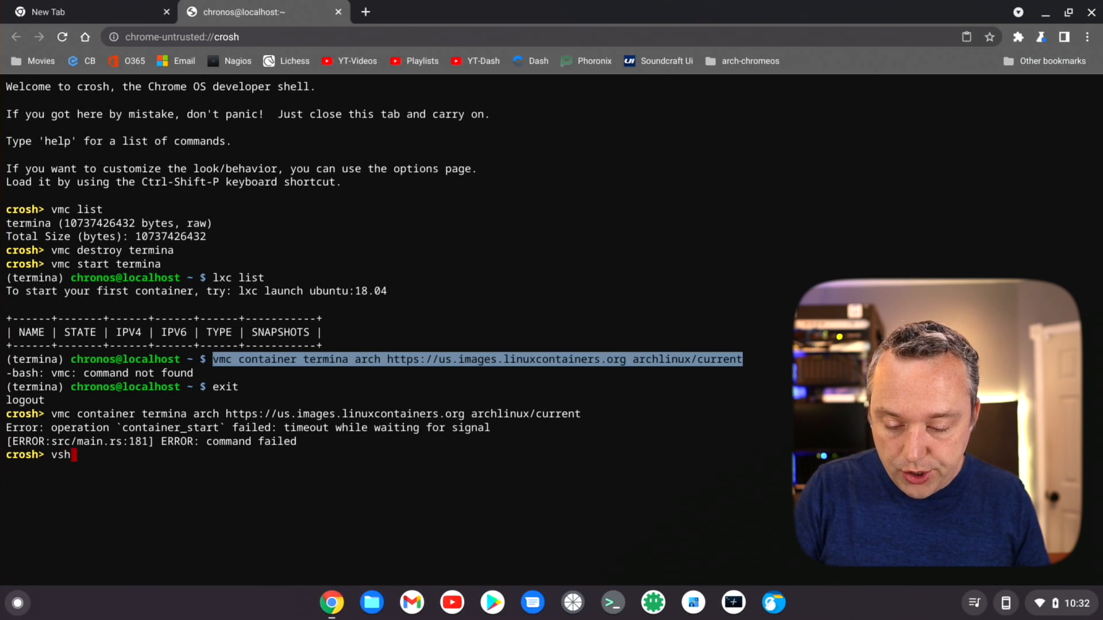
pyautogui.write('termina')
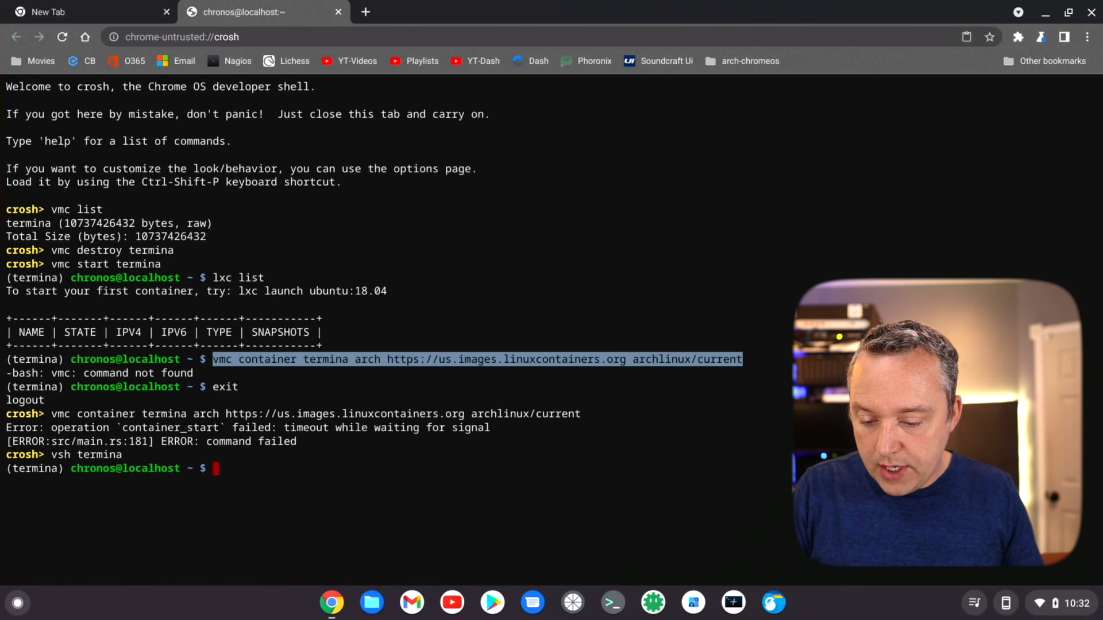
pyautogui.write('lxc list')
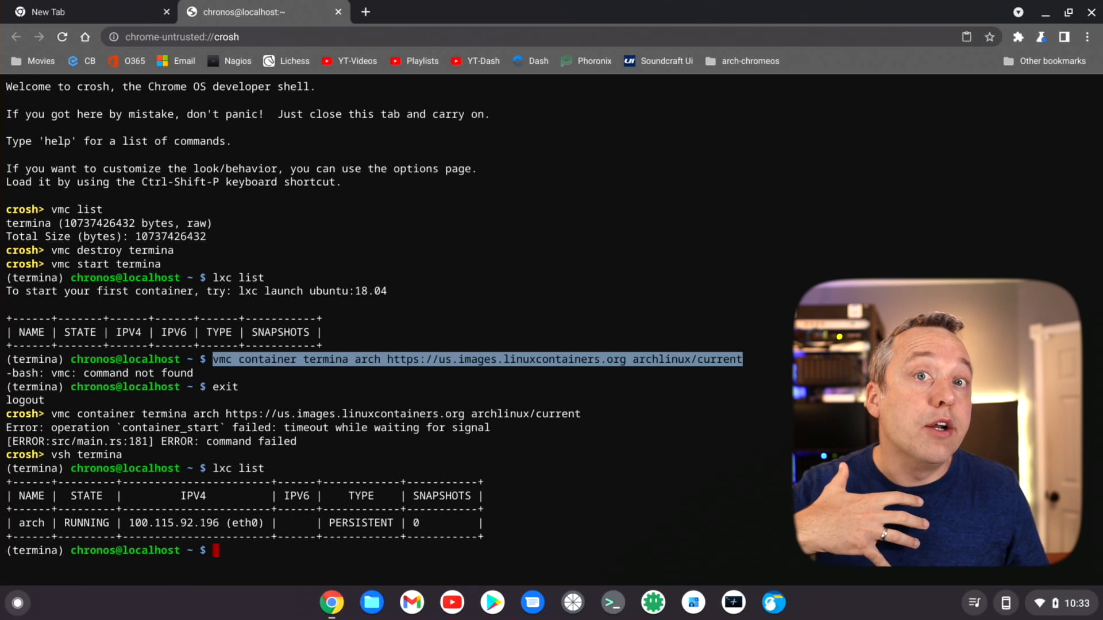
# Step: Open a root shell with lxc exec arch -- bash and upgrade packages with pacman
pyautogui.write('lxc')
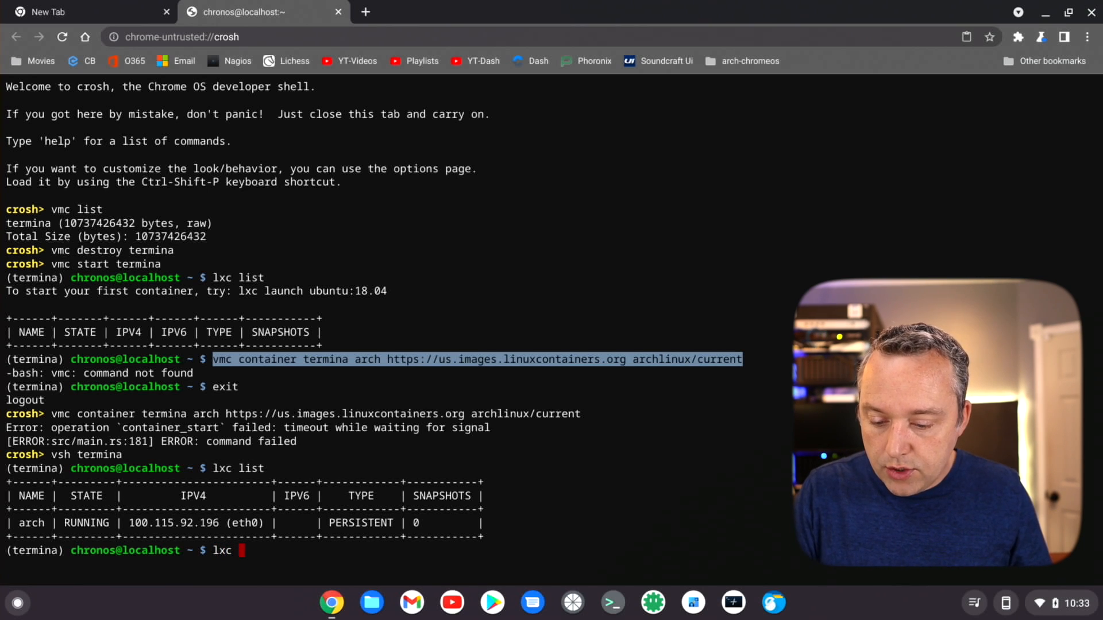
pyautogui.write('exec')
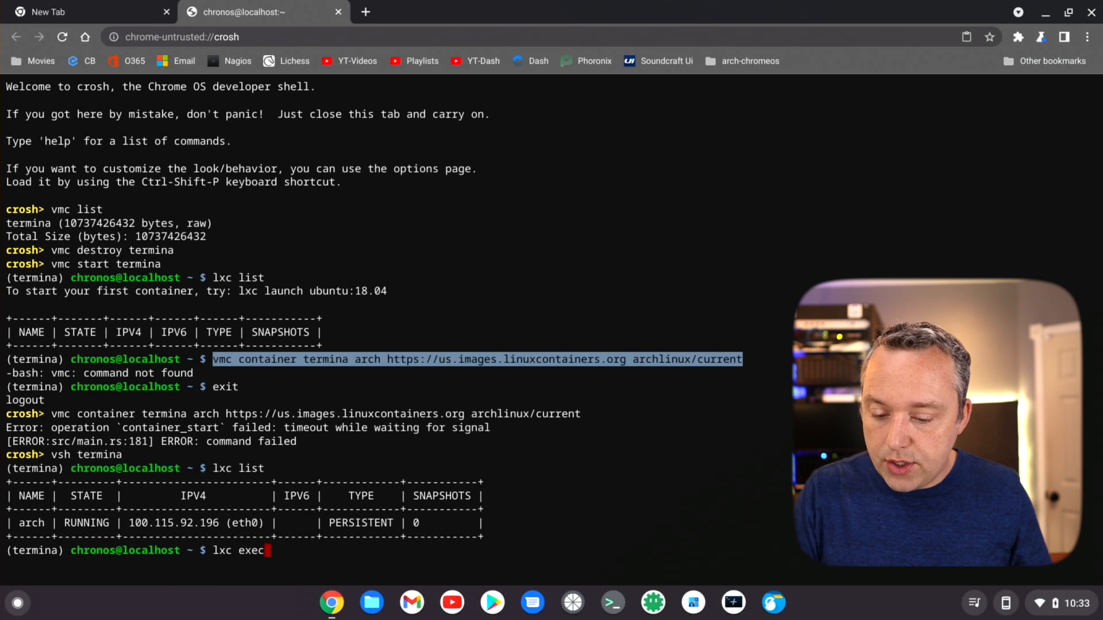
pyautogui.write('arch')
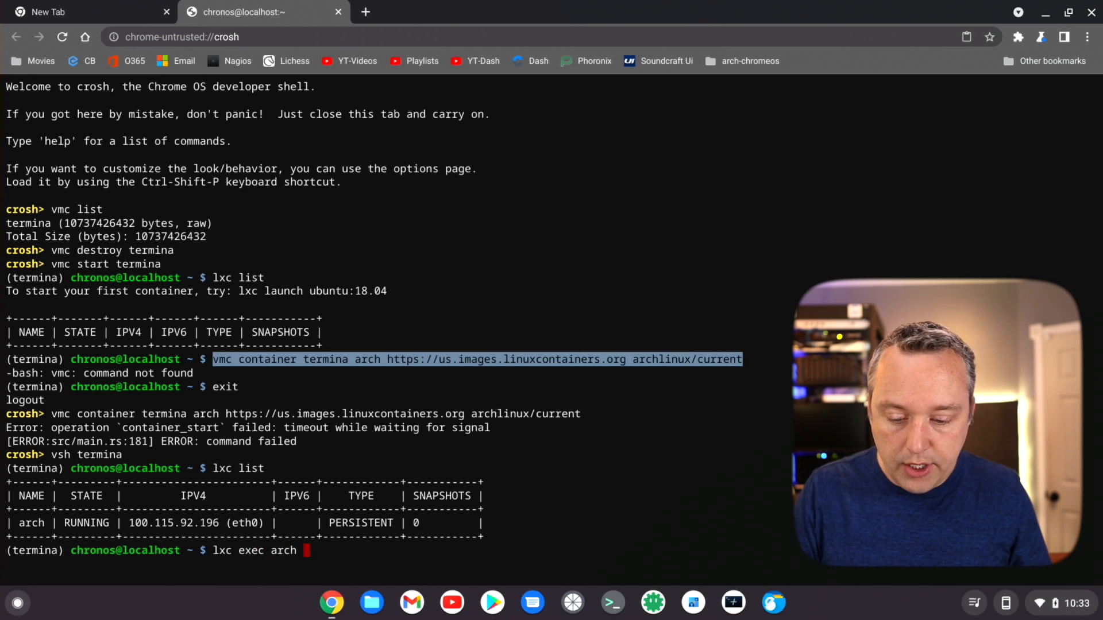
pyautogui.write('--')
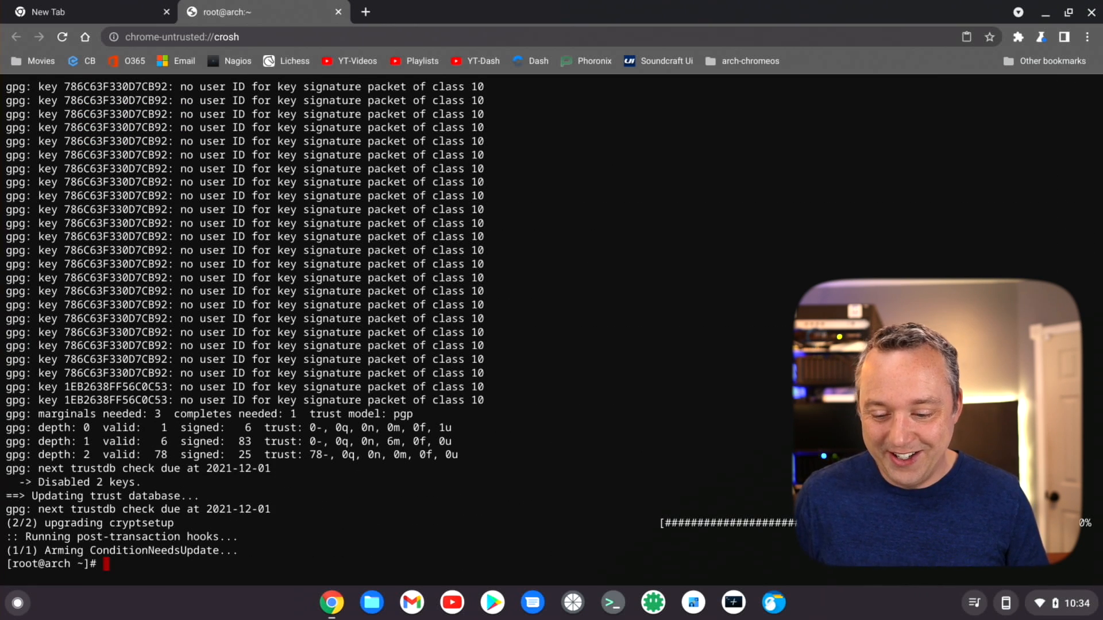
# Step: Install pacman-contrib, then start installing reflector with pacman -S
pyautogui.write('pacman -S pacm')
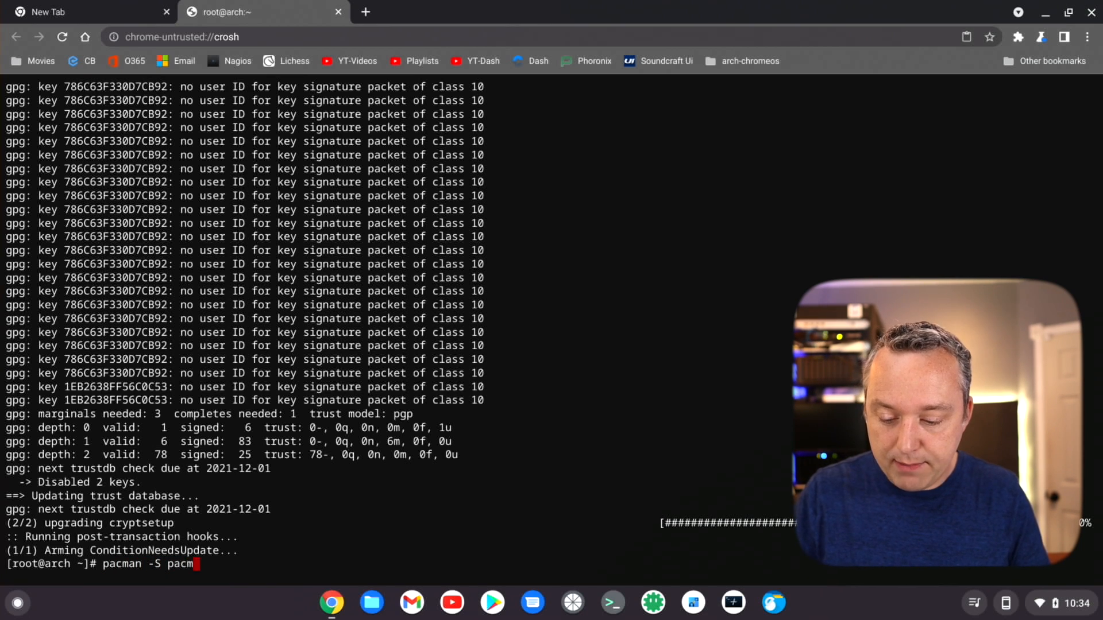
pyautogui.write('-contrib')
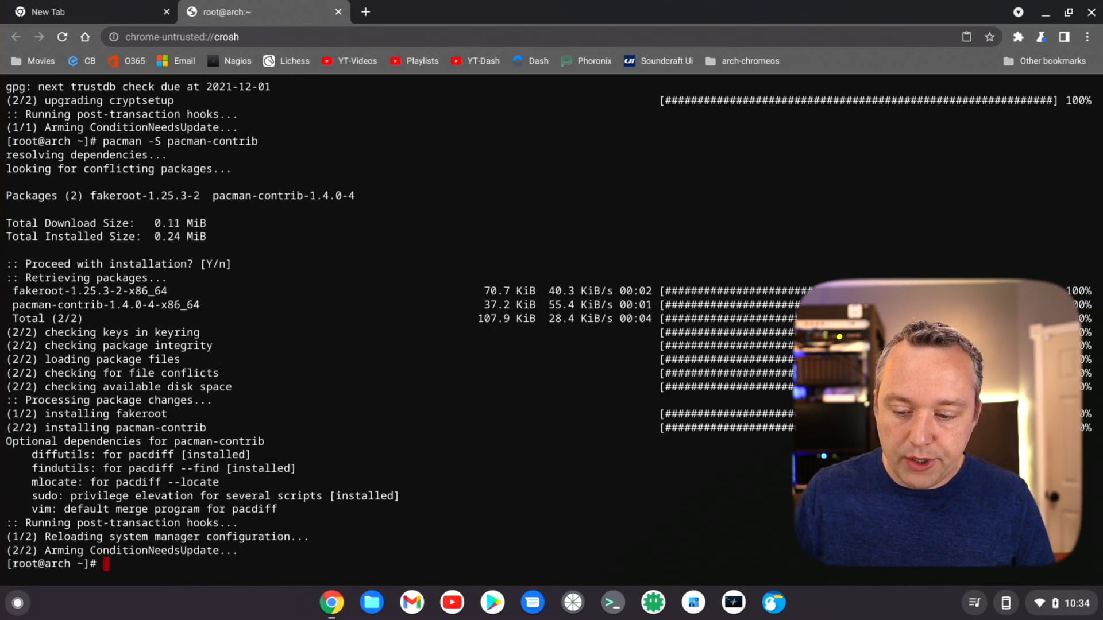
pyautogui.write('pacman -S reflector')
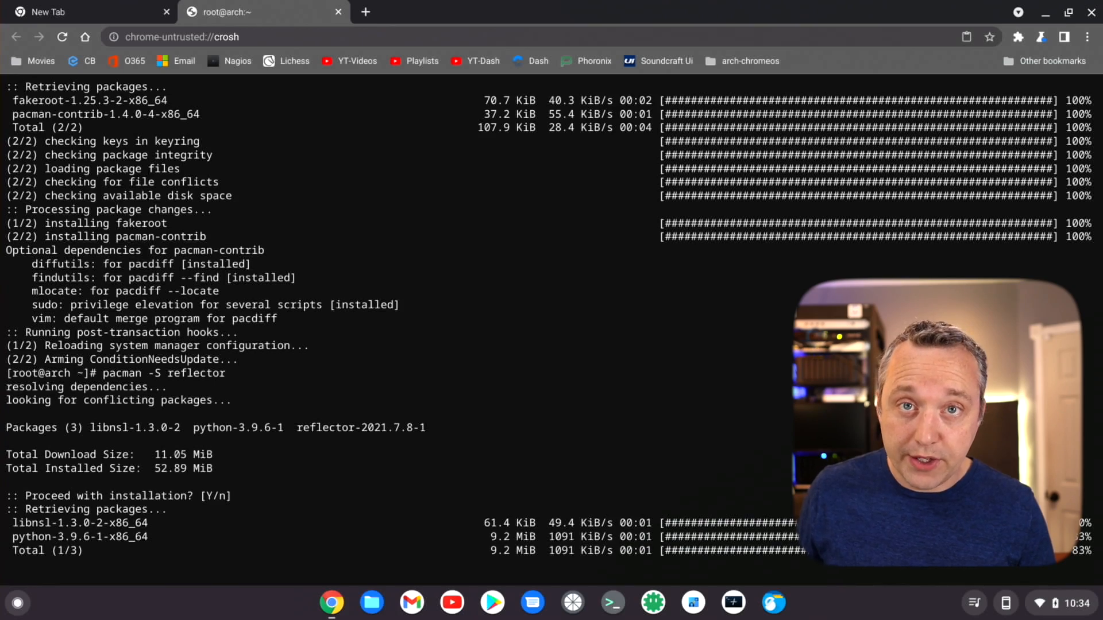
# Step: Run reflector -a 10 -c us -f 5 --sort rate, saving to /etc/pacman.d/mirrorlist
pyautogui.write('reflector -a 10')
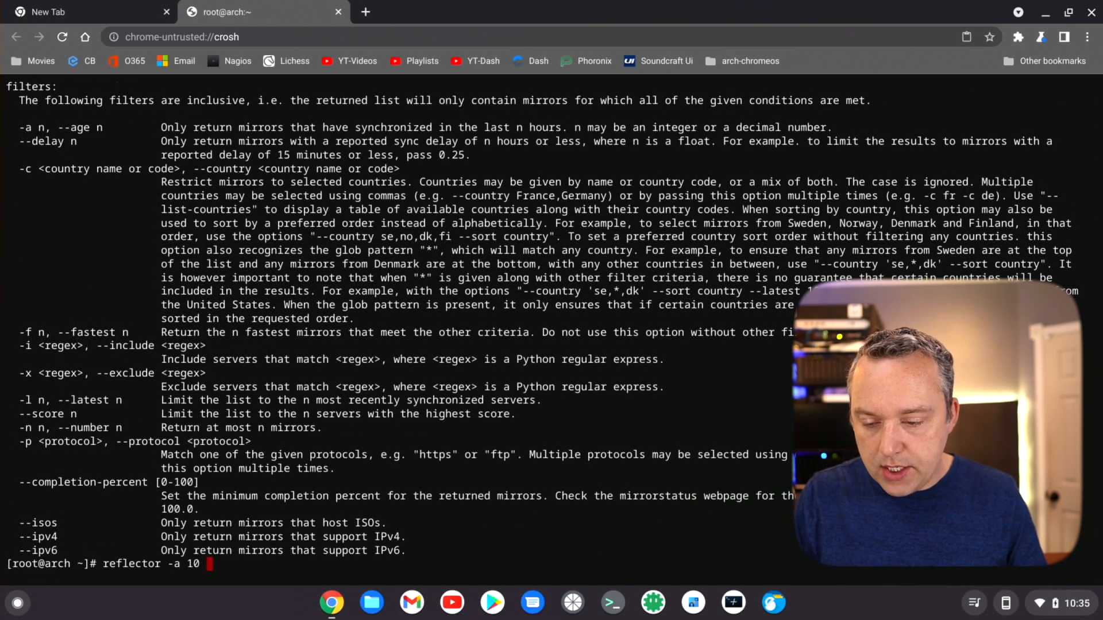
pyautogui.write('-c us')
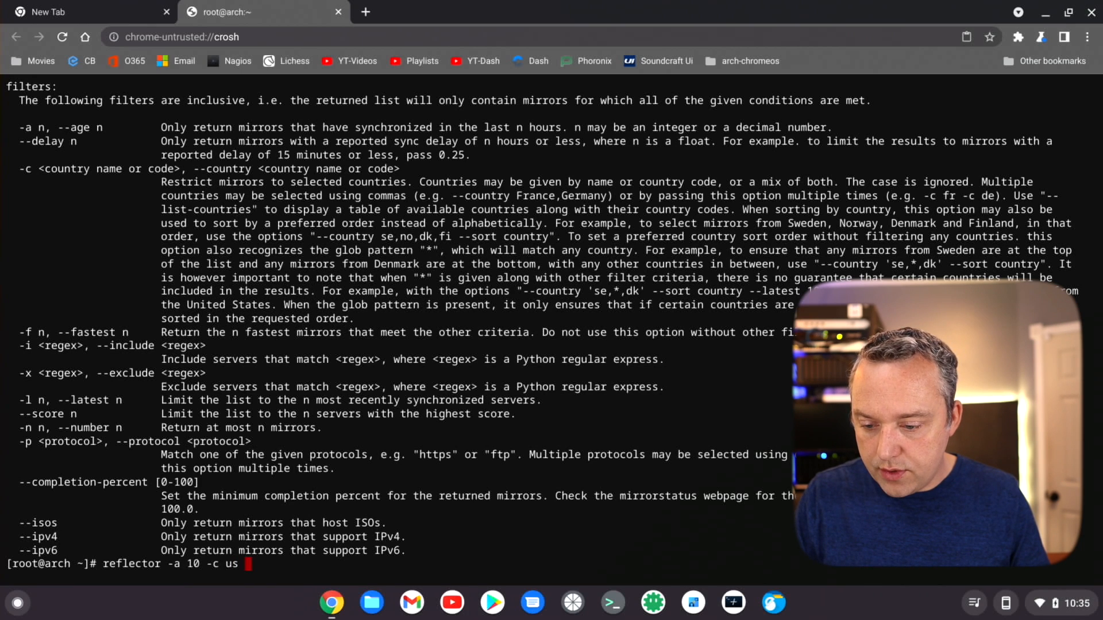
pyautogui.write('-f 5')
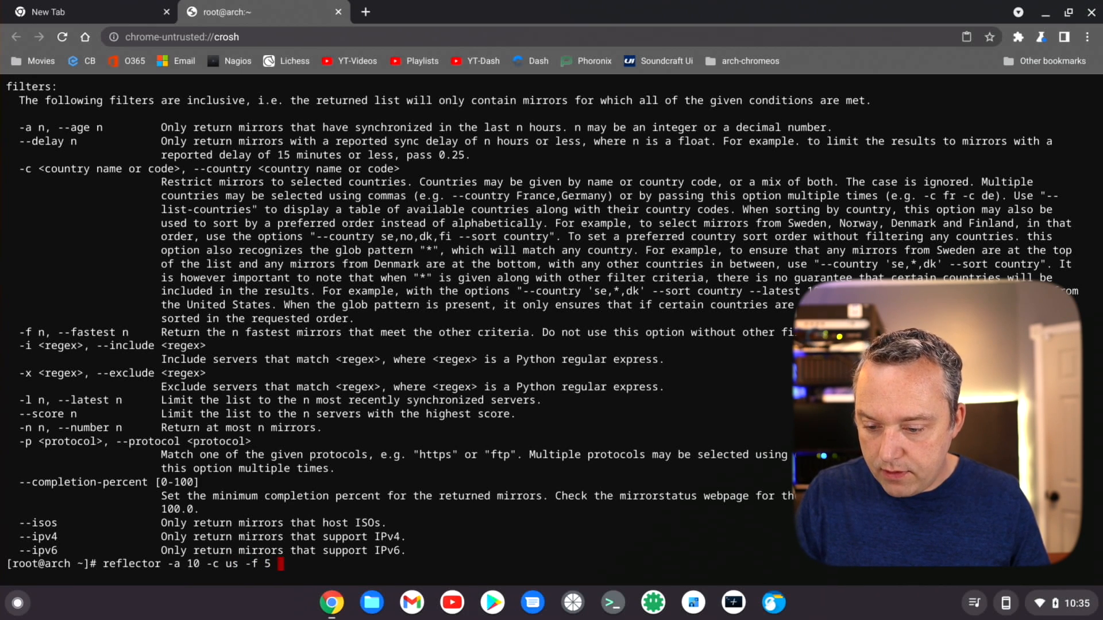
pyautogui.write('--ser')
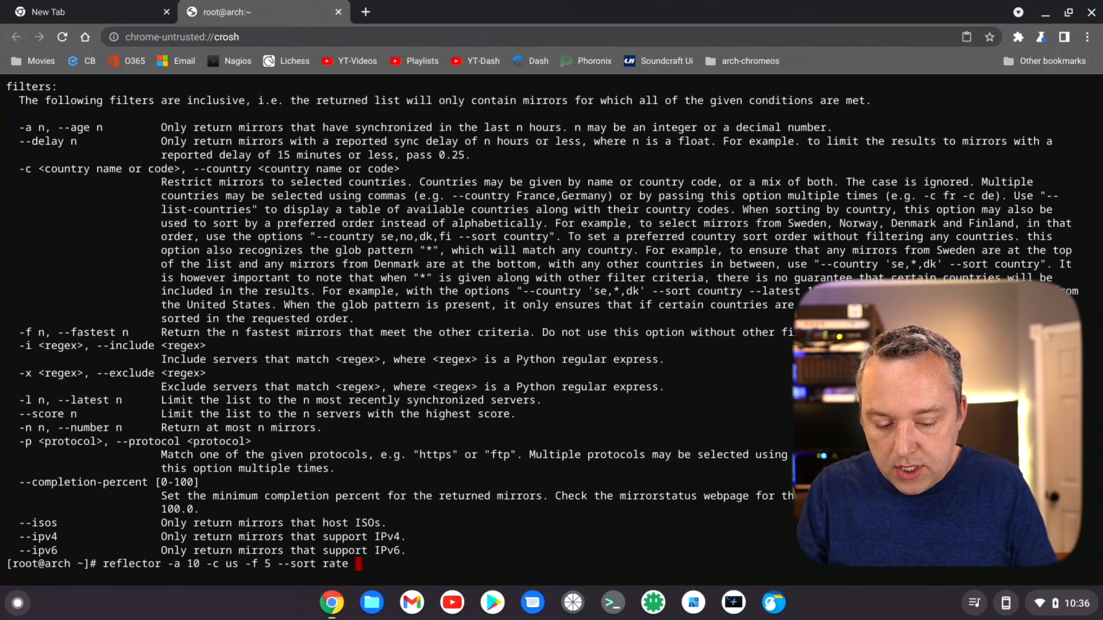
pyautogui.write('--save')
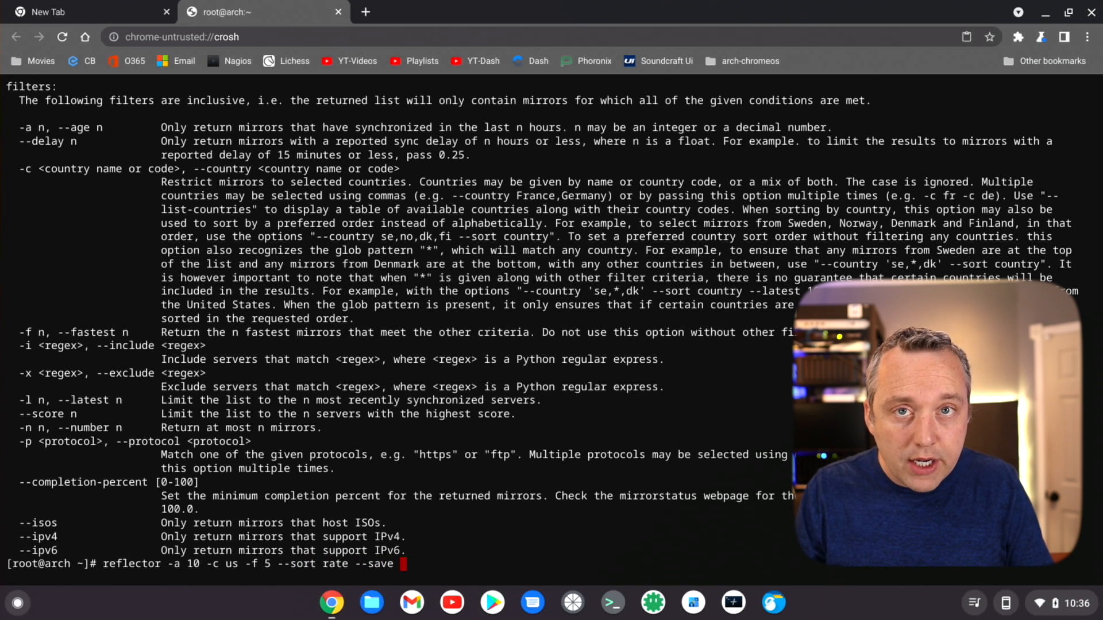
pyautogui.write('/etc/pacman.d/mirrorlist')
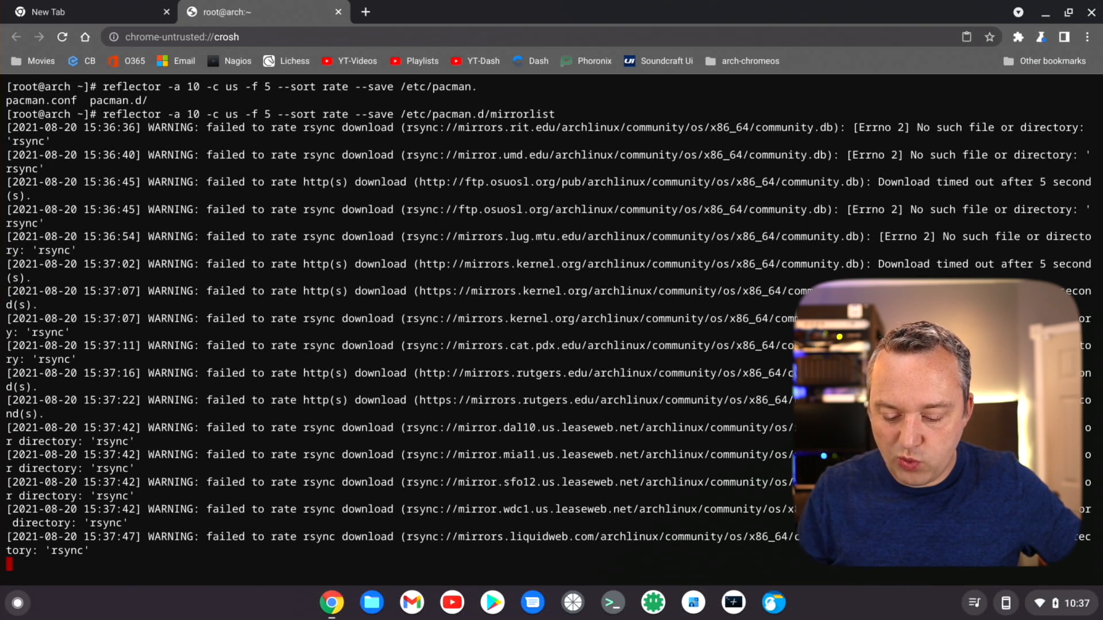
# Step: Install rsync, rerun reflector for the US mirrorlist, and upgrade with pacman -Syu
pyautogui.write('pa')
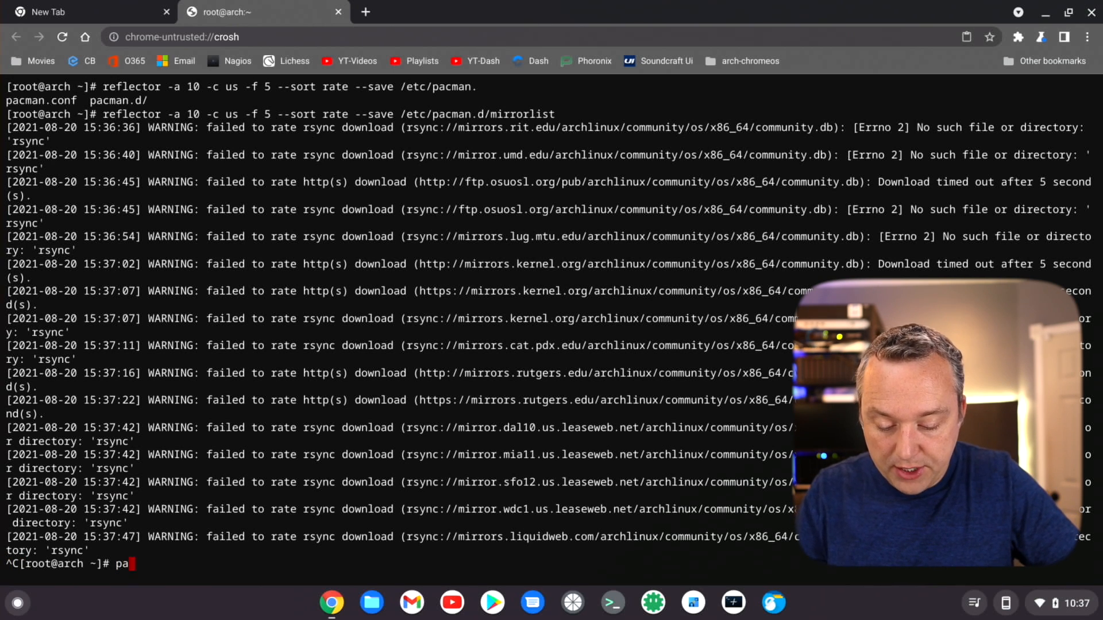
pyautogui.write('cman -S rsync')
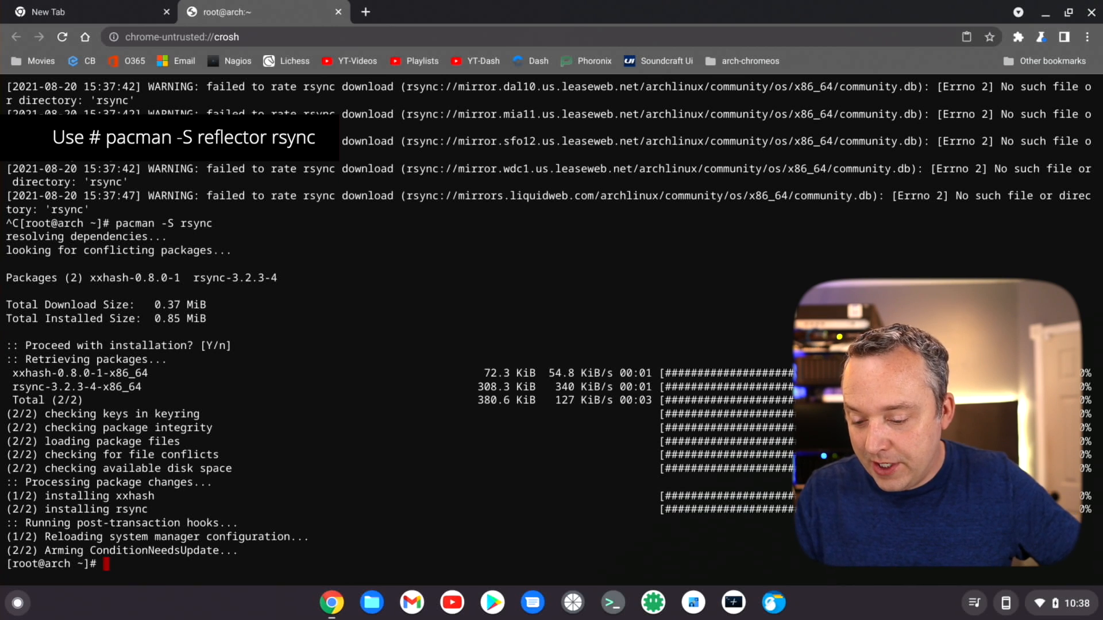
pyautogui.write('pacman -S rsync')
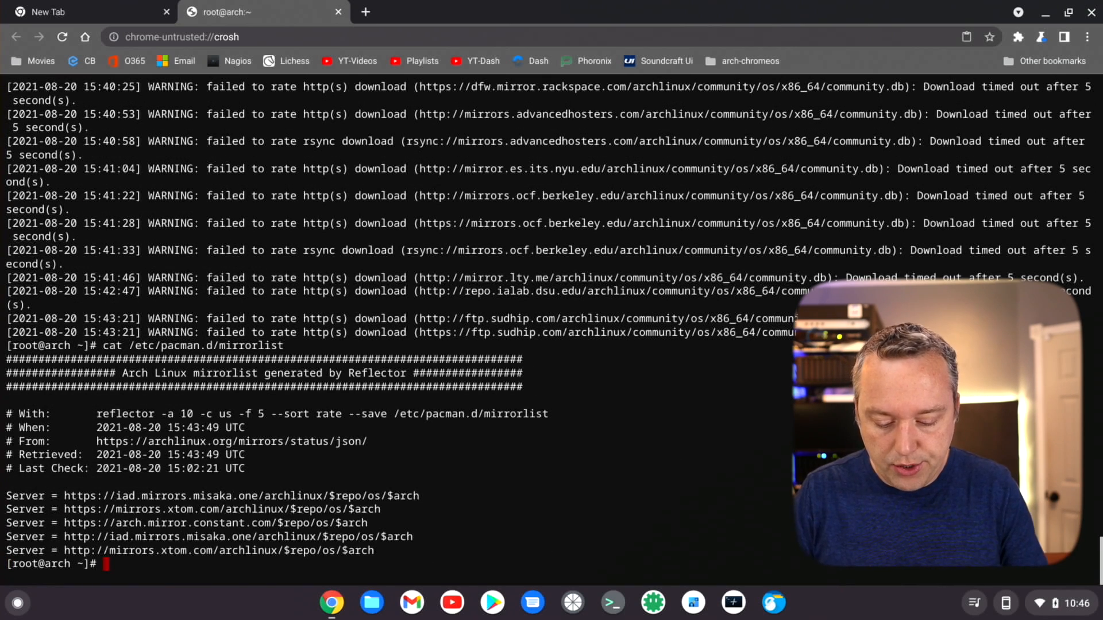
pyautogui.write('pacman -Syu')
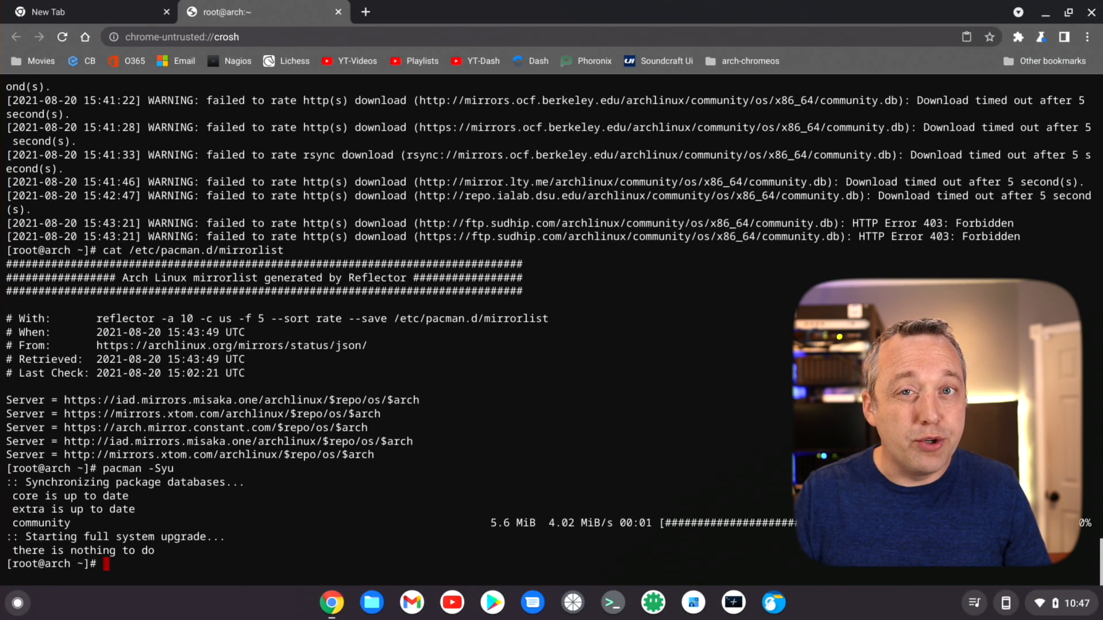
pyautogui.write('ls .')
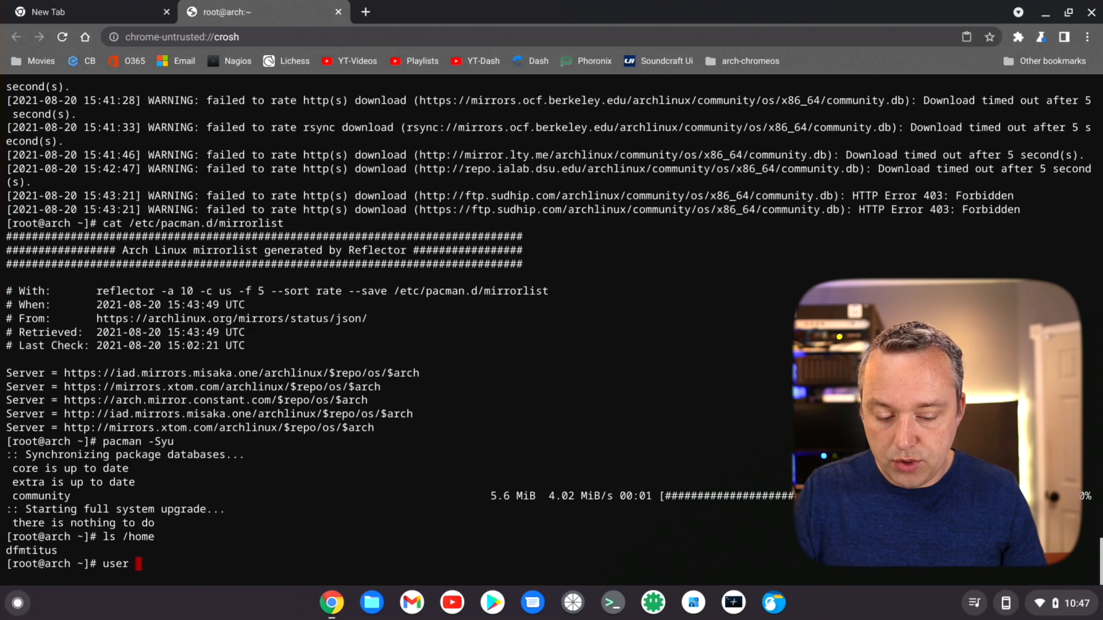
# Step: Add dfmtitus to the wheel group and set its new password with passwd
pyautogui.write('-aG')
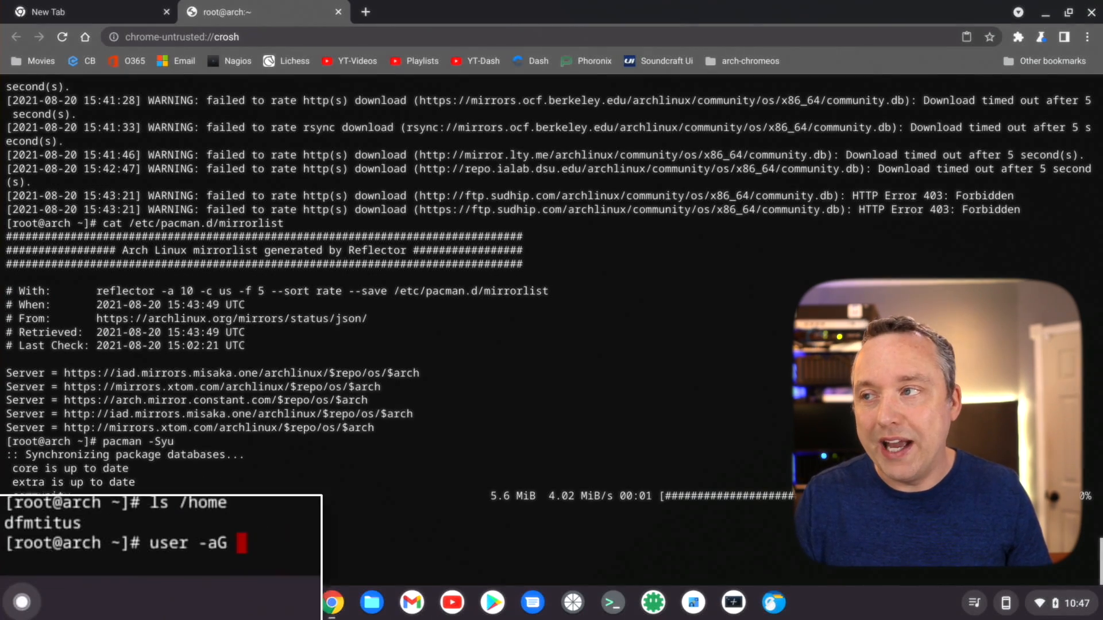
pyautogui.write('wheel dfmtit')
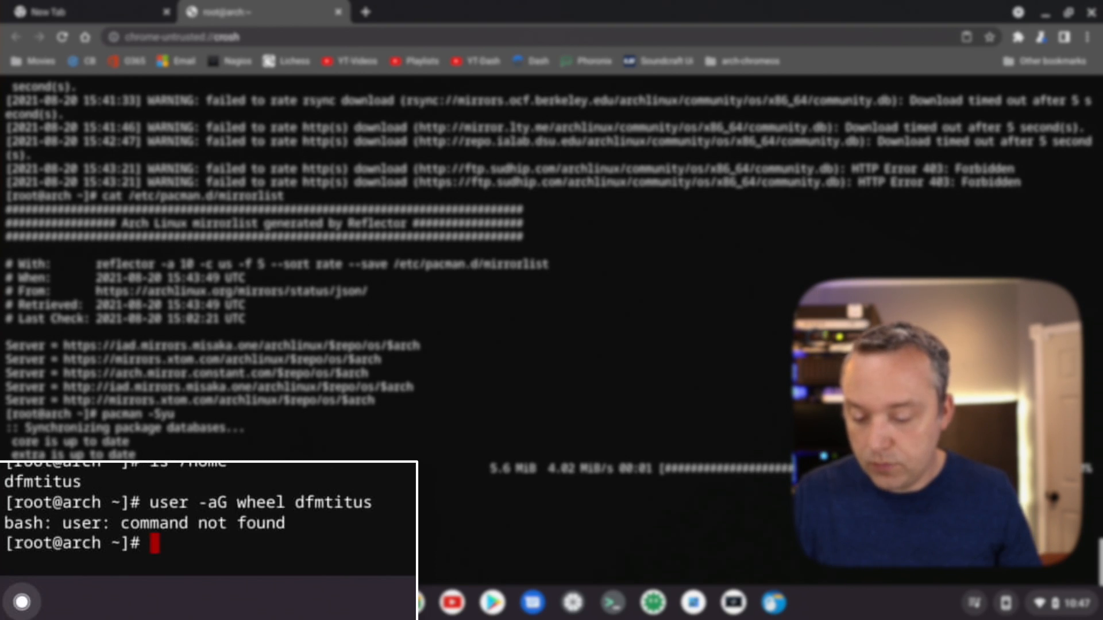
pyautogui.write('user -aG wheel dfmtitus')
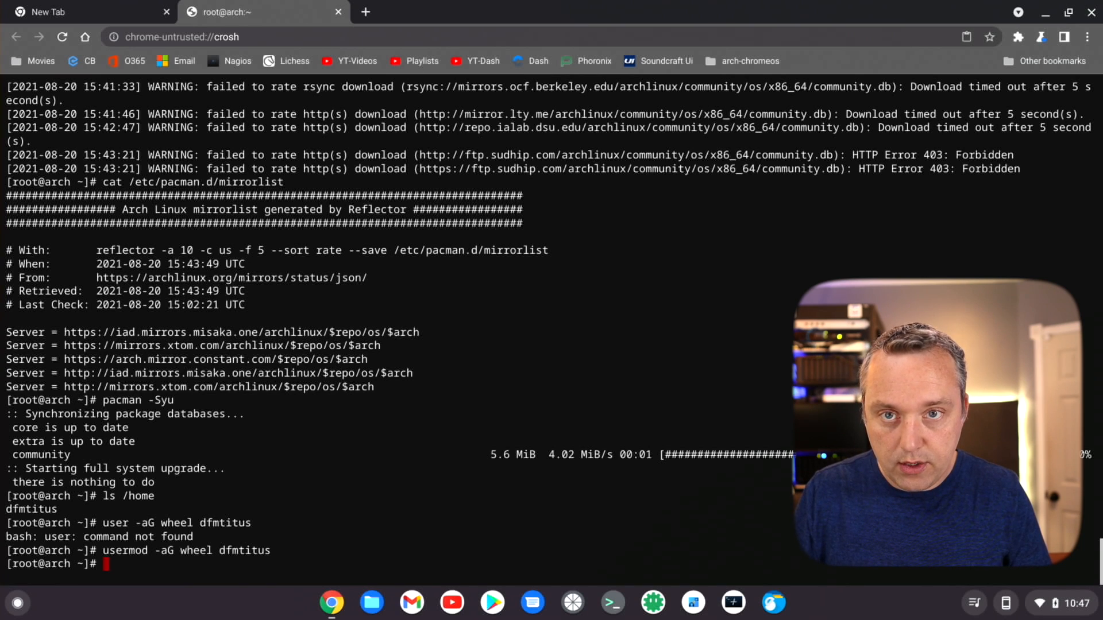
pyautogui.write('passwd')
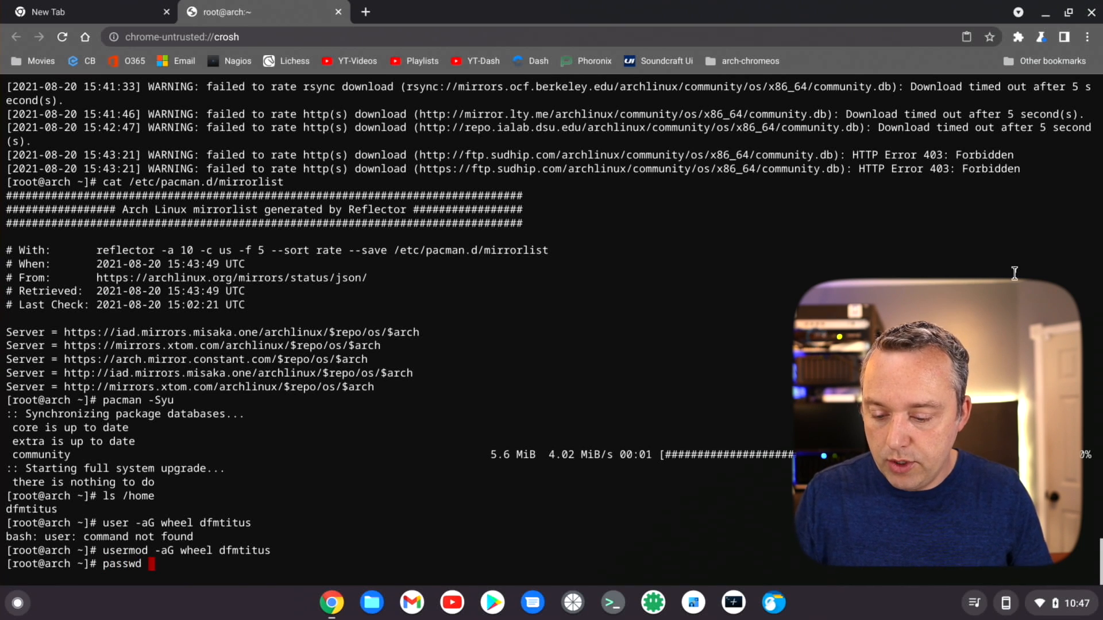
pyautogui.write('dfmtitus')
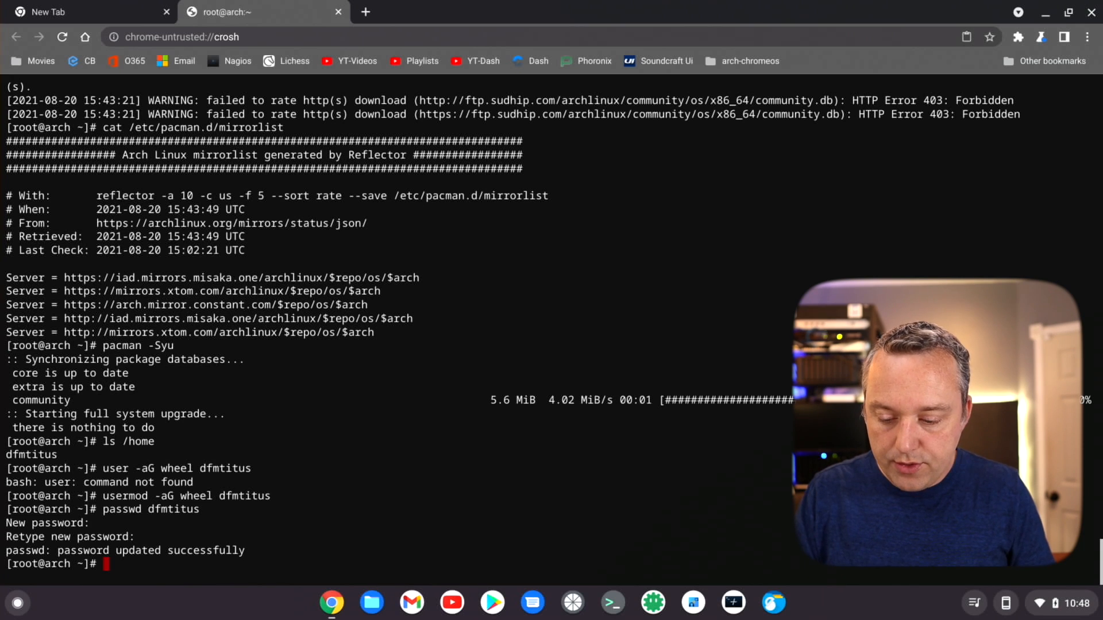
# Step: Install git and base-devel with pacman -S and confirm
pyautogui.write('pacman -S git')
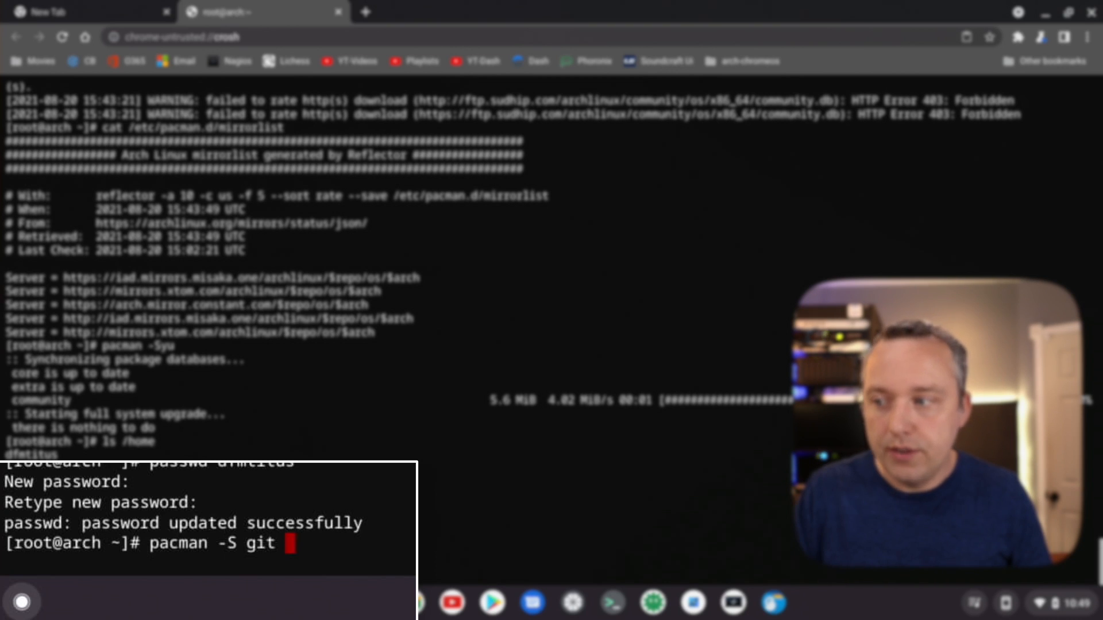
pyautogui.write('base-deve')
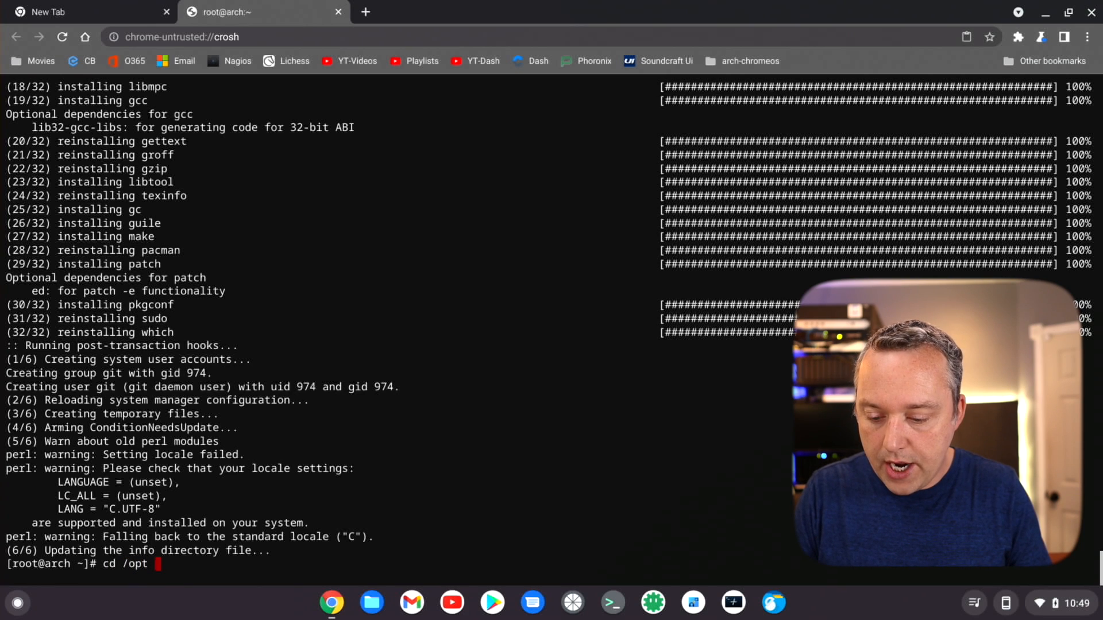
pyautogui.write('git clone https://')
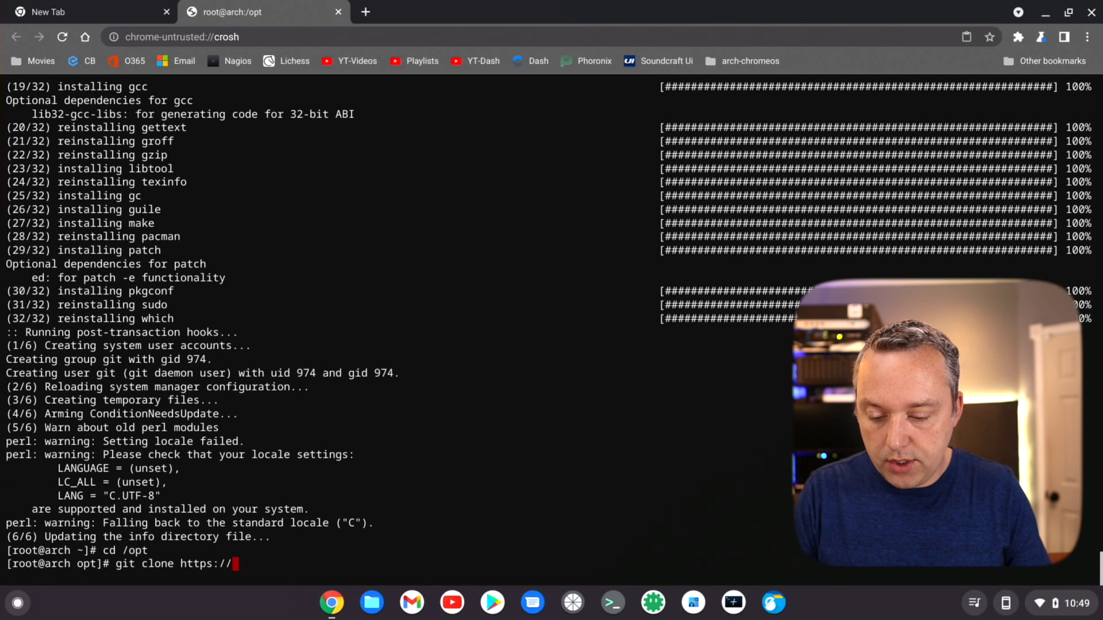
pyautogui.write('aur')
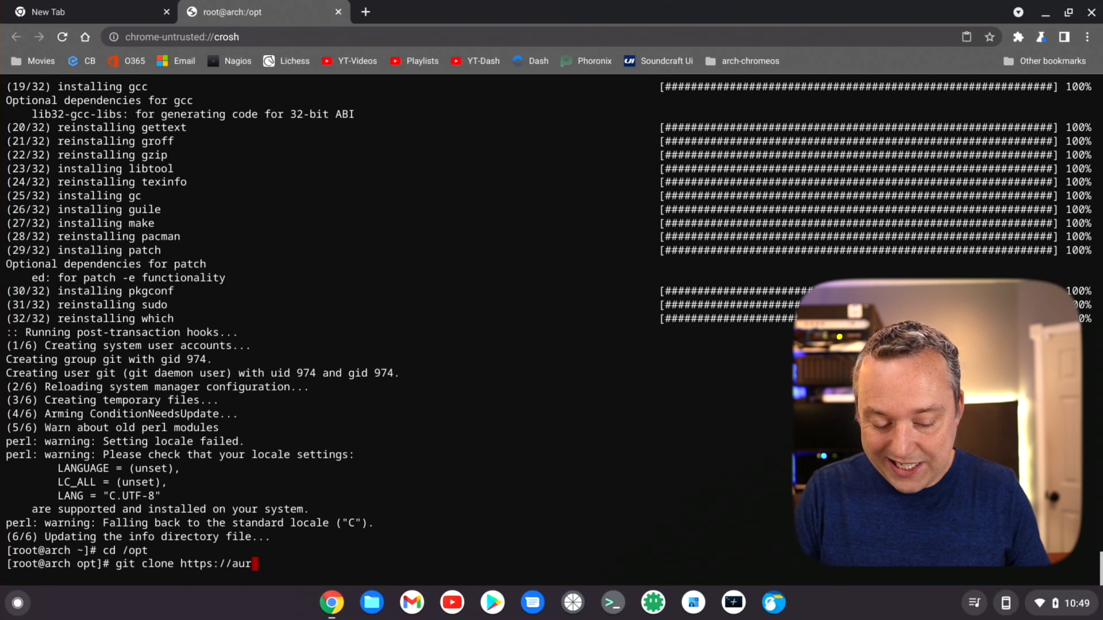
pyautogui.write('.archlinux.org')
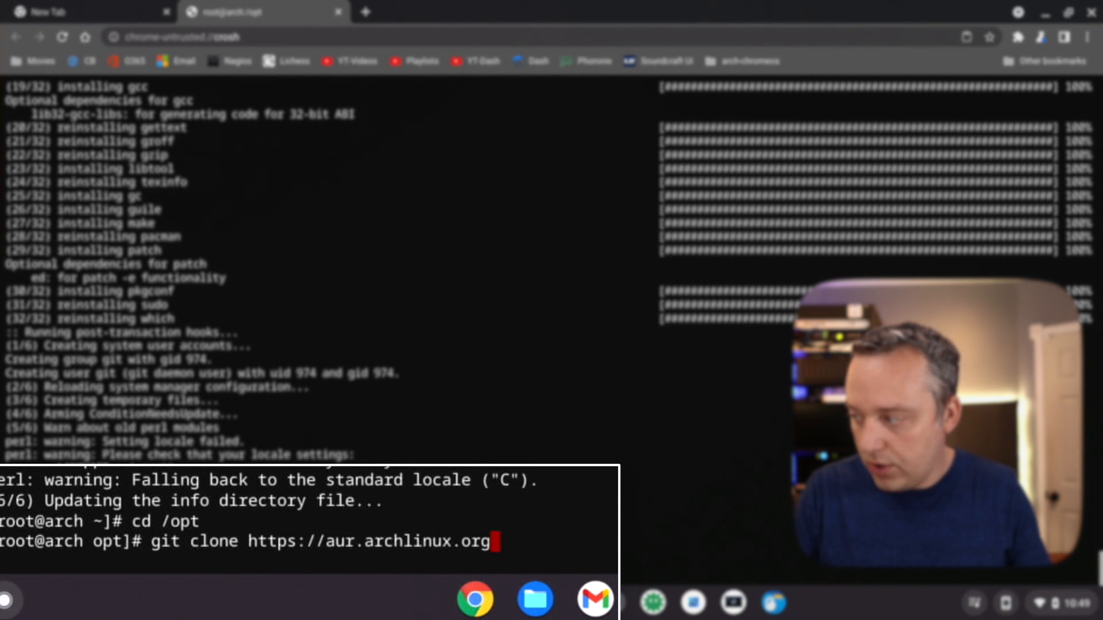
pyautogui.write('/yay-g')
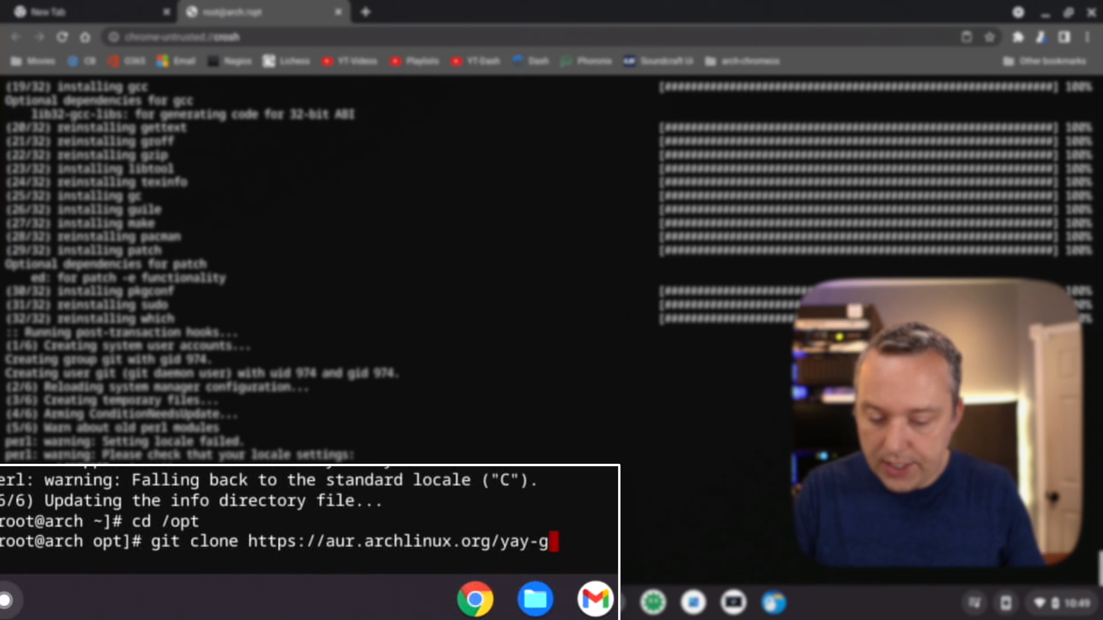
pyautogui.write('it.git')
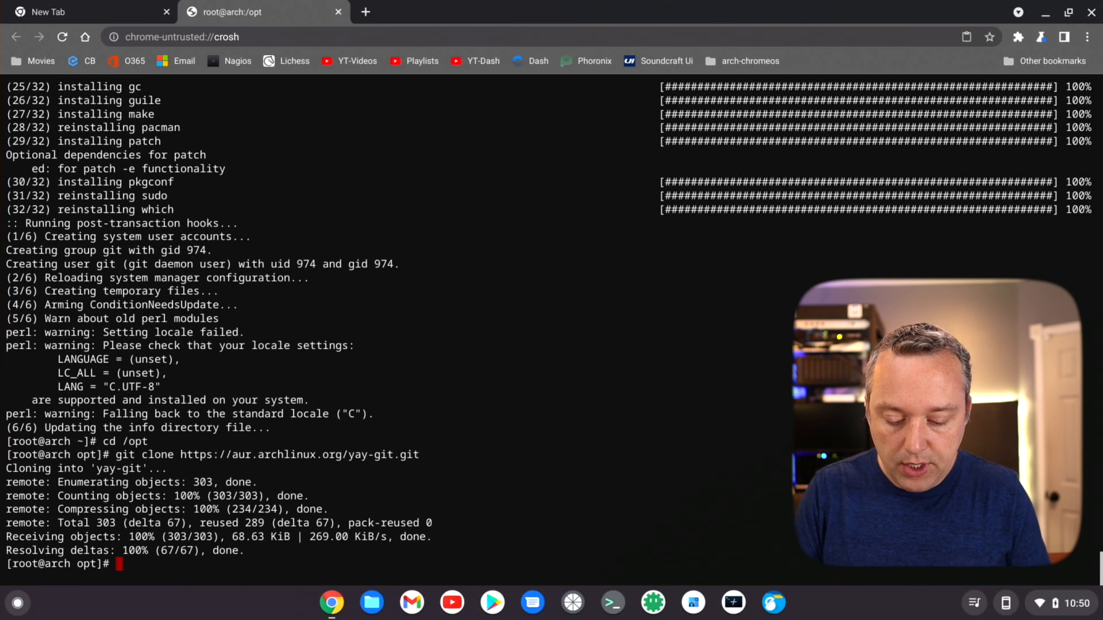
# Step: Give ./yay-git to dfmtitus with chown and switch to that user inside it
pyautogui.write('u')
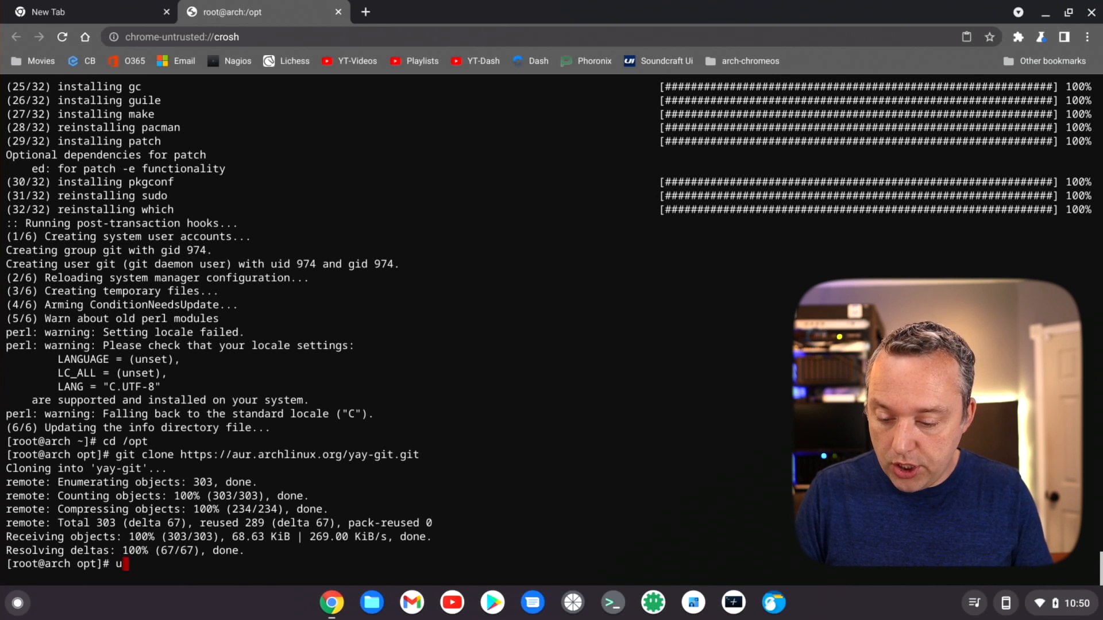
pyautogui.write('chown dfmtitus:')
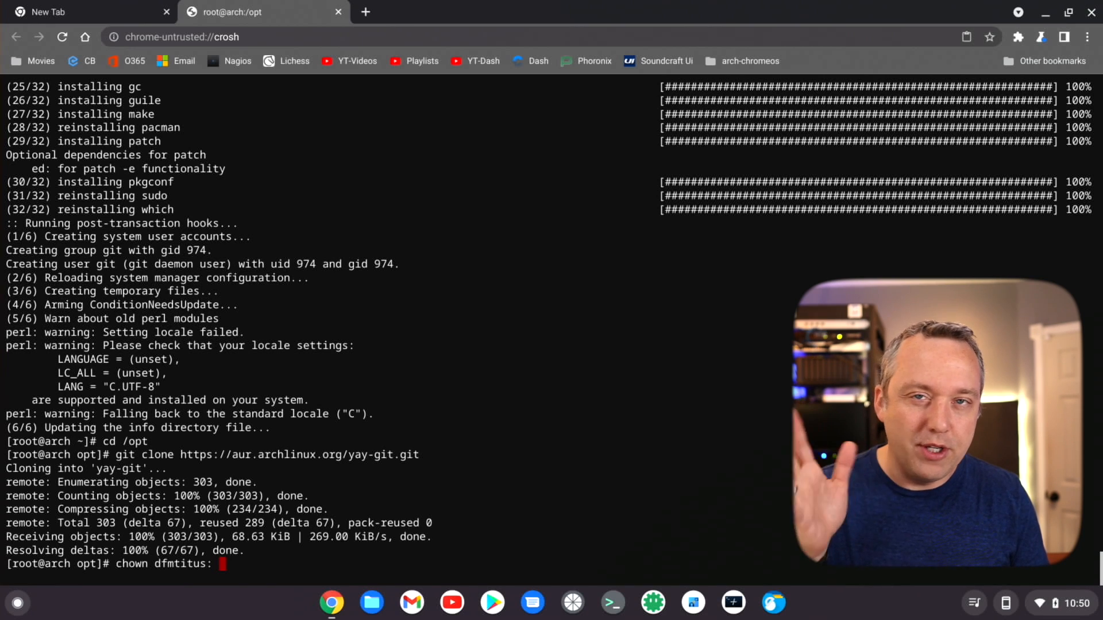
pyautogui.write('.')
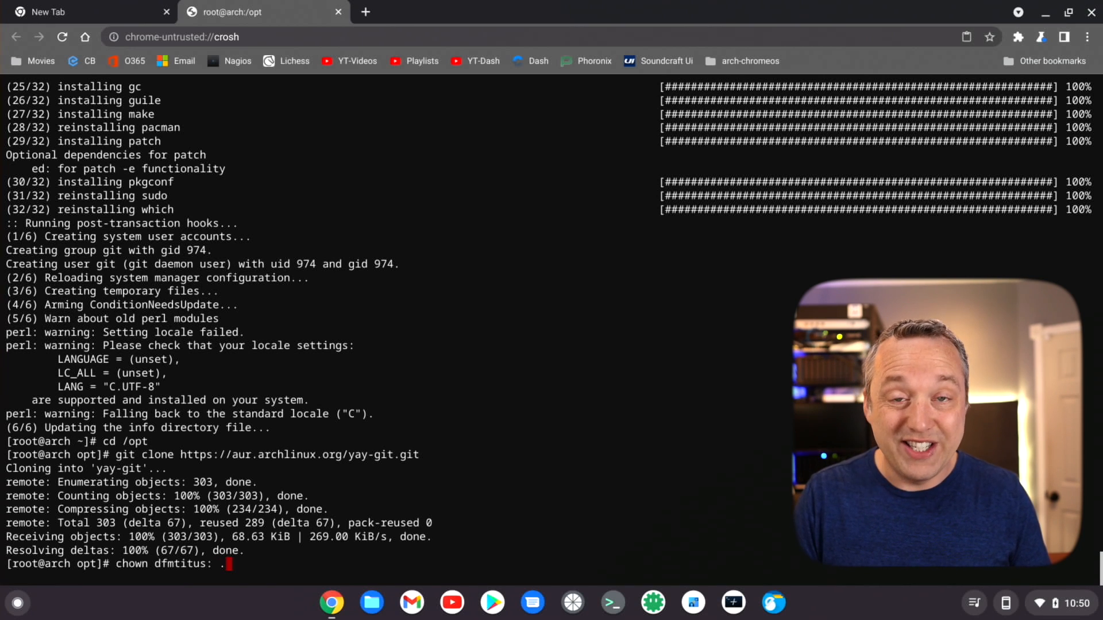
pyautogui.write('./yay-git/')
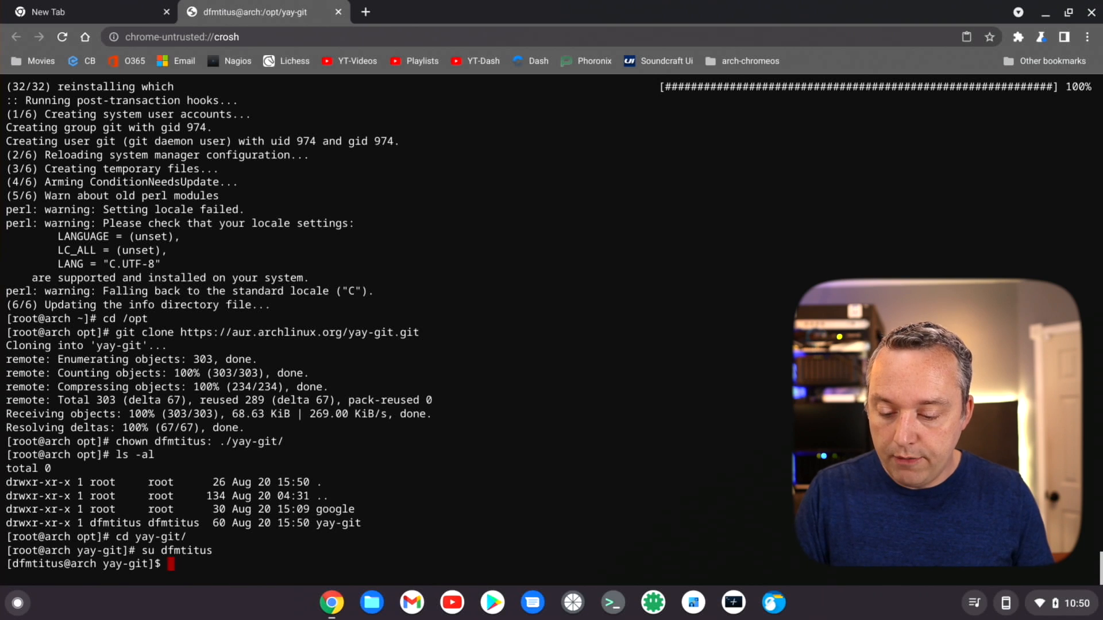
# Step: Try makepkg, then grant dfmtitus sudo rights via visudo as root and exit
pyautogui.write('makepkg -si')
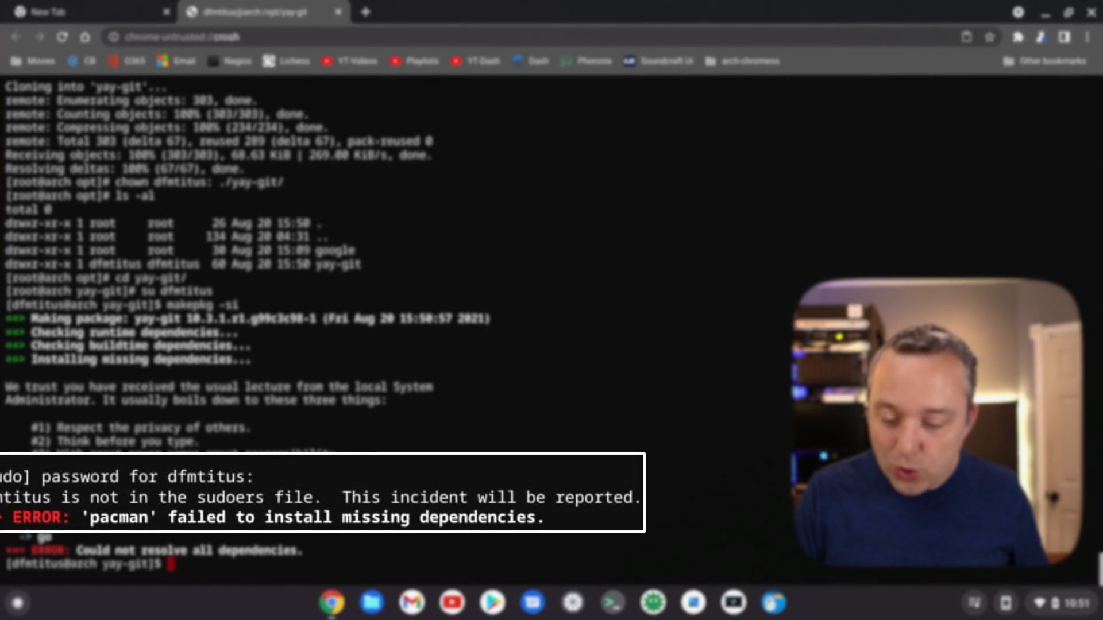
pyautogui.write('visudo')
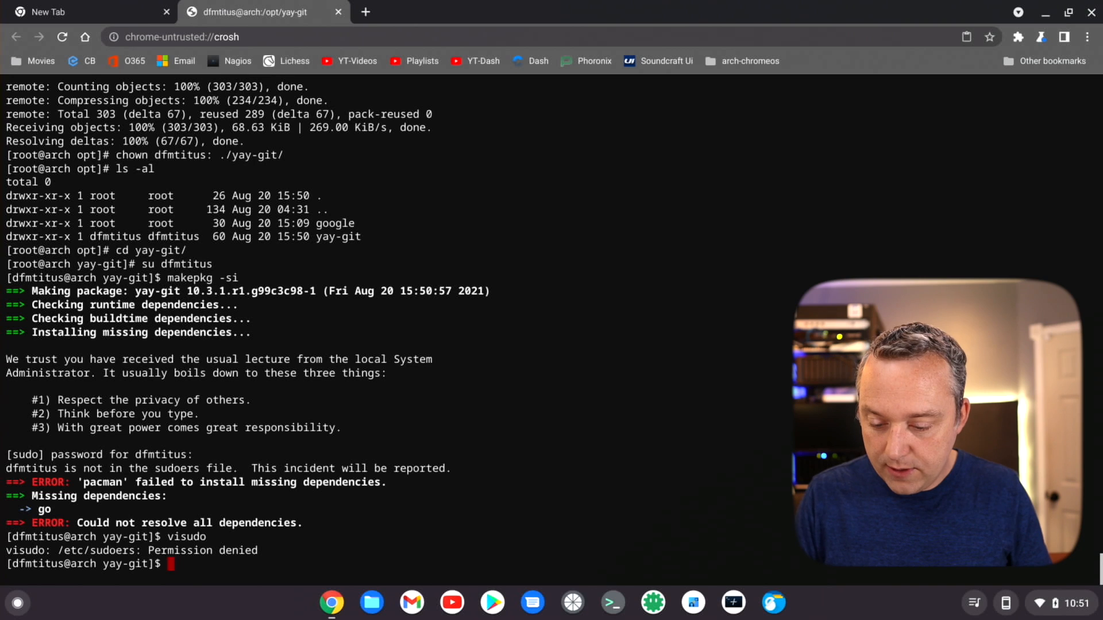
pyautogui.write('exit')
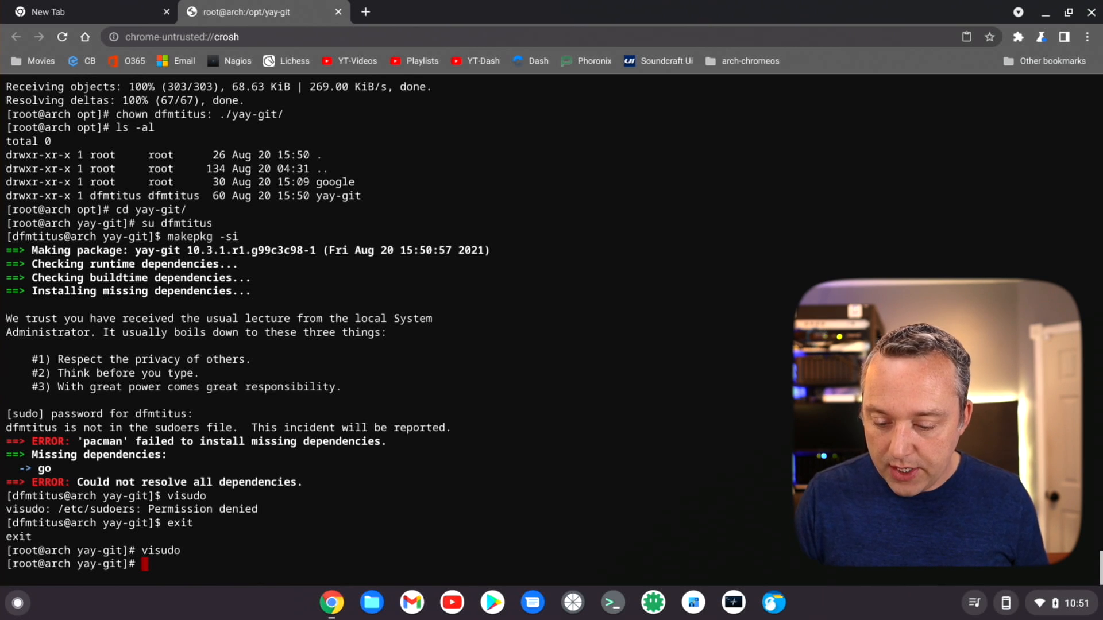
# Step: As dfmtitus, build and install yay with makepkg -si, then run a yay system upgrade
pyautogui.write('su dfmtitus')
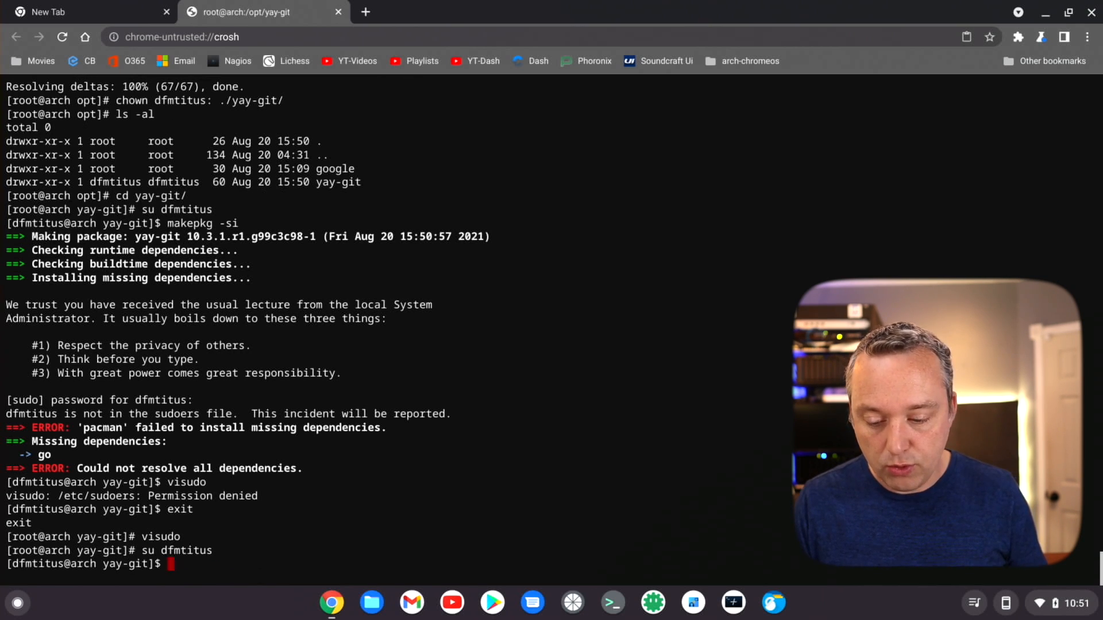
pyautogui.write('makepkg -si')
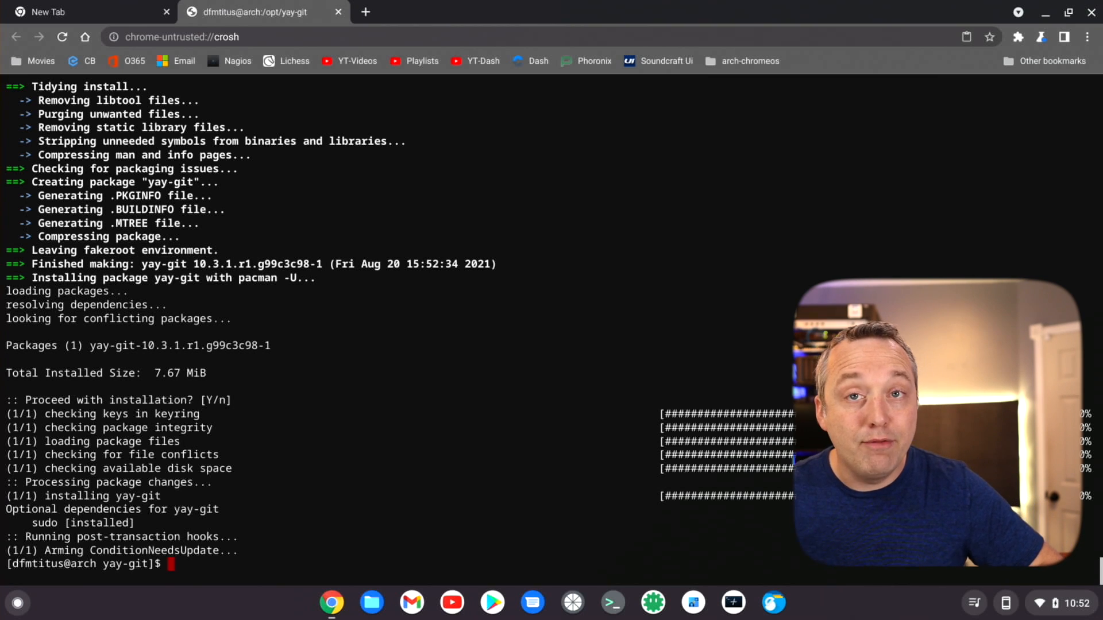
pyautogui.write('yay -s')
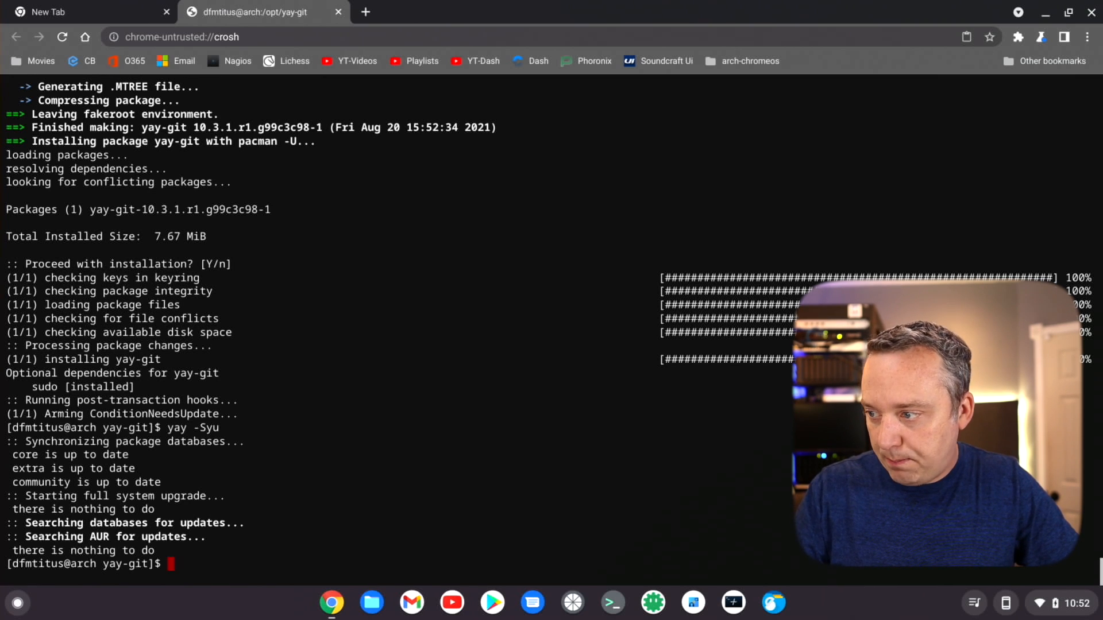
# Step: Install cros-container-guest-tools-git with yay, confirming with Y
pyautogui.write('yay -S cros-container-guest-tools-git')
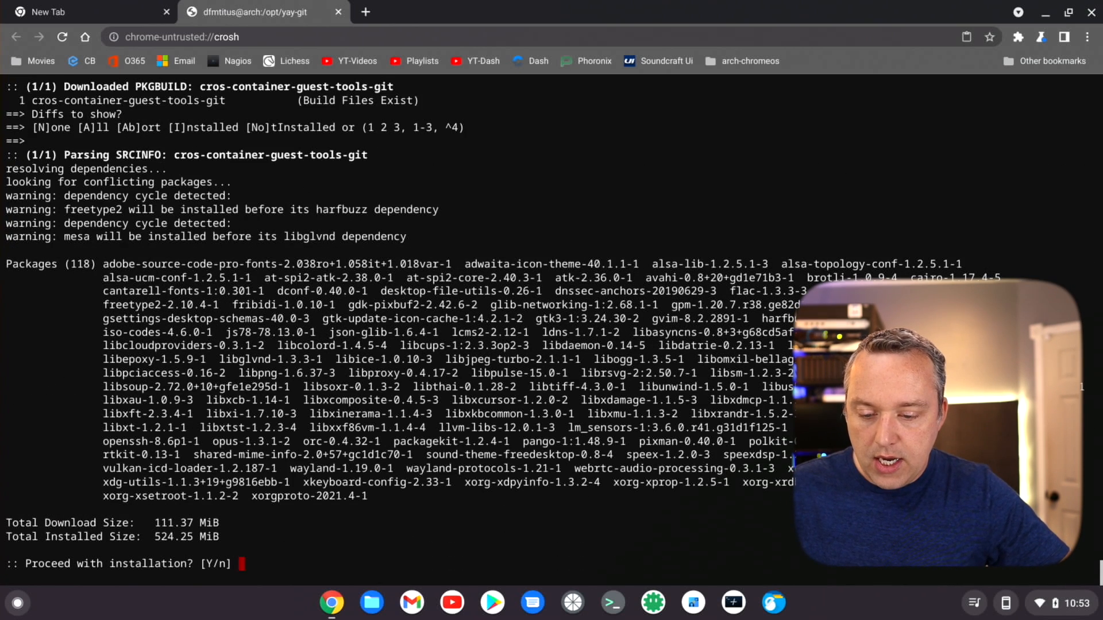
pyautogui.write('Y')
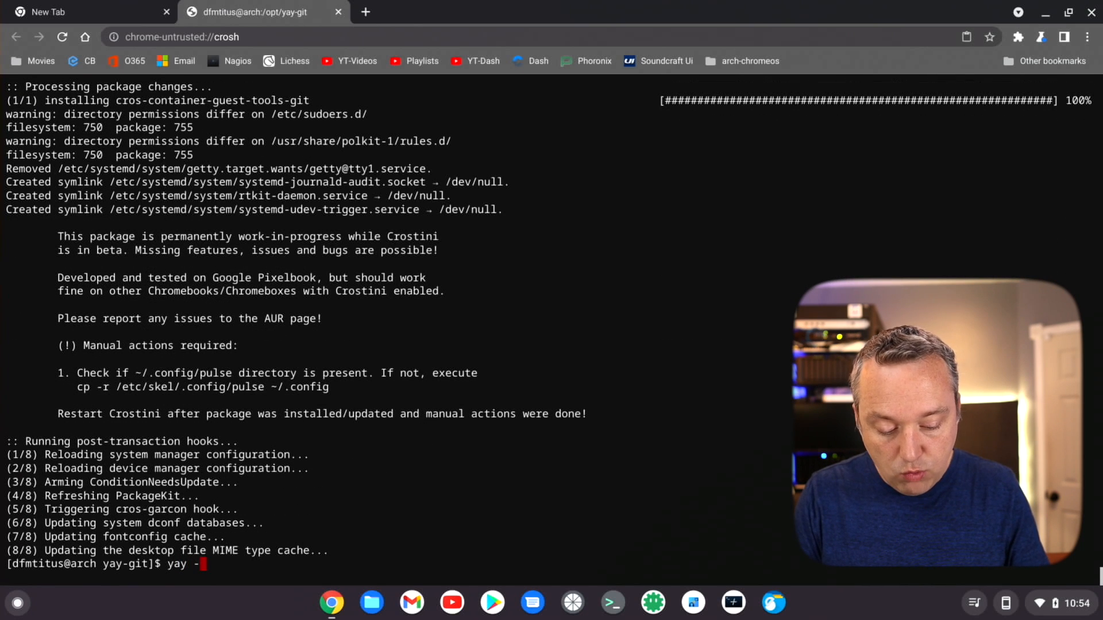
pyautogui.write('S xorg-')
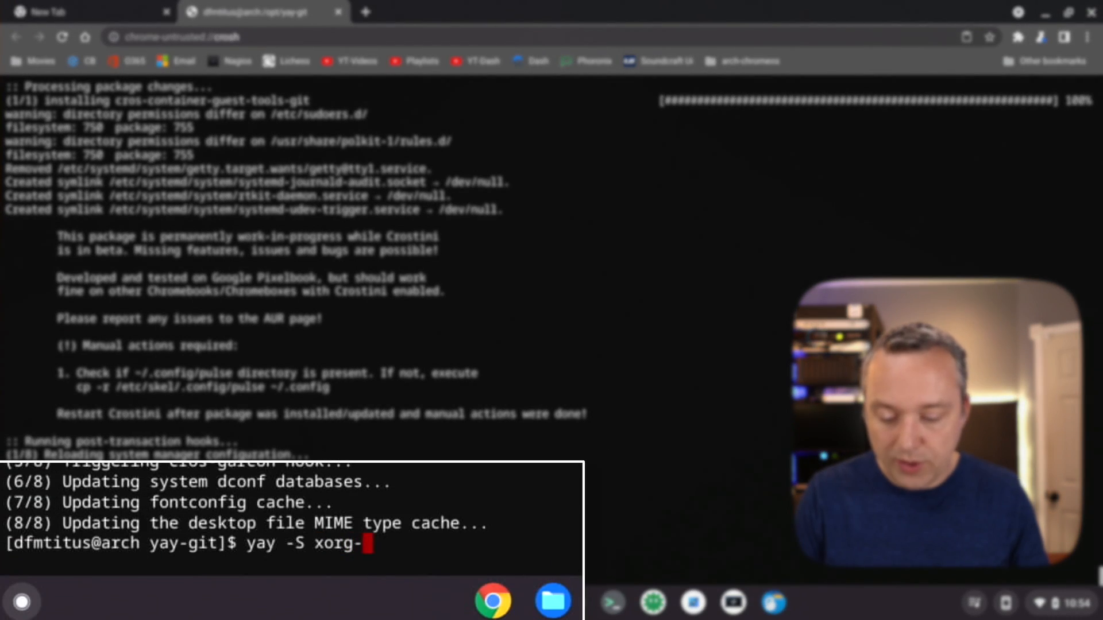
pyautogui.write('xwaylan')
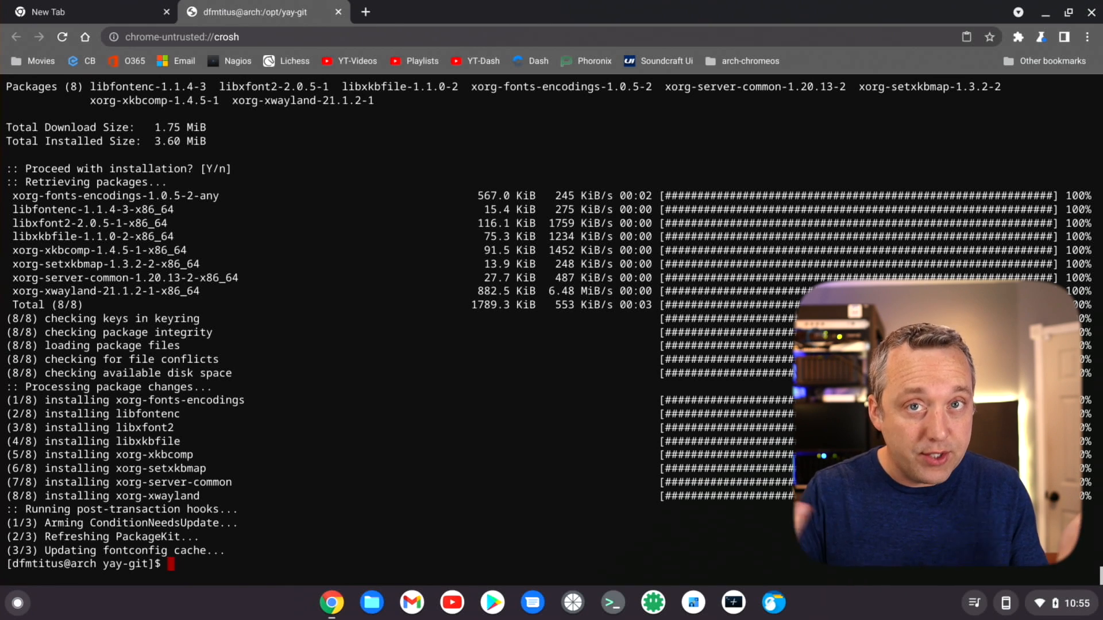
pyautogui.write('s')
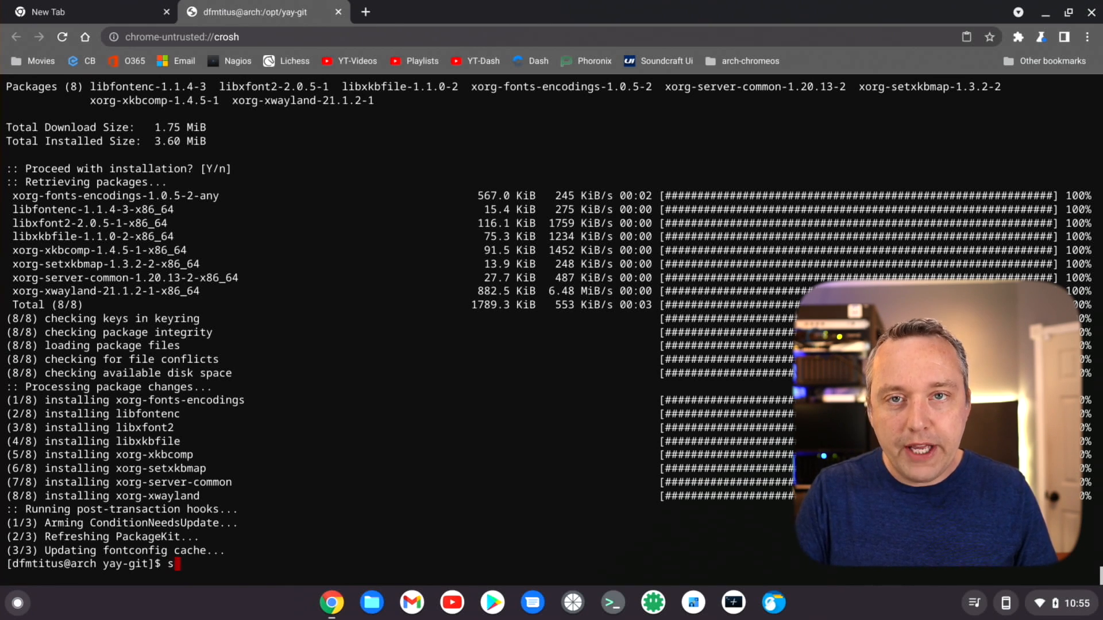
pyautogui.write('ystemctl')
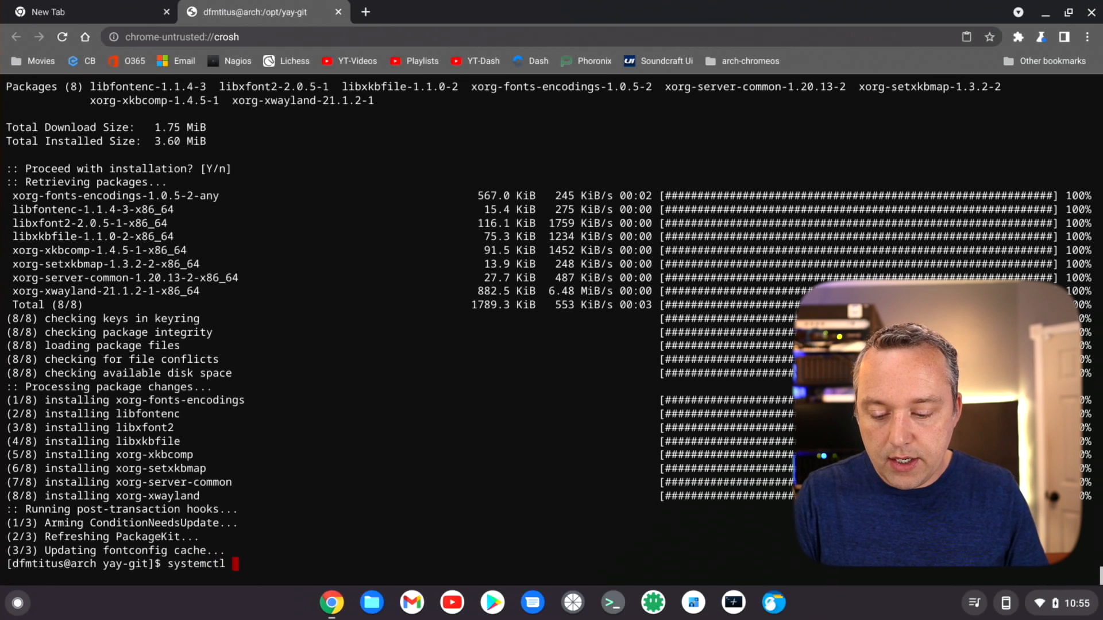
pyautogui.write('--user')
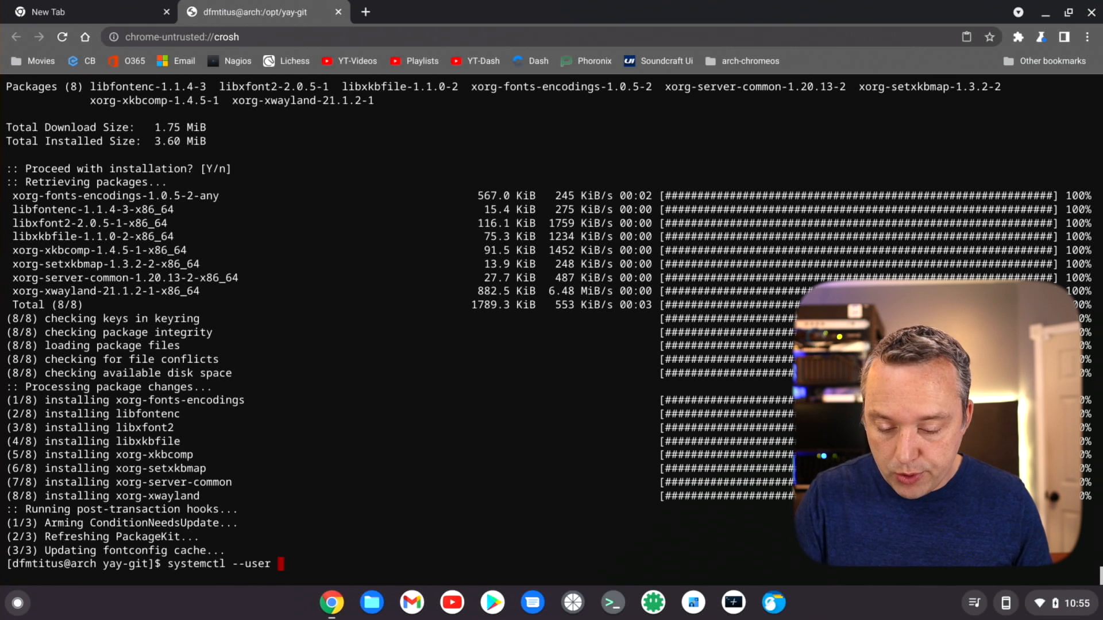
pyautogui.write('sommelier')
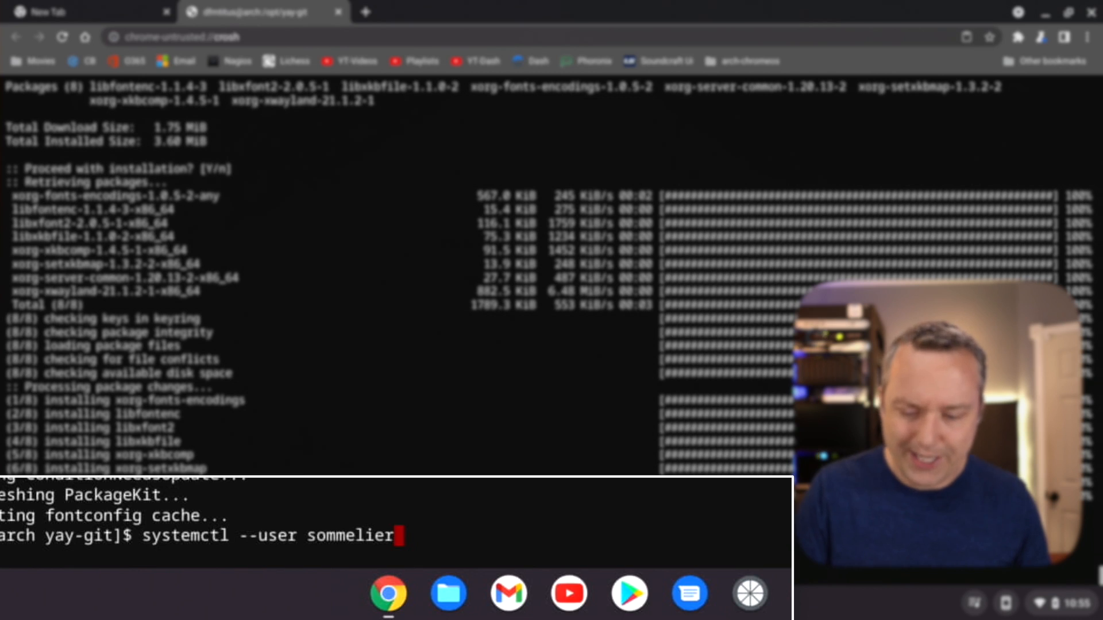
pyautogui.write('@0')
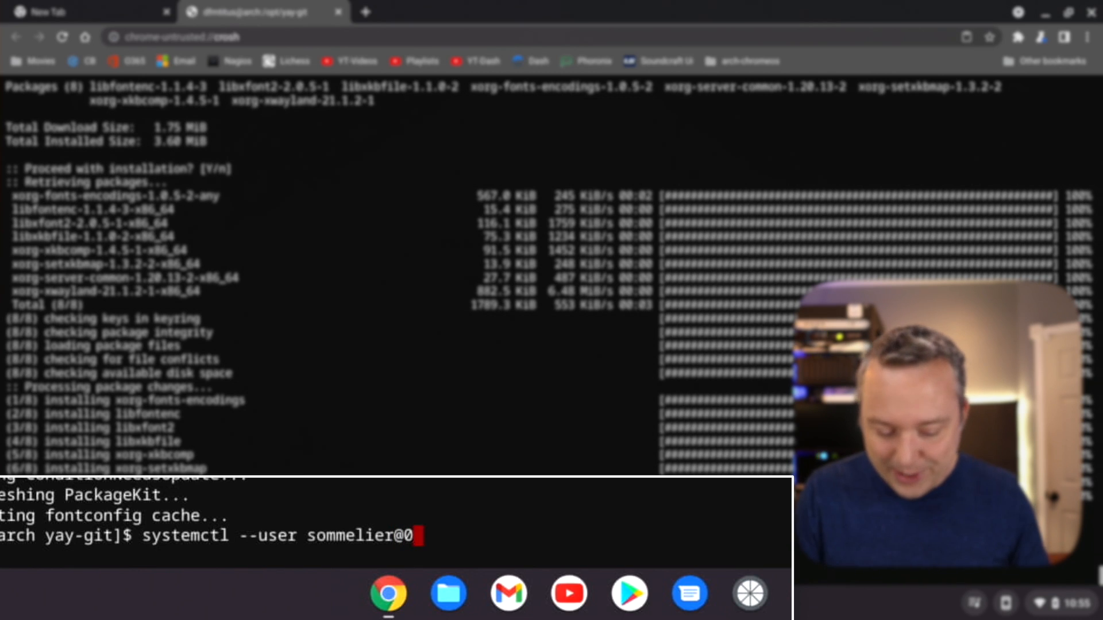
pyautogui.write('.service')
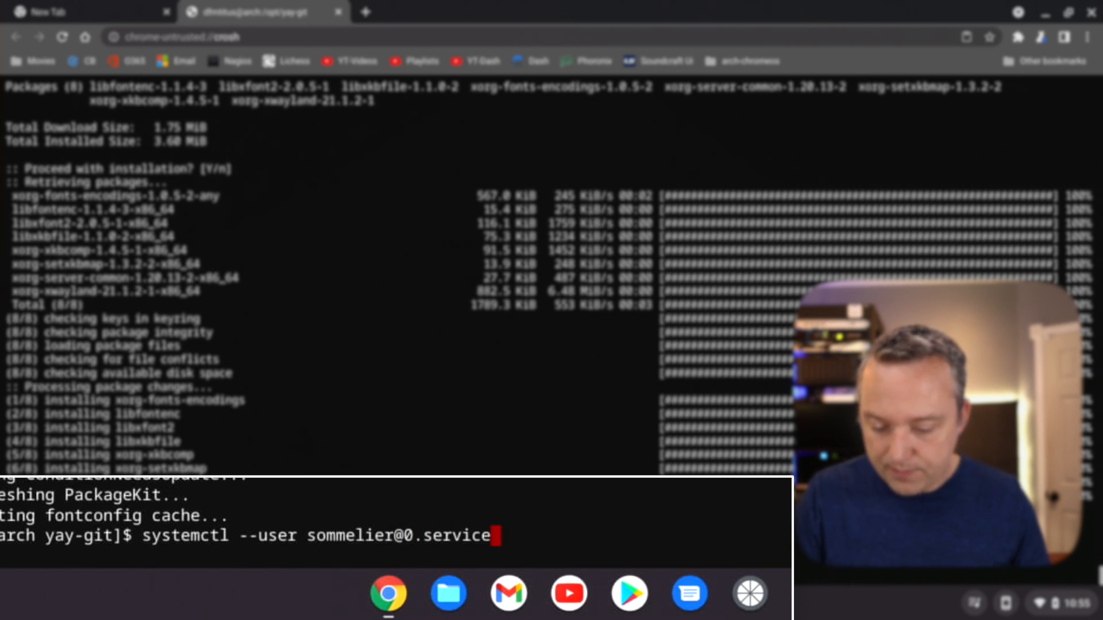
pyautogui.write('enable')
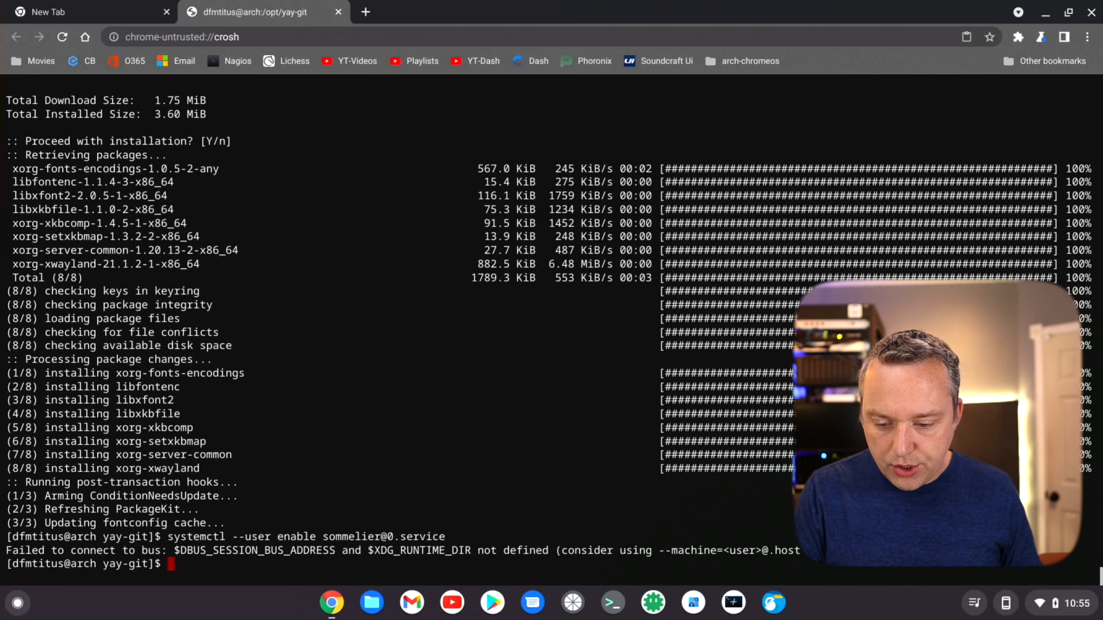
pyautogui.write('exit')
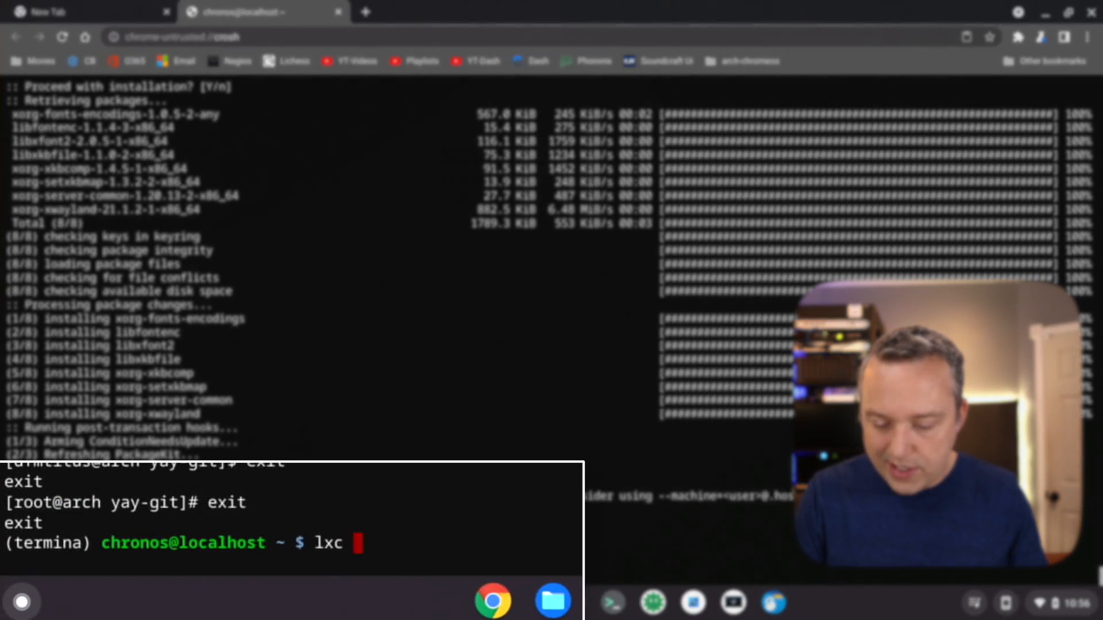
pyautogui.write('console arch')
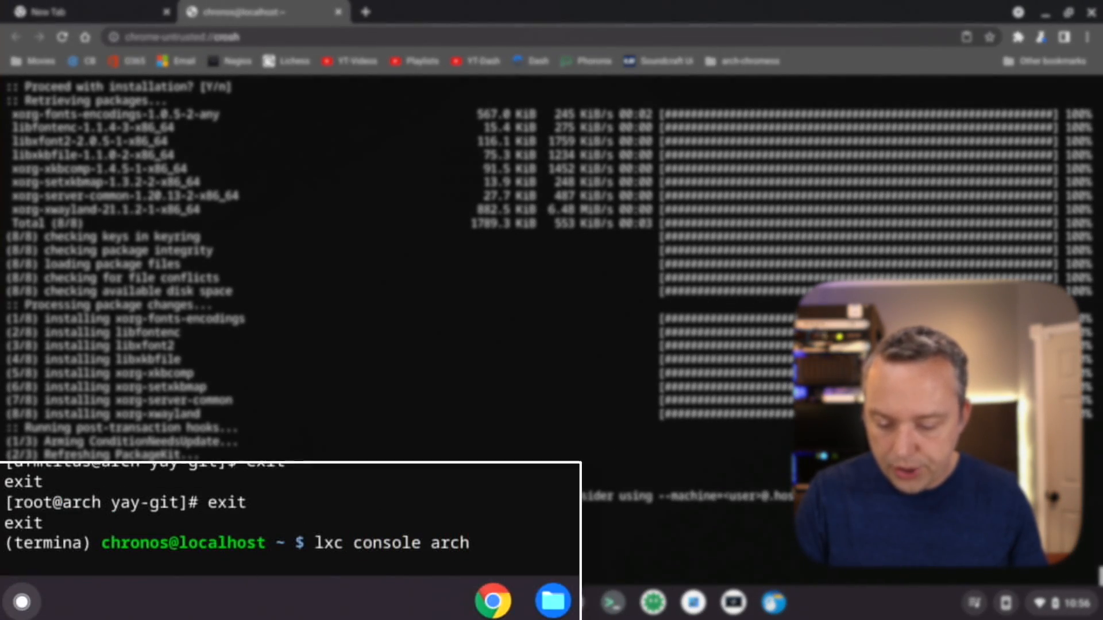
pyautogui.write('dfmtitu')
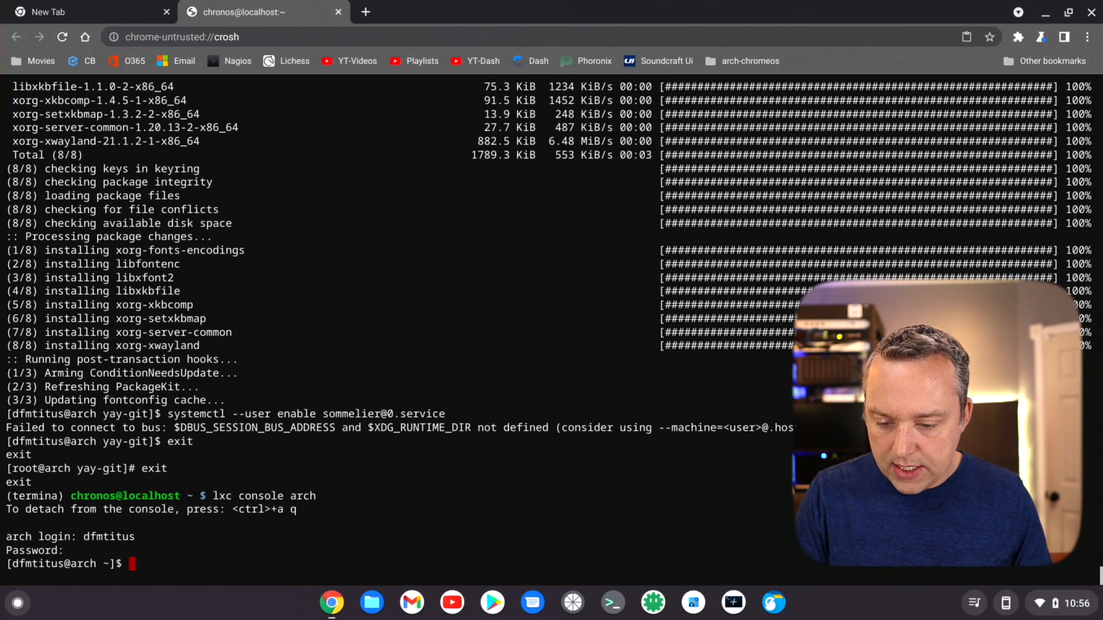
pyautogui.write('systemctl')
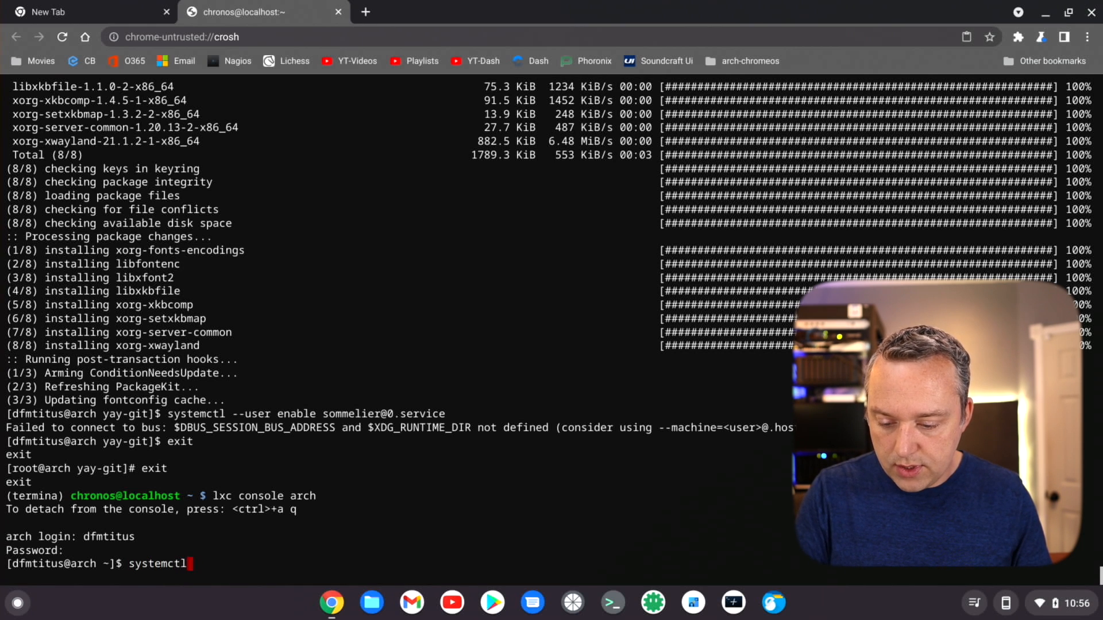
pyautogui.write('--user enable sommelier@0.service')
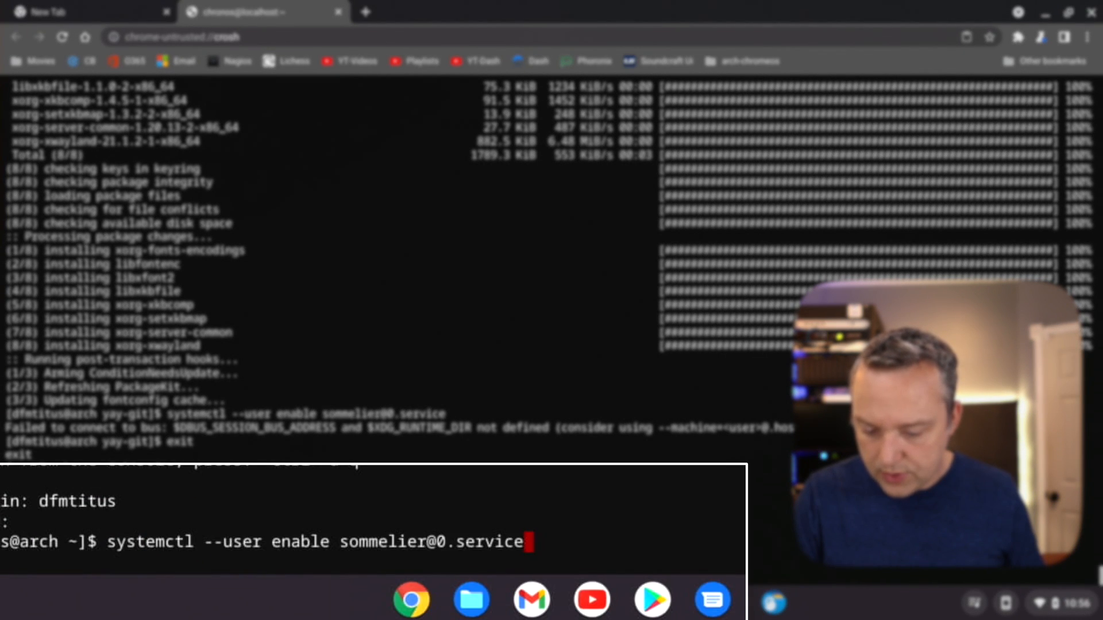
pyautogui.press('Return')
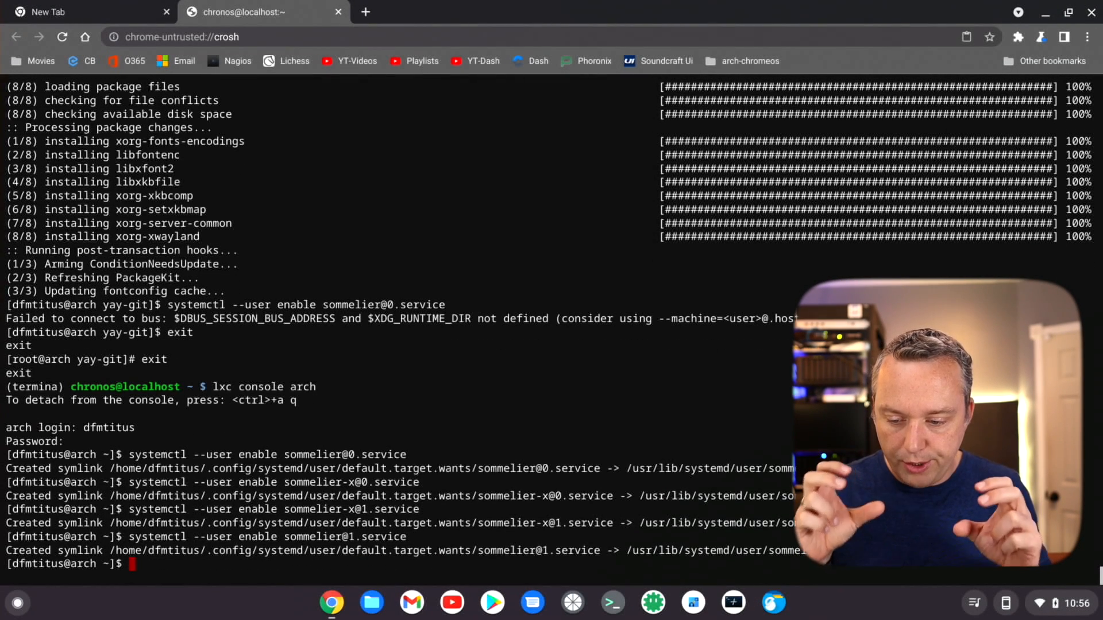
pyautogui.write('ex')
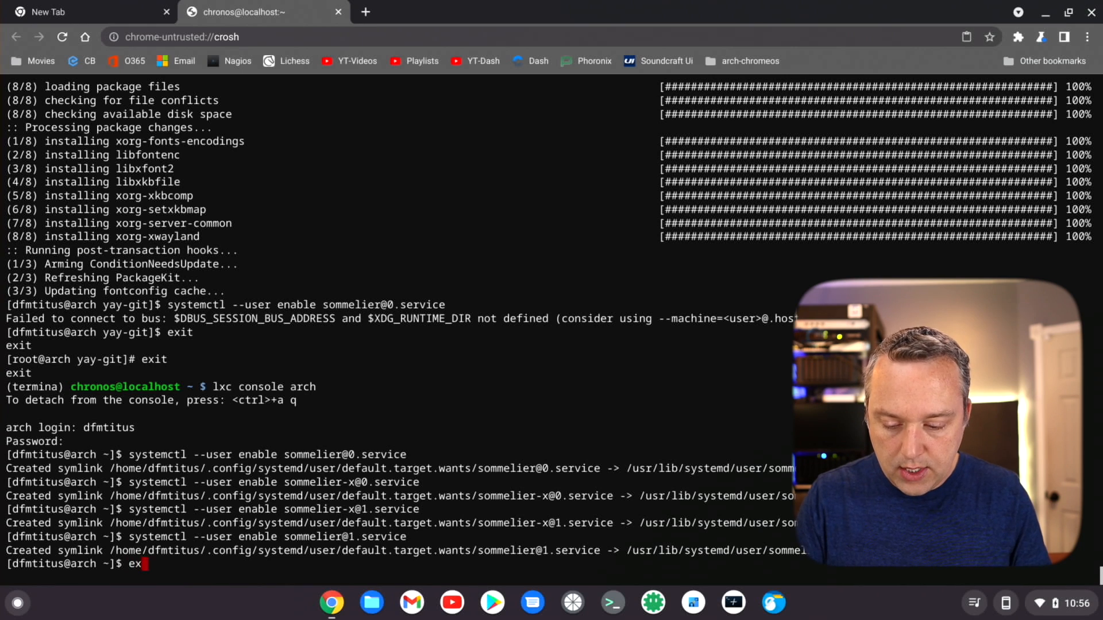
pyautogui.press('Return')
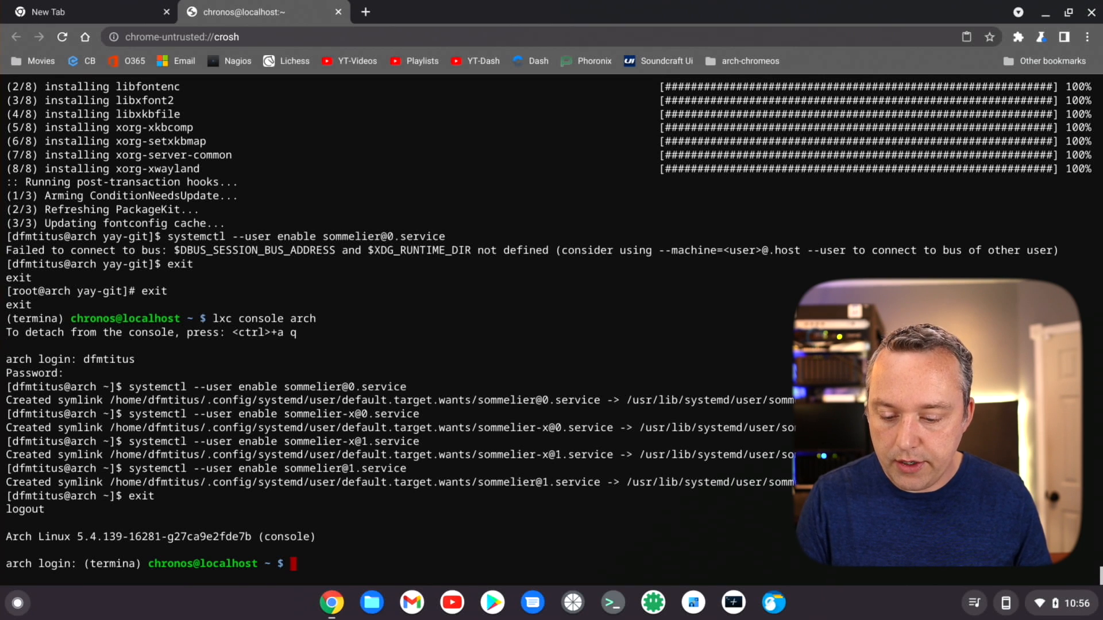
# Step: Stop the arch container, rename it to penguin, and leave termina
pyautogui.write('lxc li')
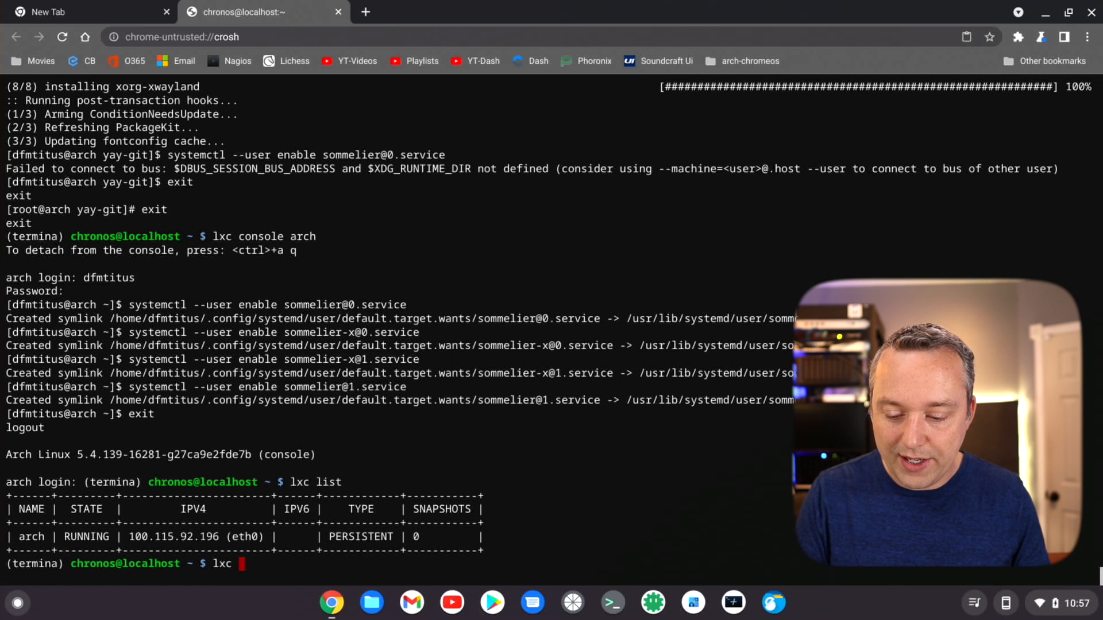
pyautogui.write('stop')
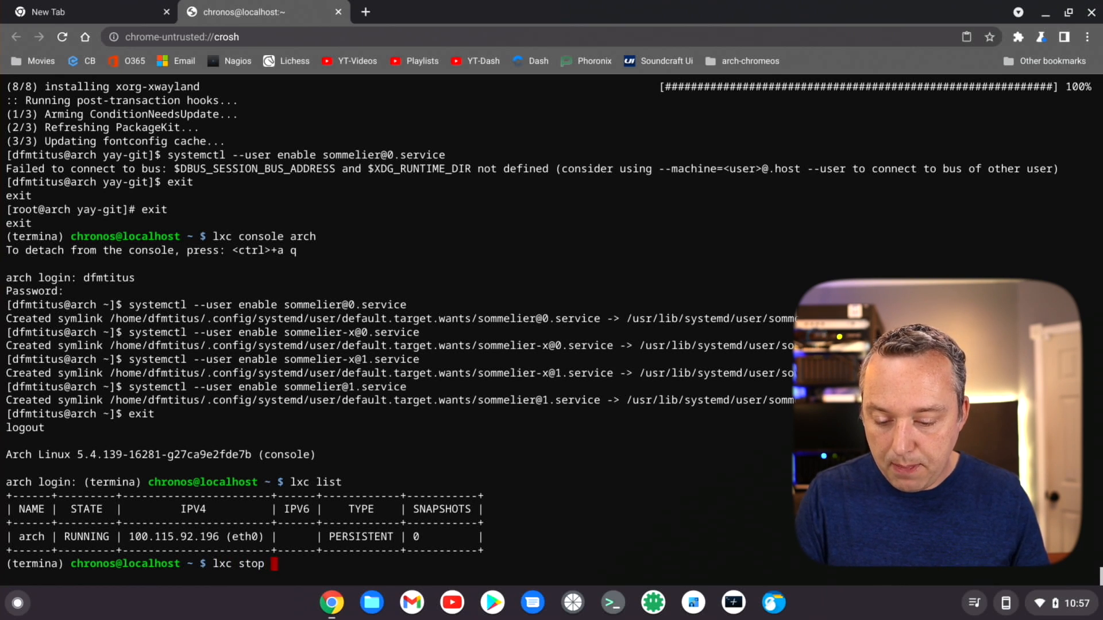
pyautogui.write('arch')
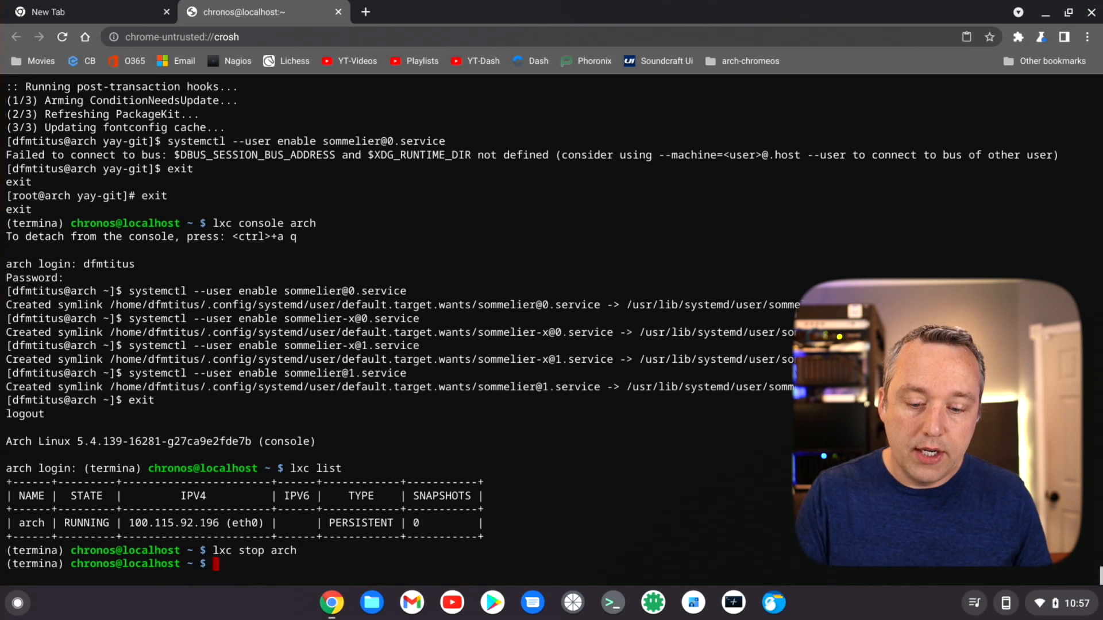
pyautogui.write('lxc')
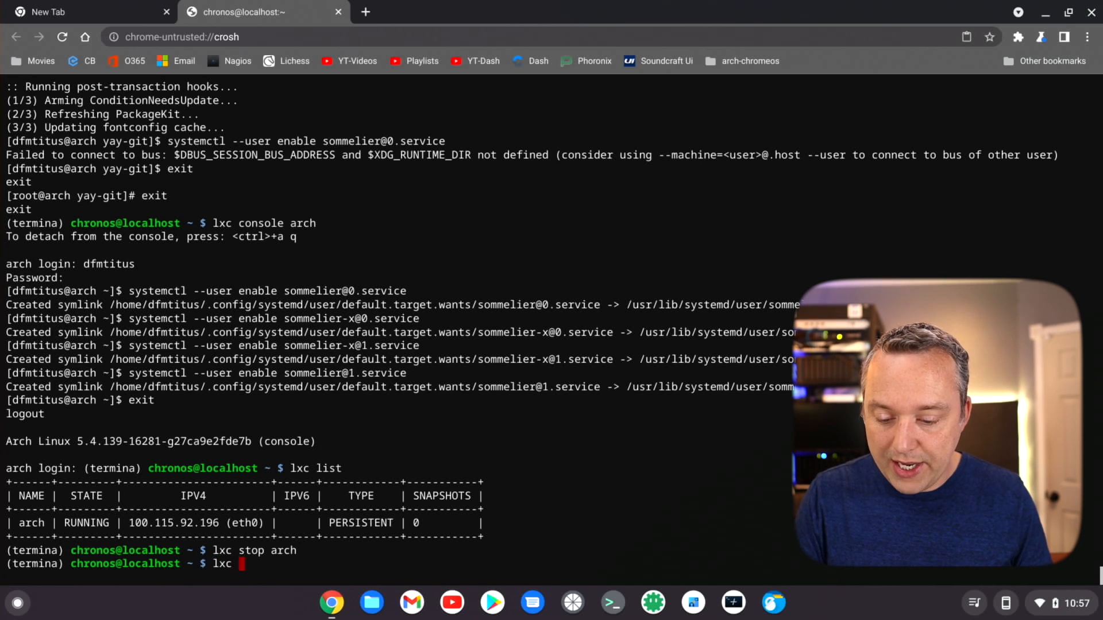
pyautogui.write('rename arch penguin')
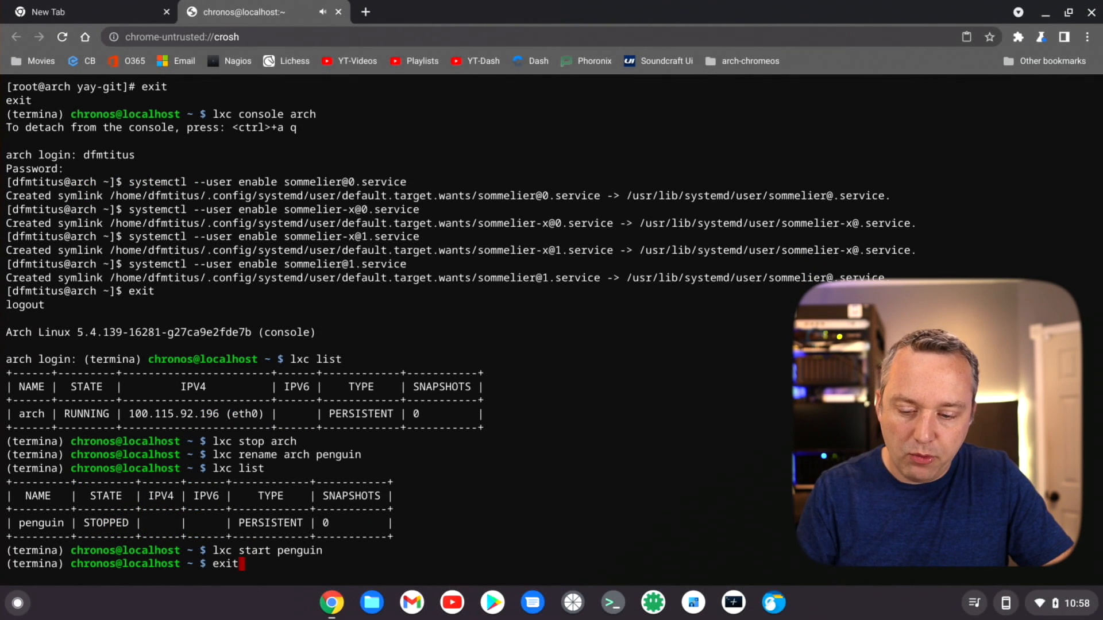
pyautogui.press('Return')
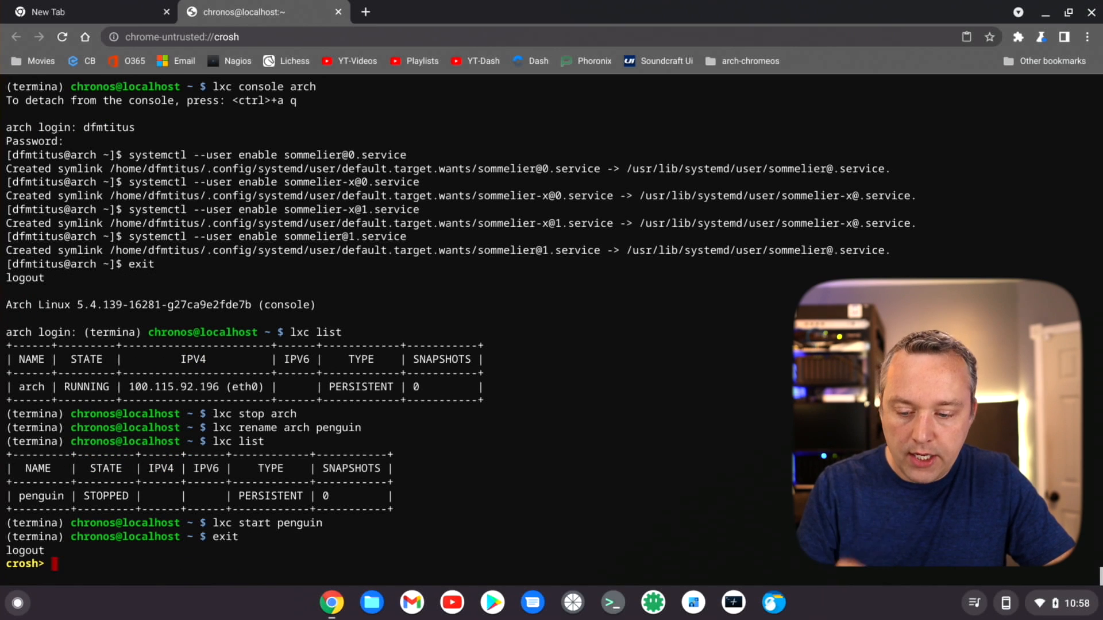
# Step: Exit the shell, shut down Linux from the Terminal shelf icon, and open a new terminal window
pyautogui.write('exi')
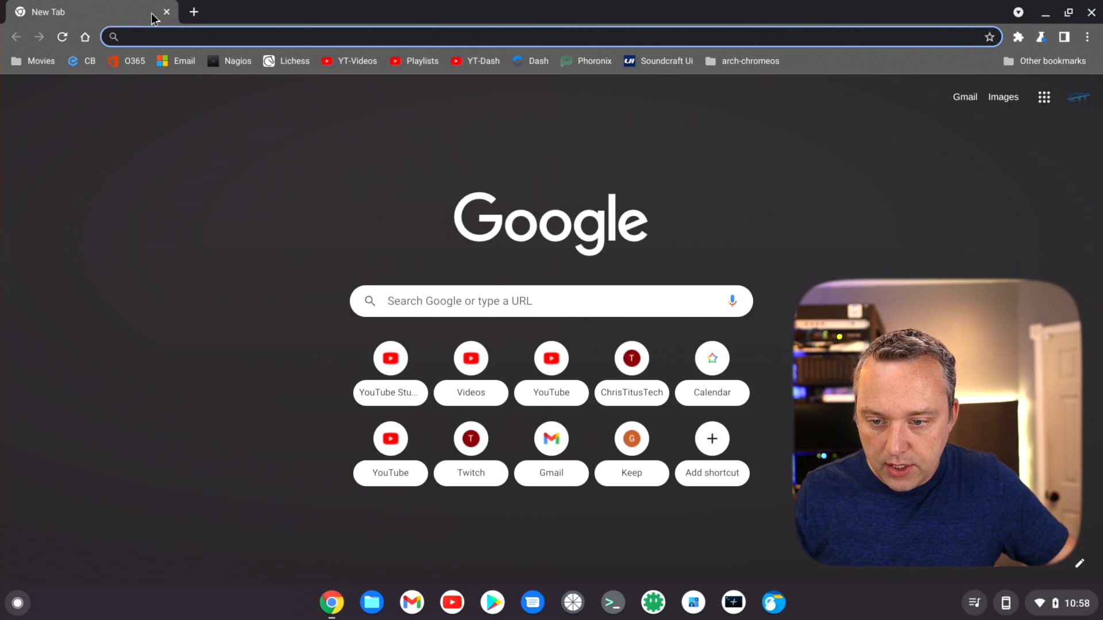
pyautogui.rightClick(612, 603)
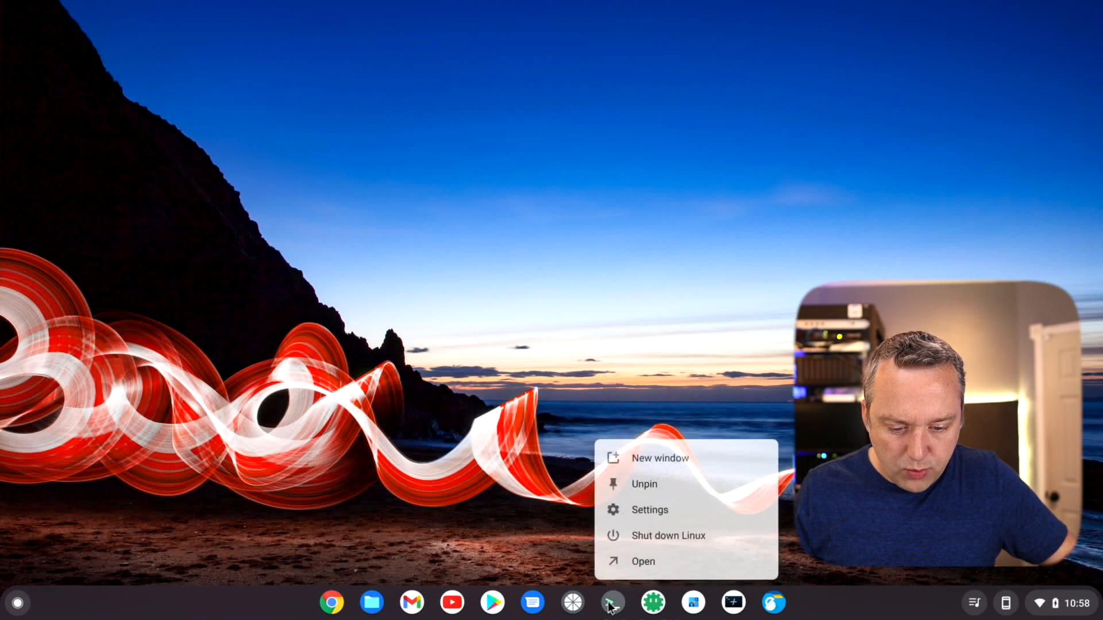
pyautogui.click(653, 541)
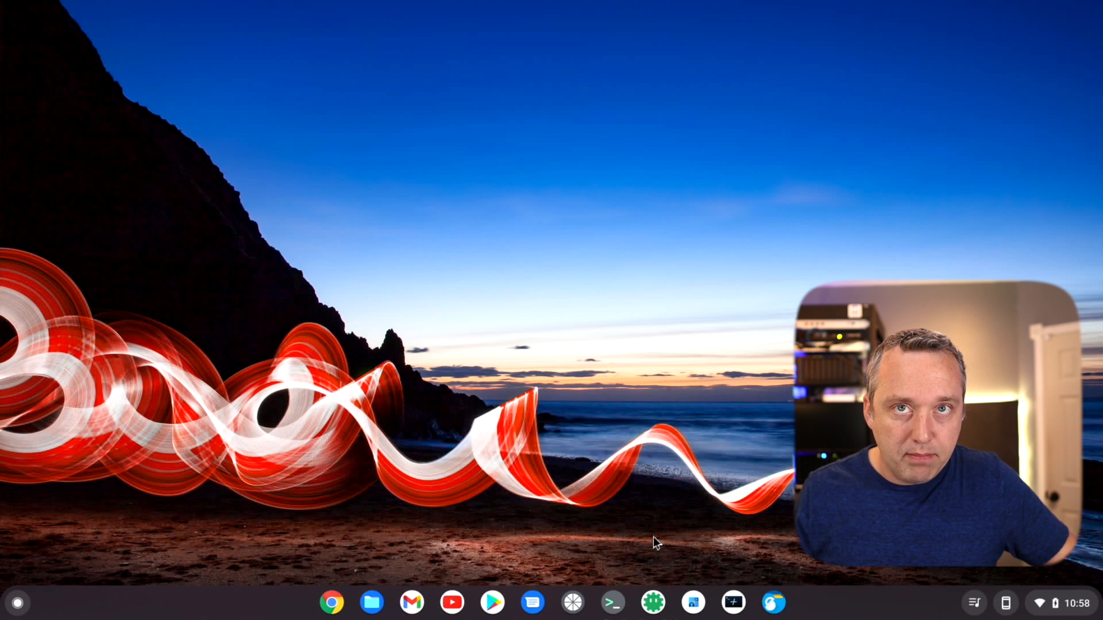
pyautogui.rightClick(612, 602)
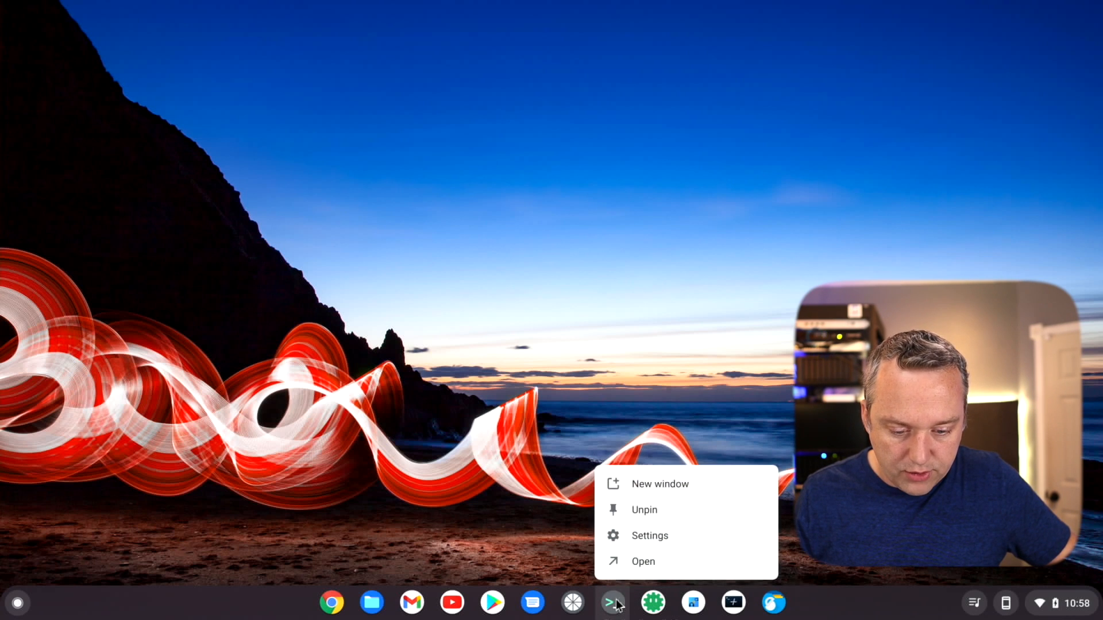
pyautogui.click(659, 483)
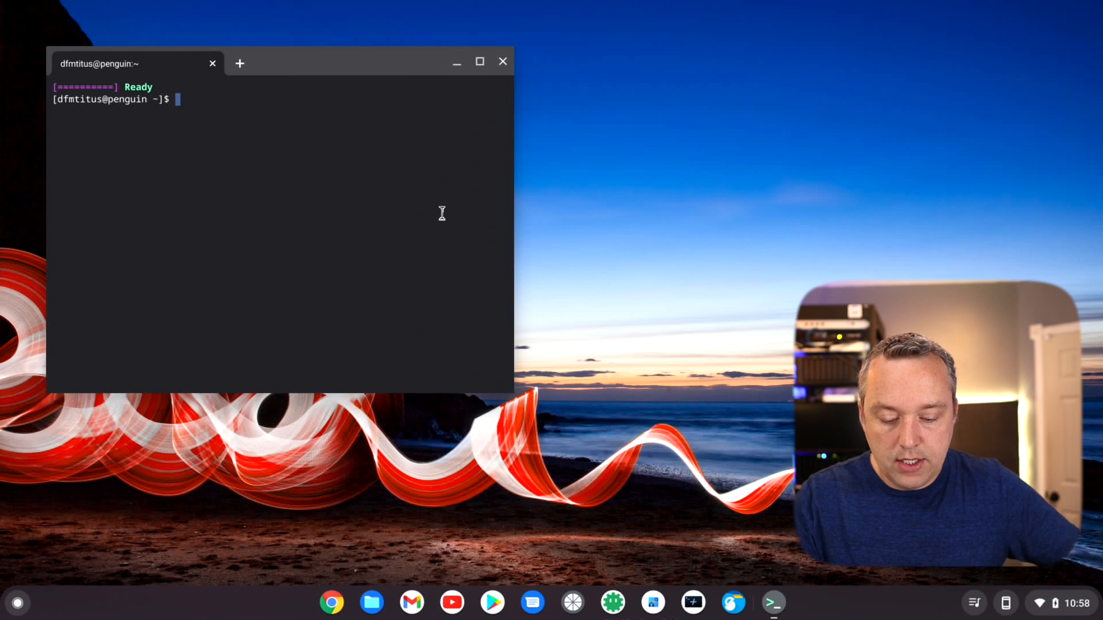
# Step: Install neofetch with yay, run neofetch, then install GIMP with yay -S gimp
pyautogui.write('yay')
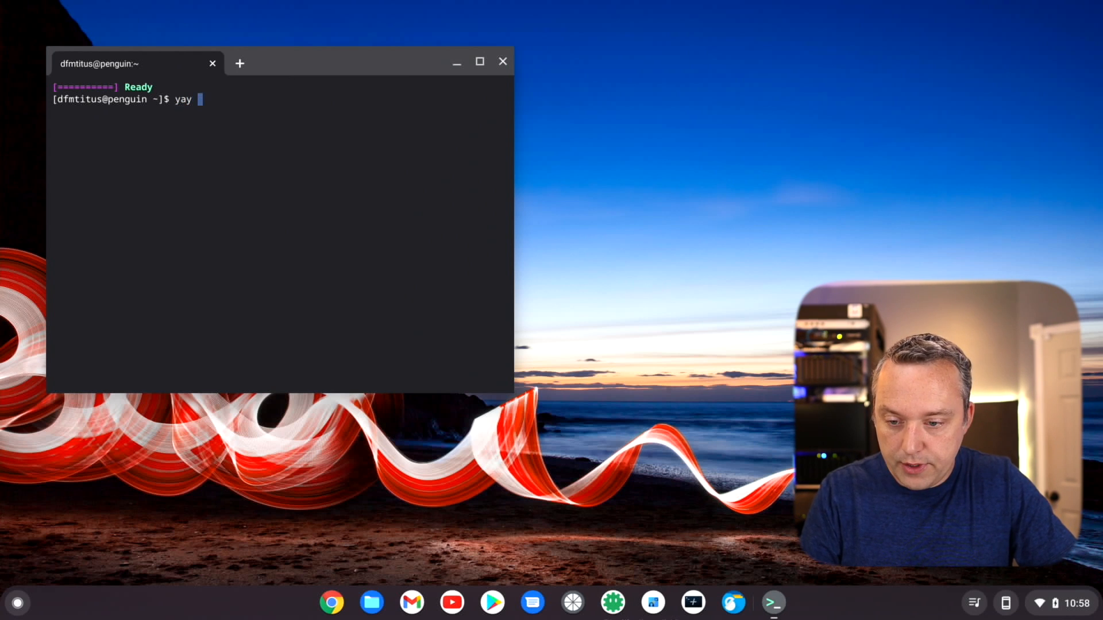
pyautogui.write('-S neofetch')
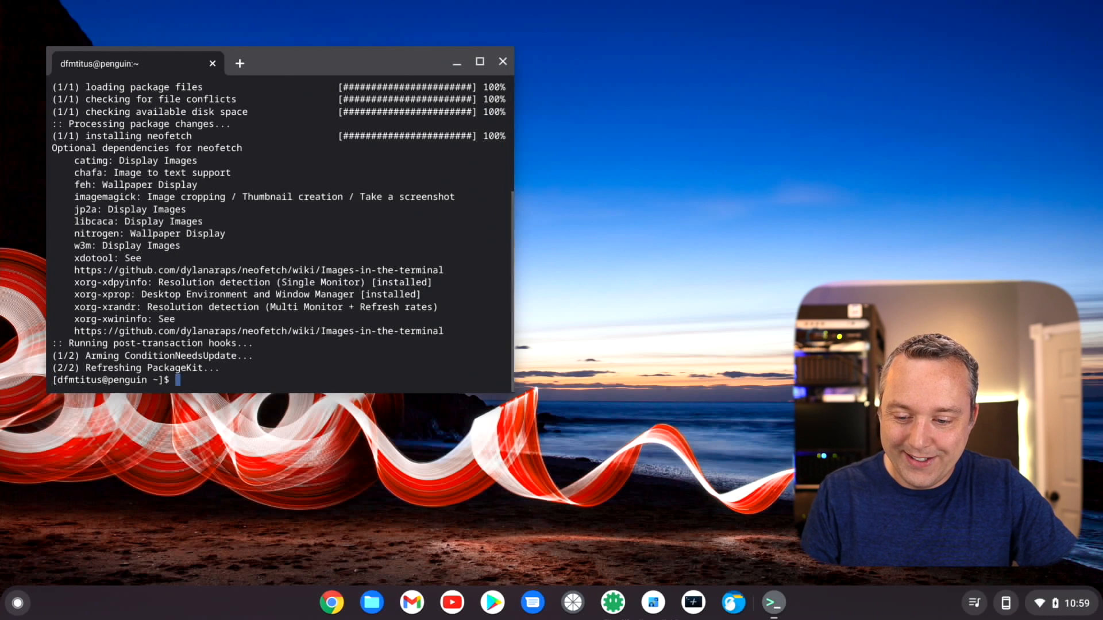
pyautogui.write('neofetch')
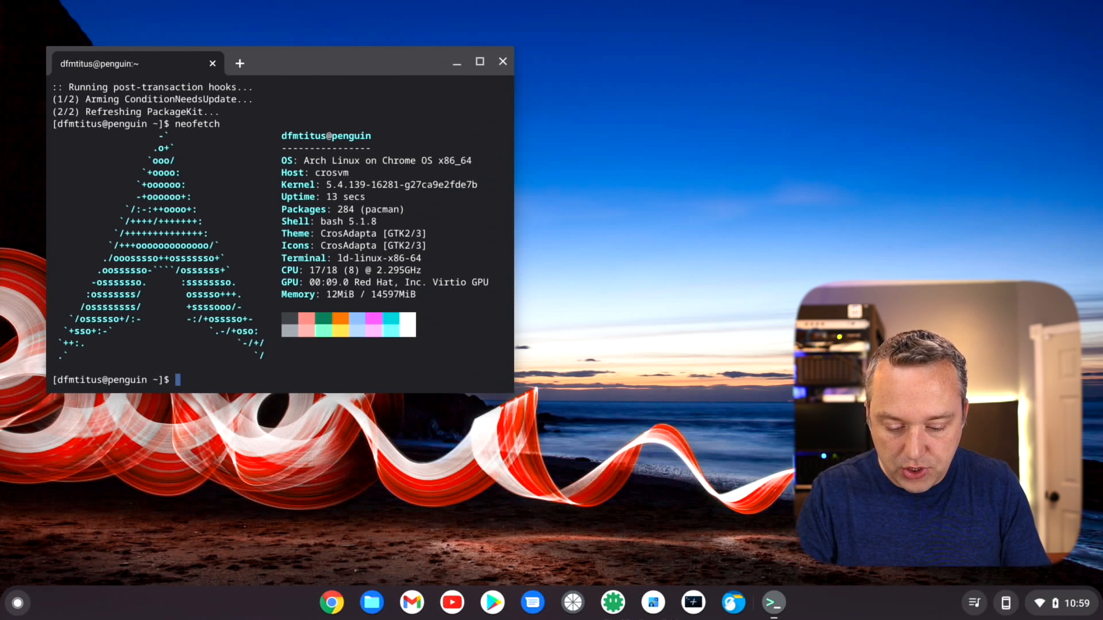
pyautogui.write('yay -S gim')
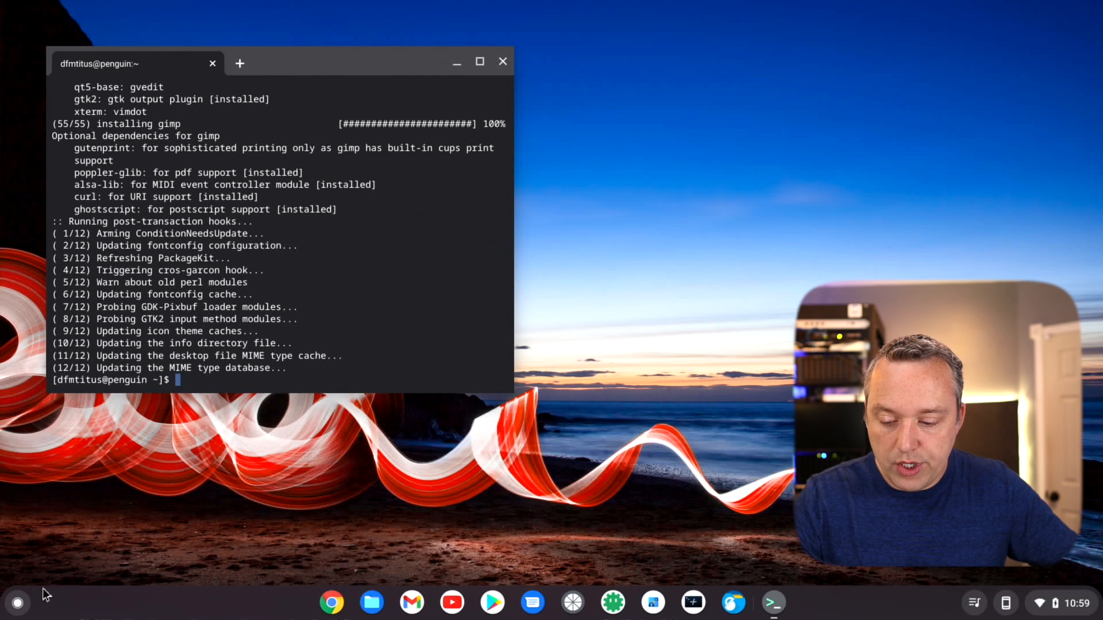
# Step: Launch GNU Image Manipulation Program from the launcher's suggested apps
pyautogui.click(17, 602)
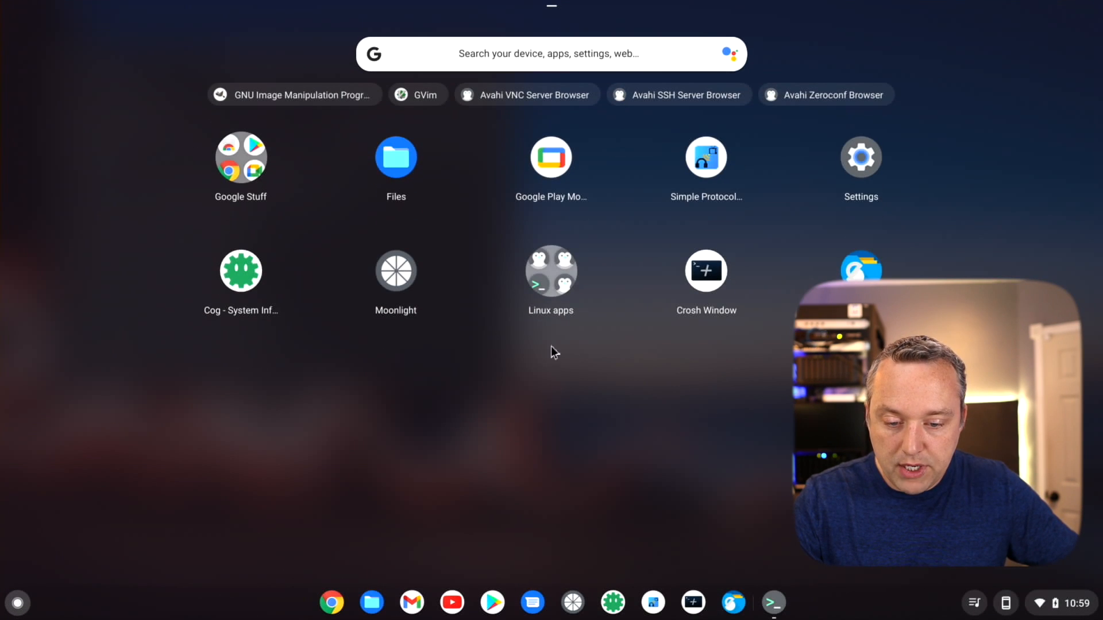
pyautogui.click(551, 273)
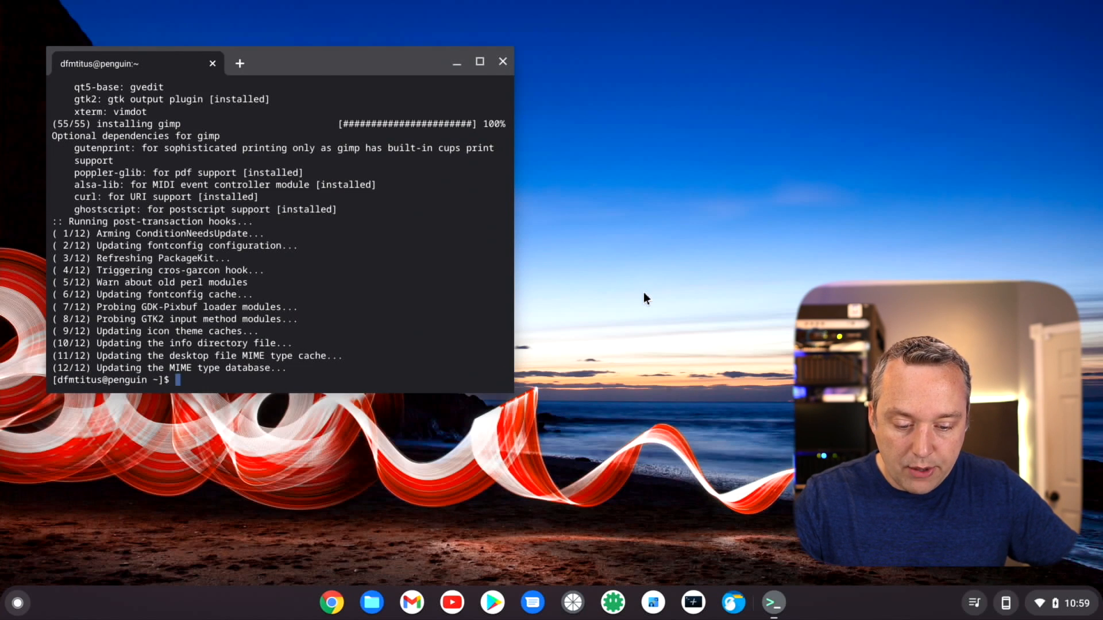
pyautogui.click(793, 603)
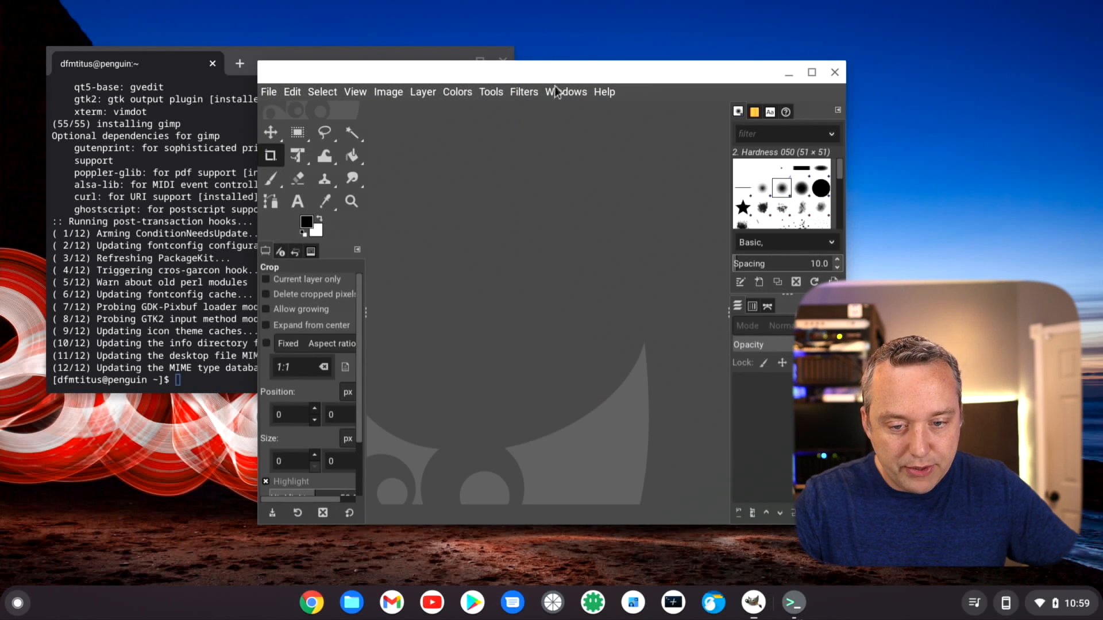
# Step: Maximize GIMP and create a new blank 1920×1080 image
pyautogui.click(811, 73)
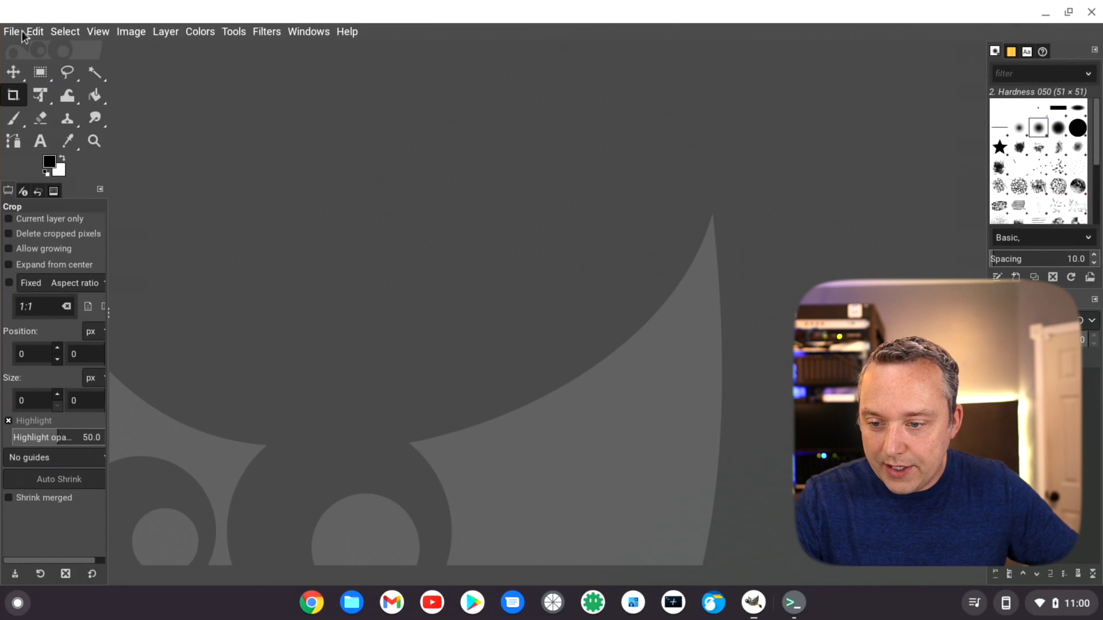
pyautogui.click(10, 31)
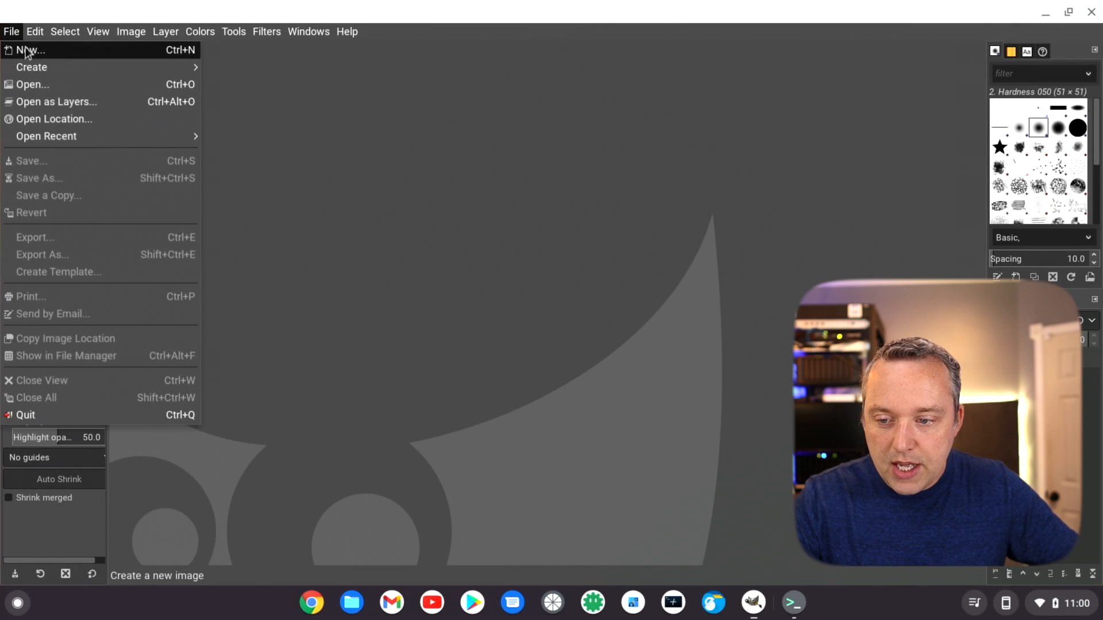
pyautogui.click(31, 50)
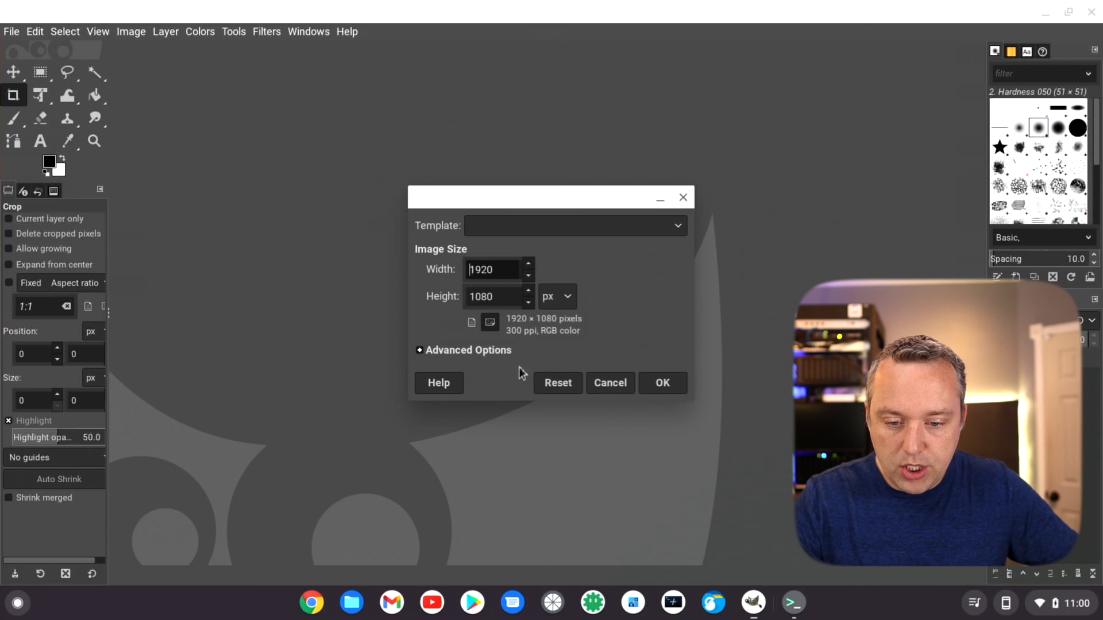
pyautogui.click(660, 382)
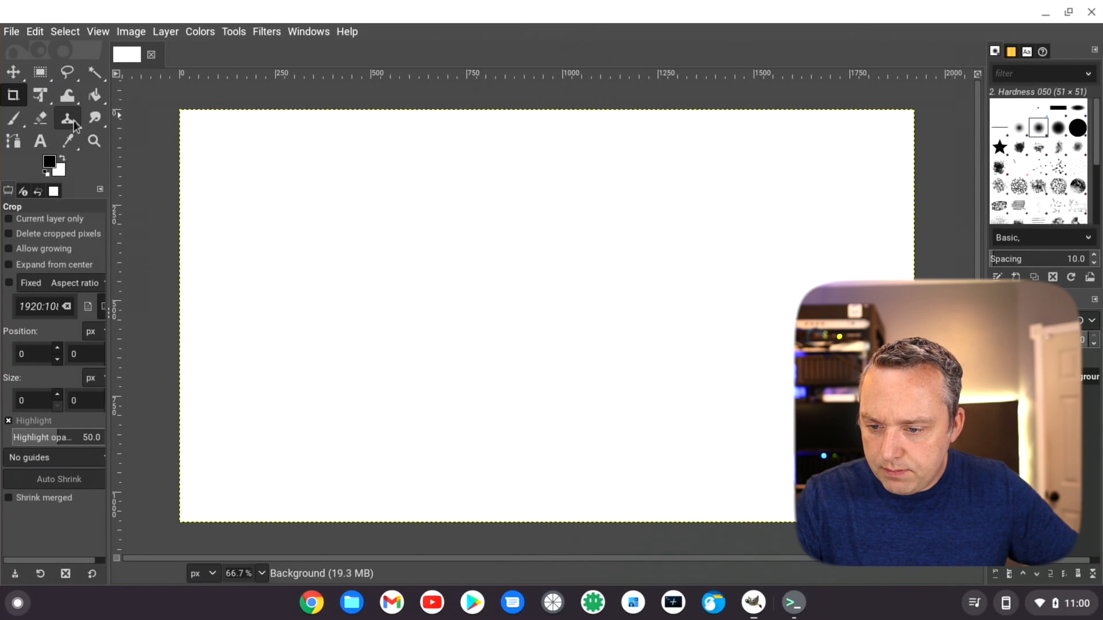
# Step: Paint black brush scribbles, add the text 'gfgdfgfsdfgsdfgsdfg', and quit discarding changes
pyautogui.moveTo(344, 243); pyautogui.dragTo(422, 285)
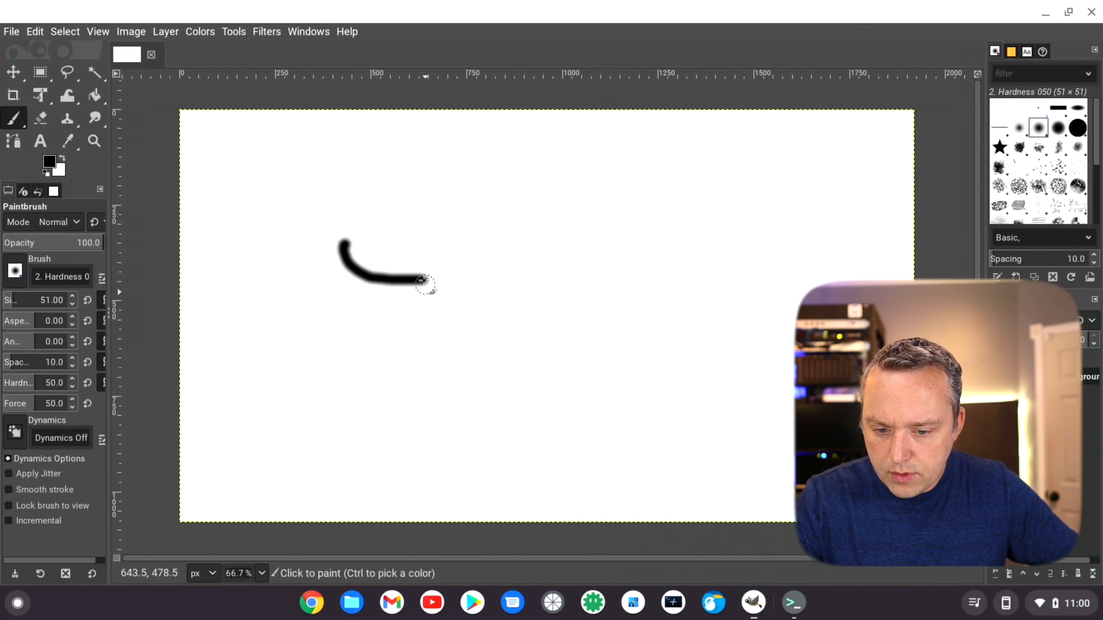
pyautogui.moveTo(421, 282); pyautogui.dragTo(295, 419)
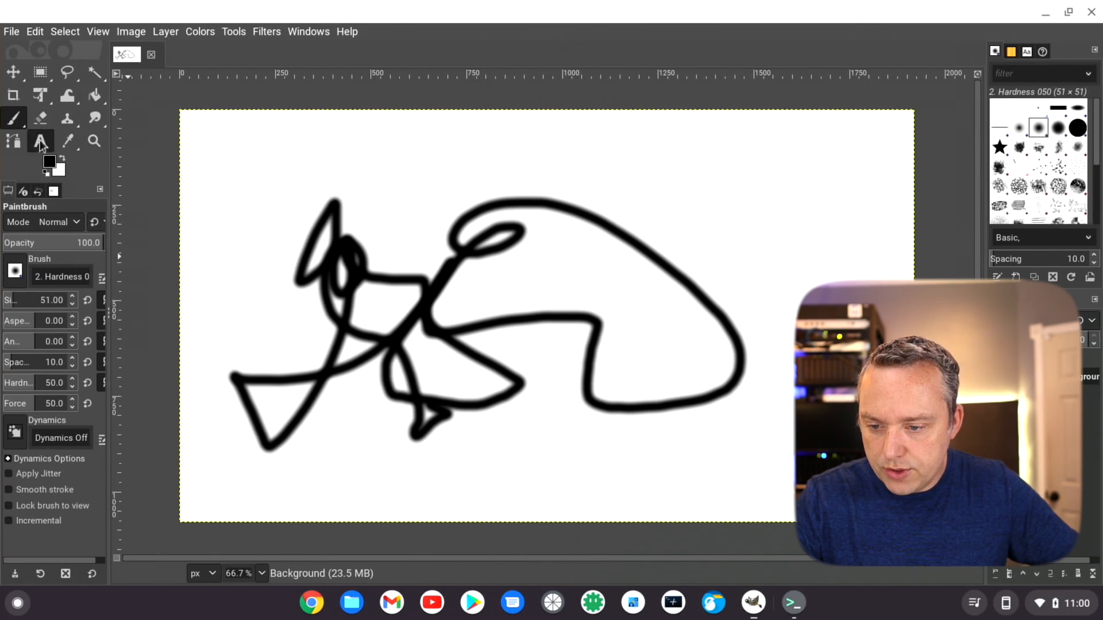
pyautogui.click(41, 141)
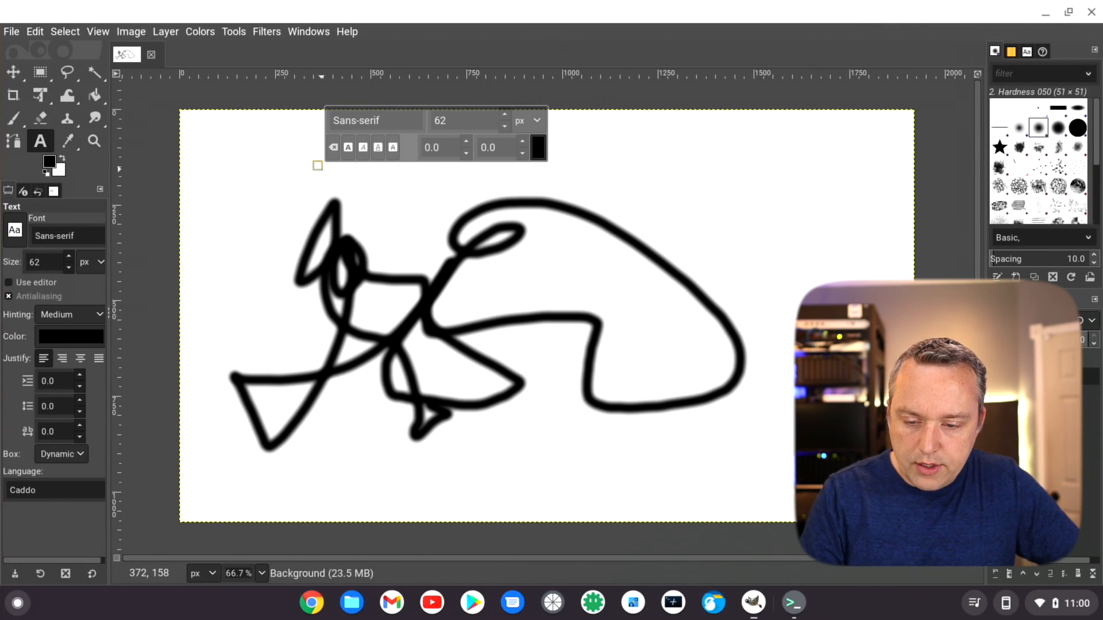
pyautogui.write('gfgdfgfsdfgsdfgsdfg')
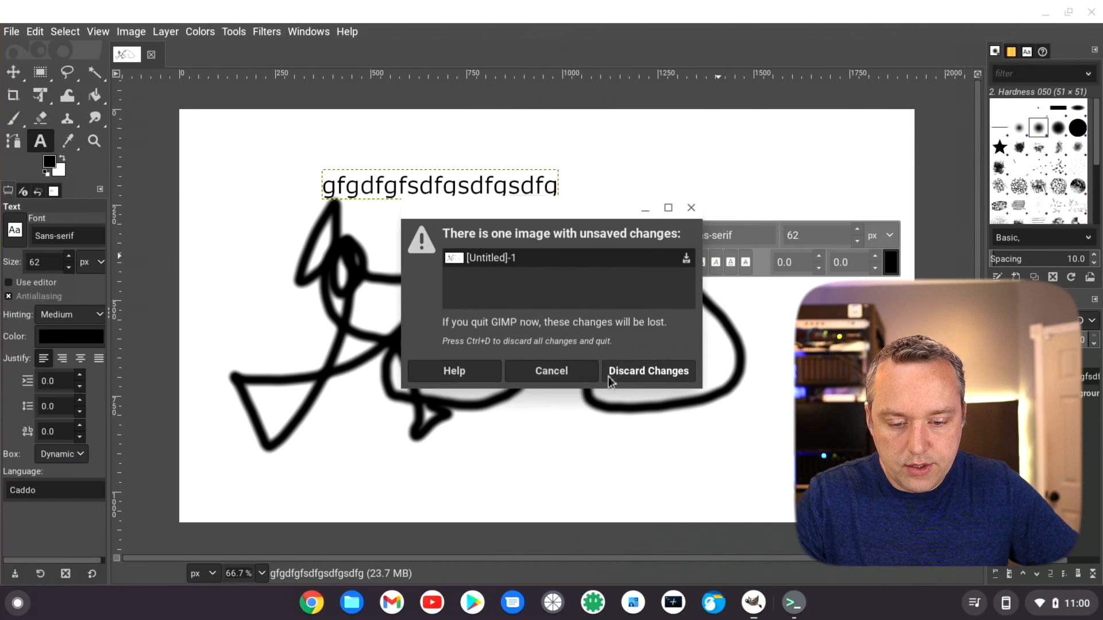
pyautogui.click(646, 370)
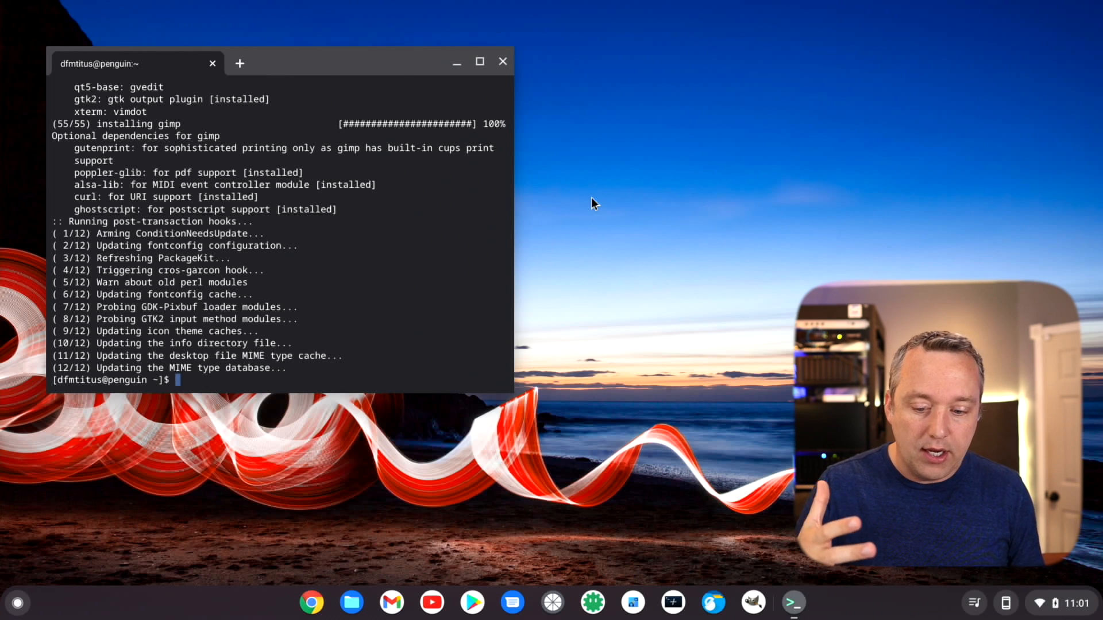
# Step: Install the brave-bin package with yay -S in the penguin container
pyautogui.write('yay')
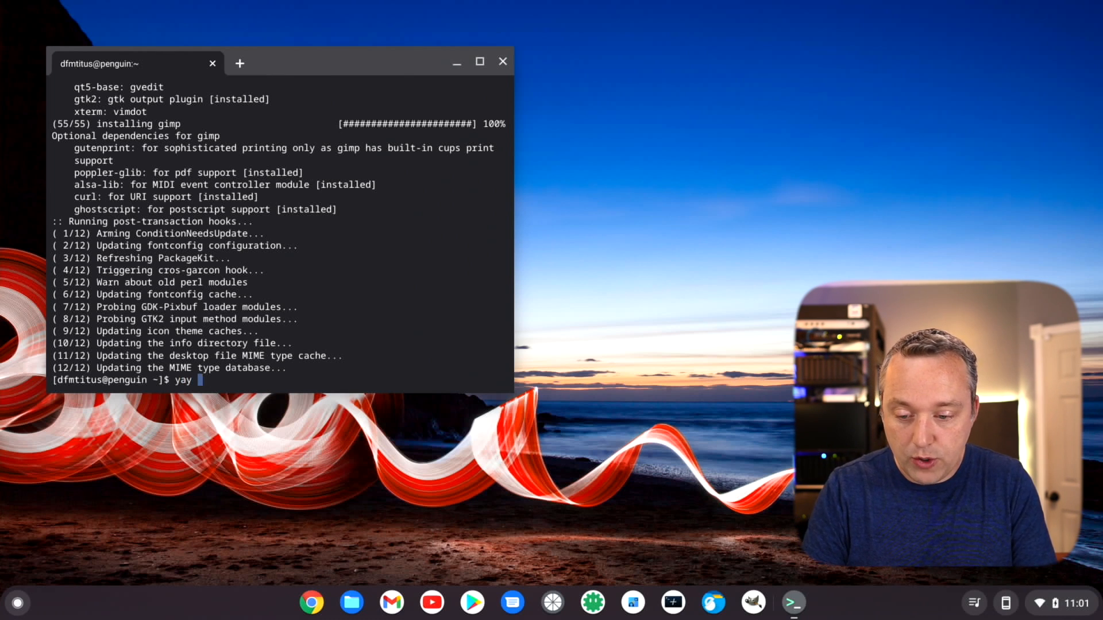
pyautogui.write('-S bra')
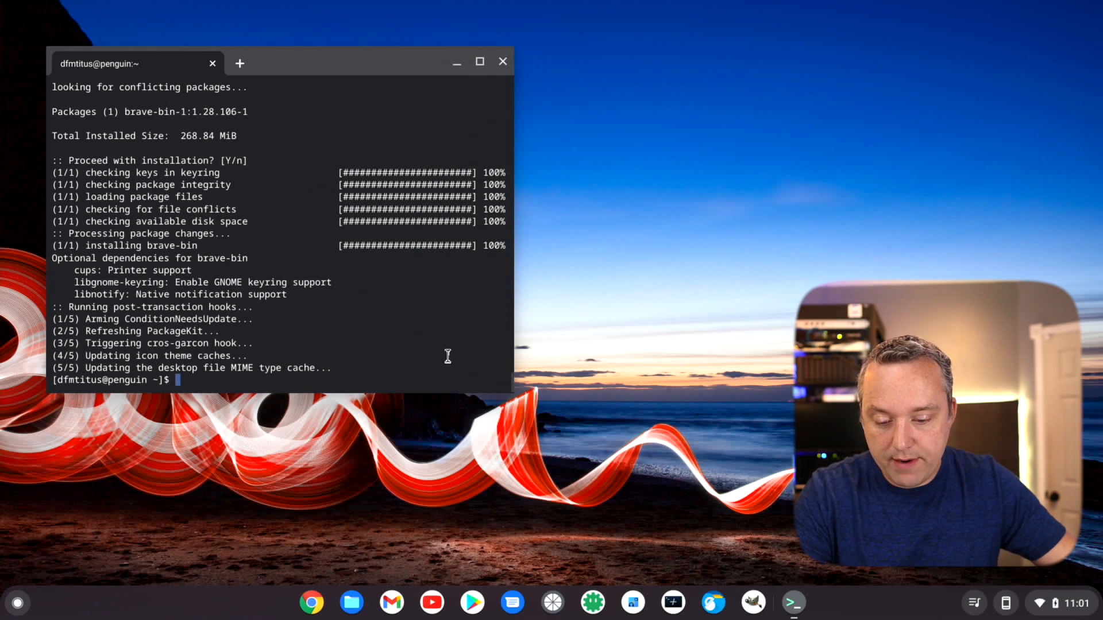
# Step: Launch Brave from the launcher and accept the first-run default-browser prompt
pyautogui.click(16, 602)
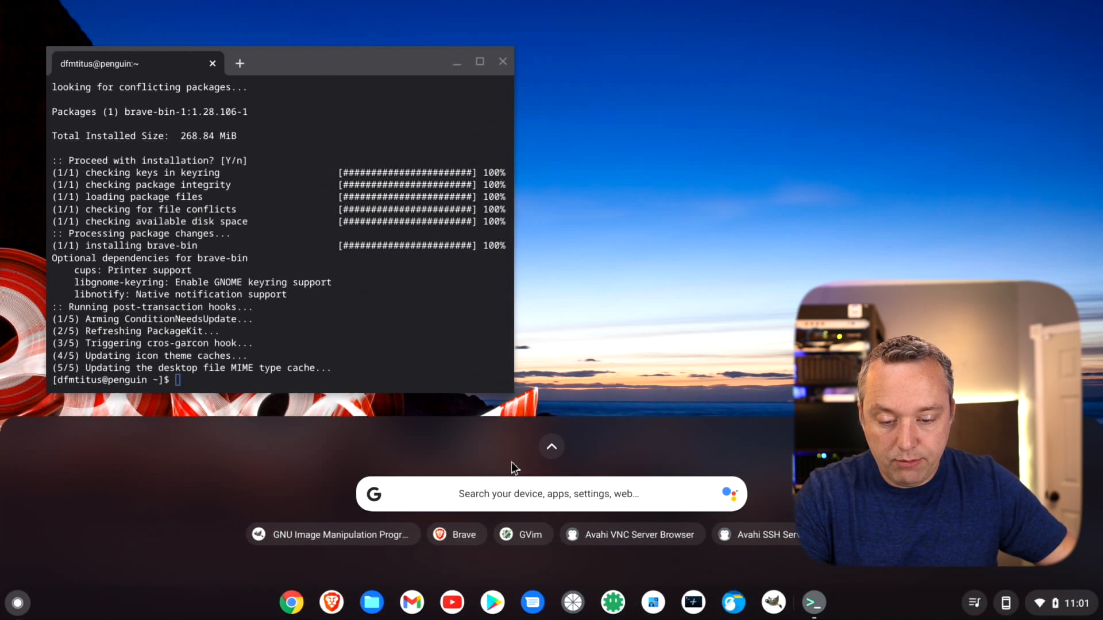
pyautogui.click(552, 446)
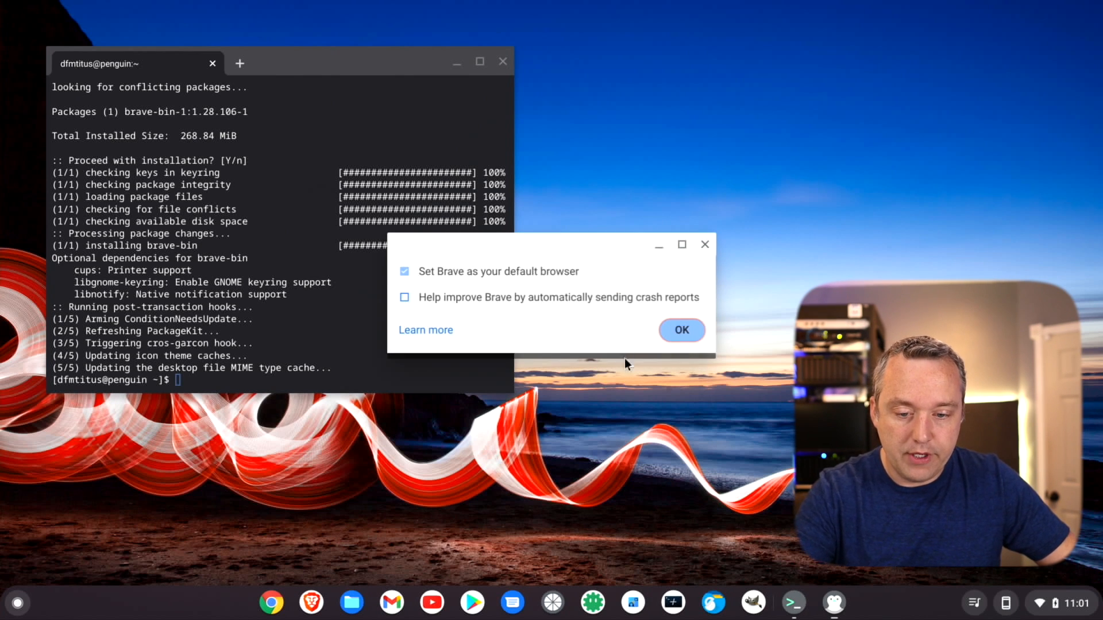
pyautogui.click(680, 329)
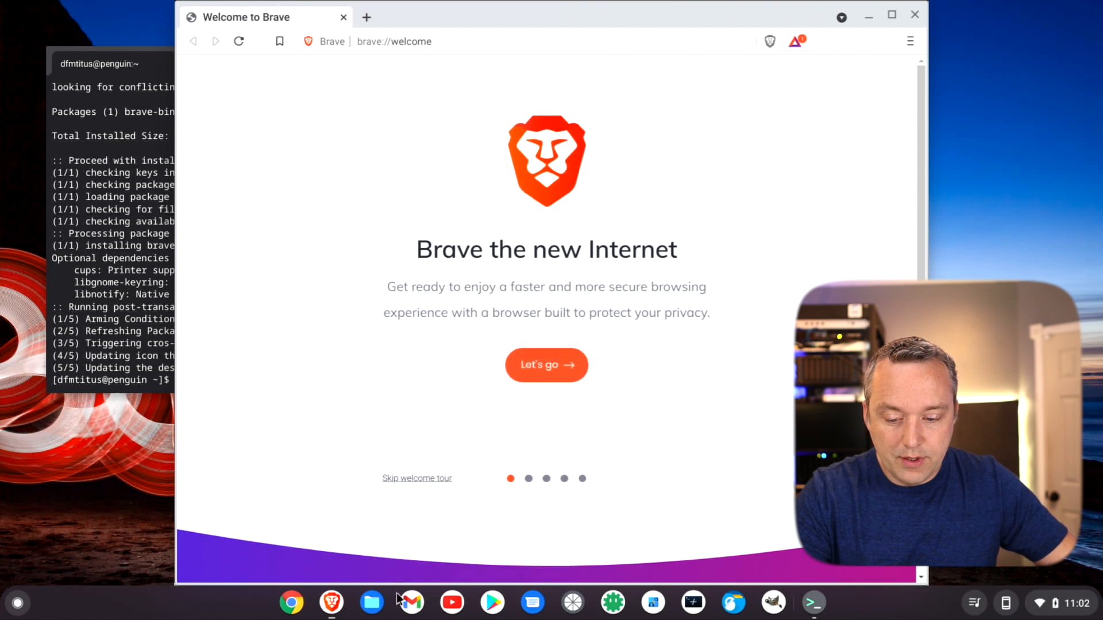
pyautogui.rightClick(331, 603)
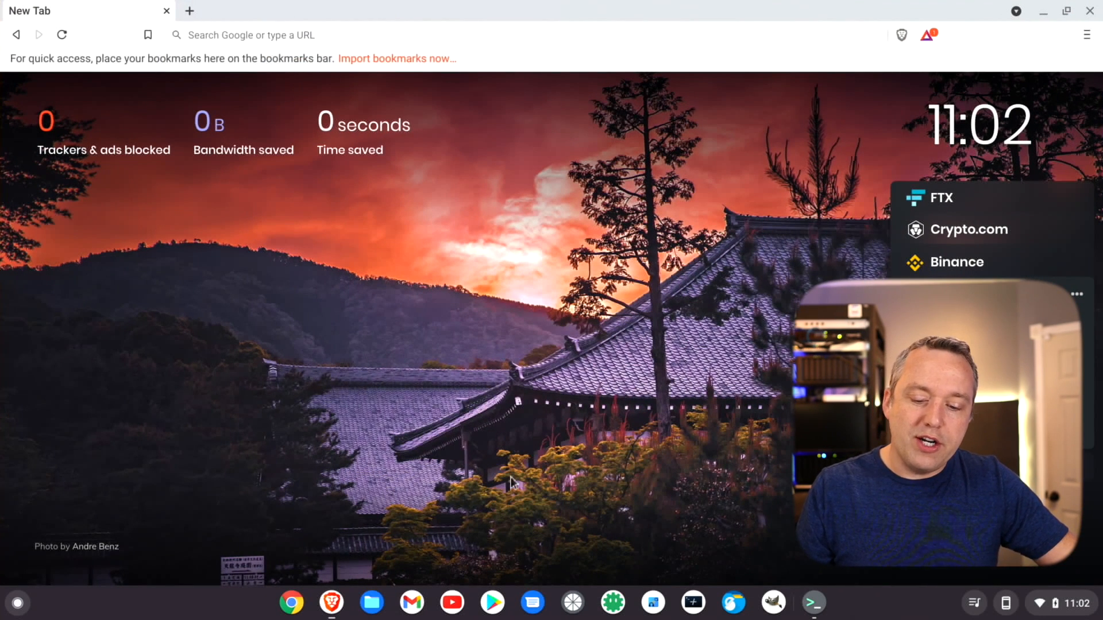
pyautogui.moveTo(492, 602)
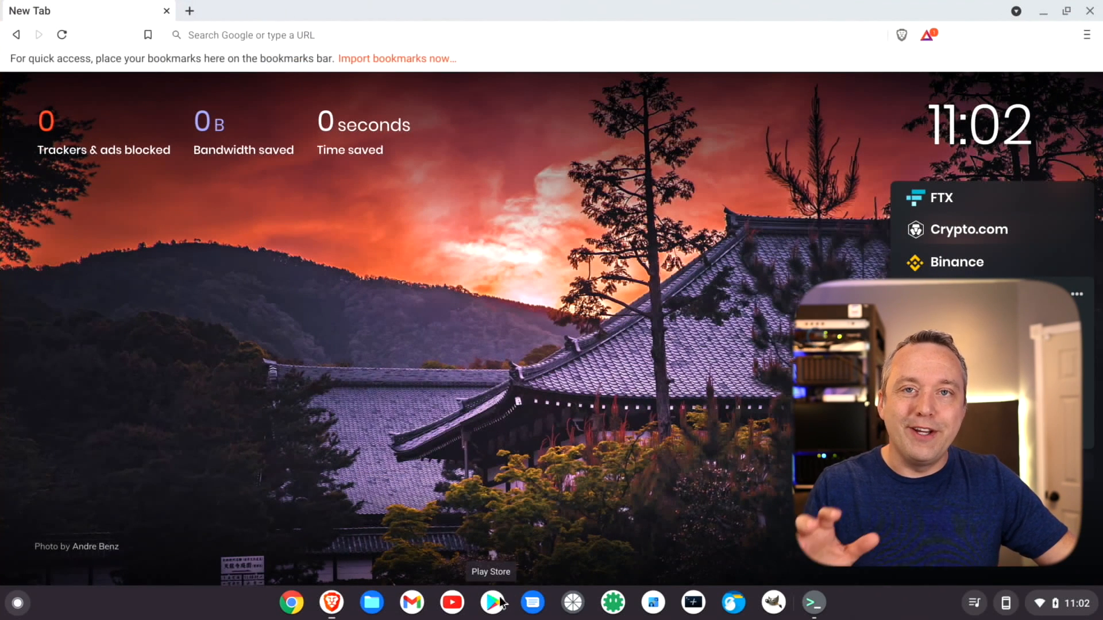